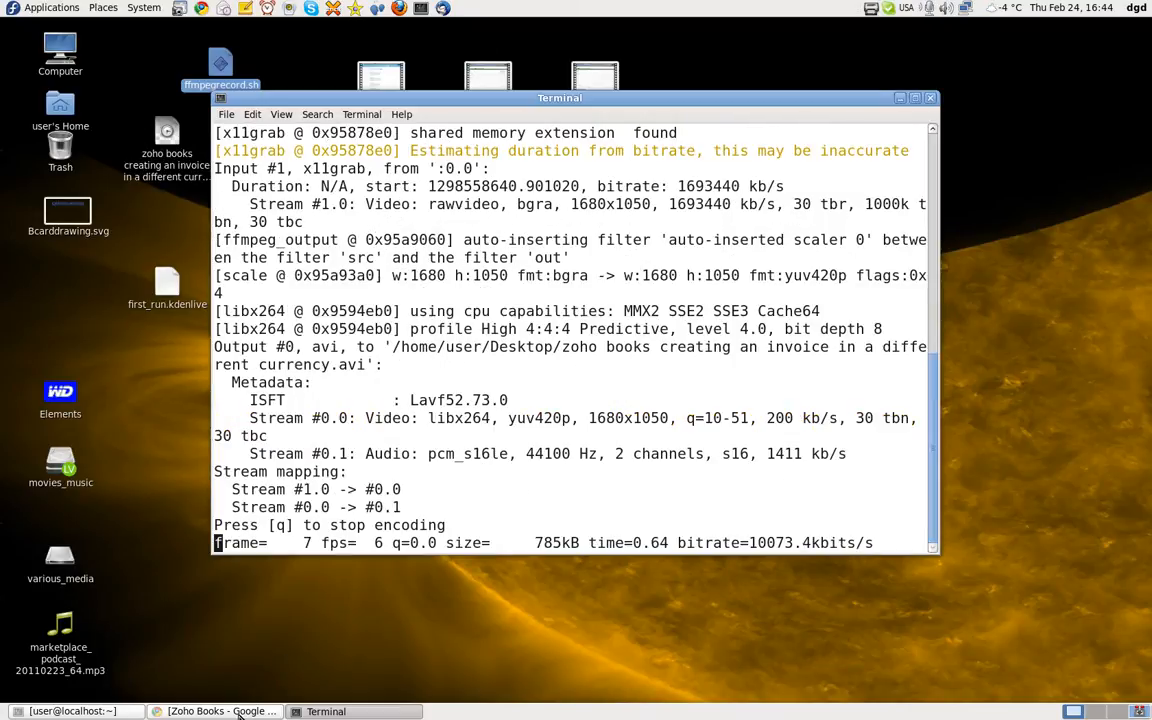
- Bring the Zoho Books invoice preferences window in front of the Terminal
click(217, 711)
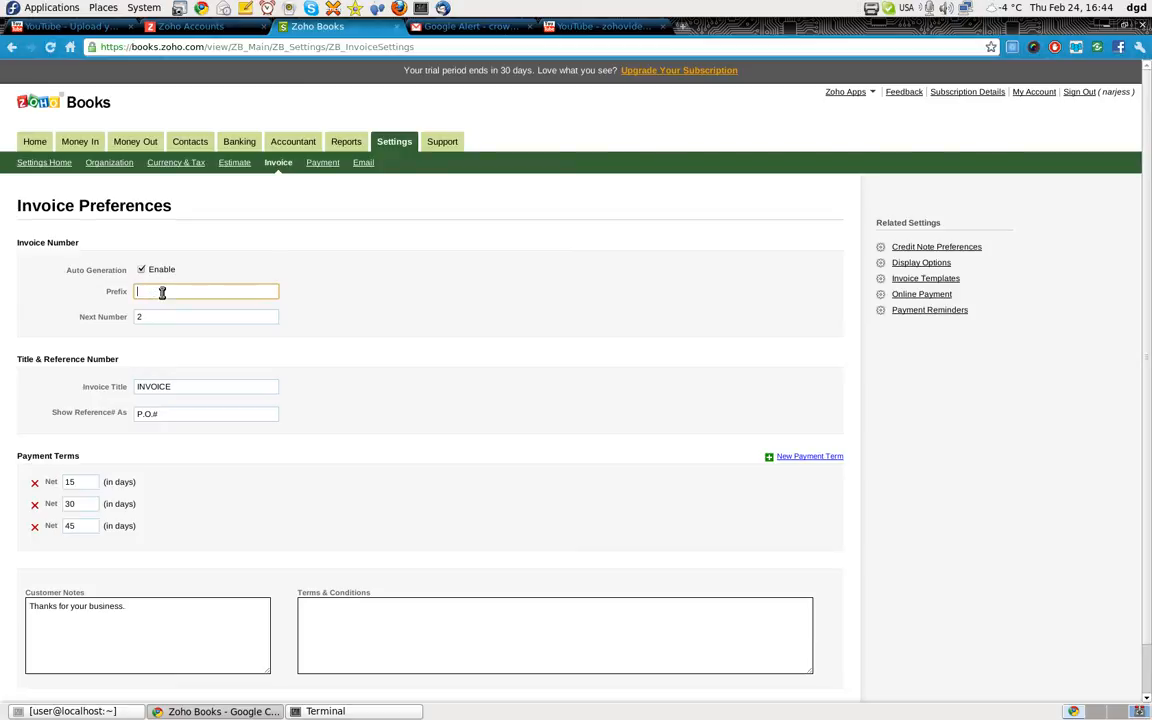
- Enter prefix Happy, next number 3, and terms 'Pay now or Luigi is coming to visit you!'
text(Happy)
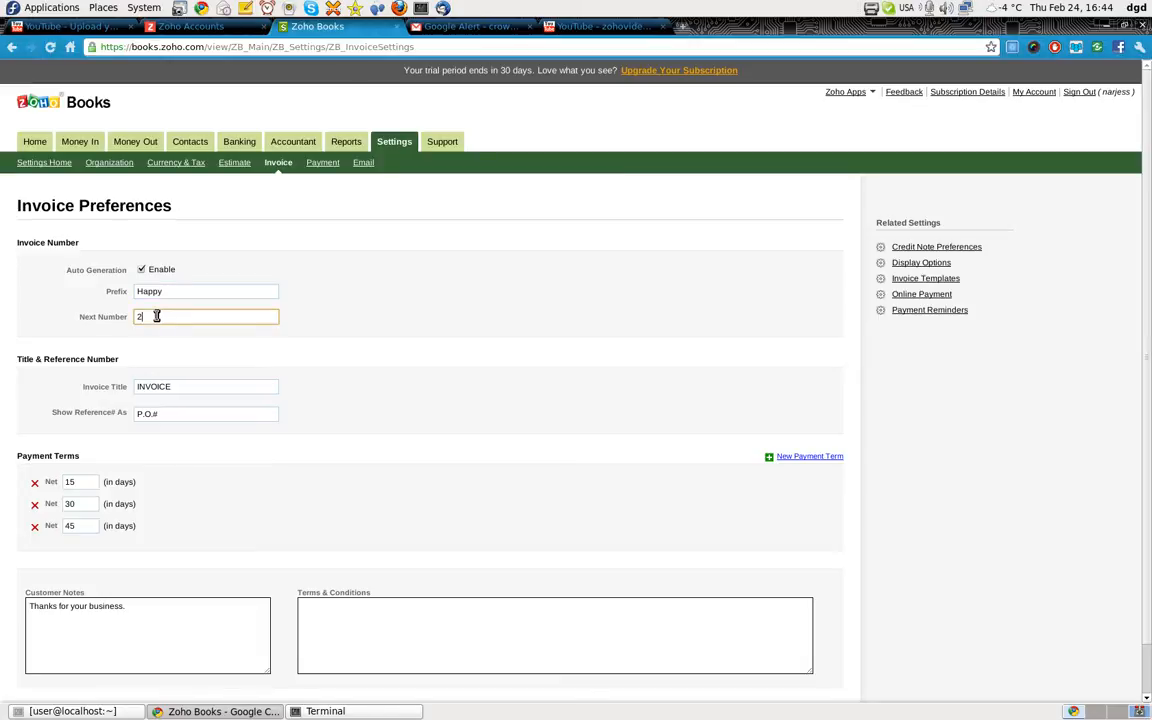
text(3)
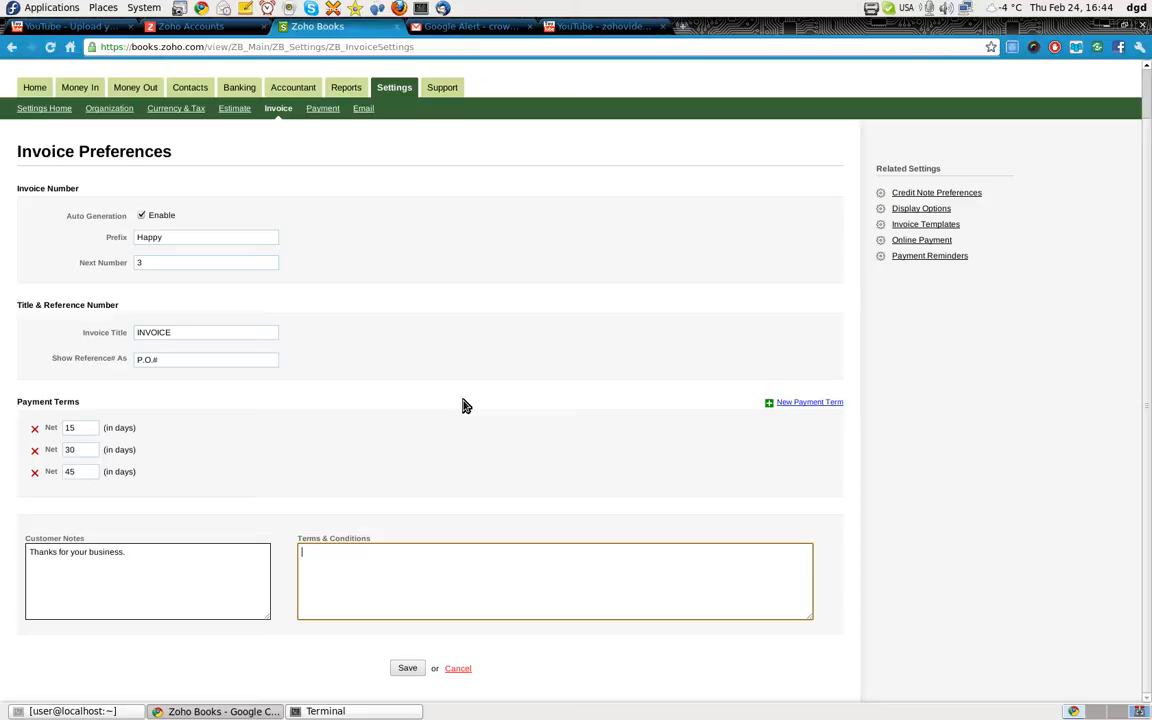
text(Pay na)
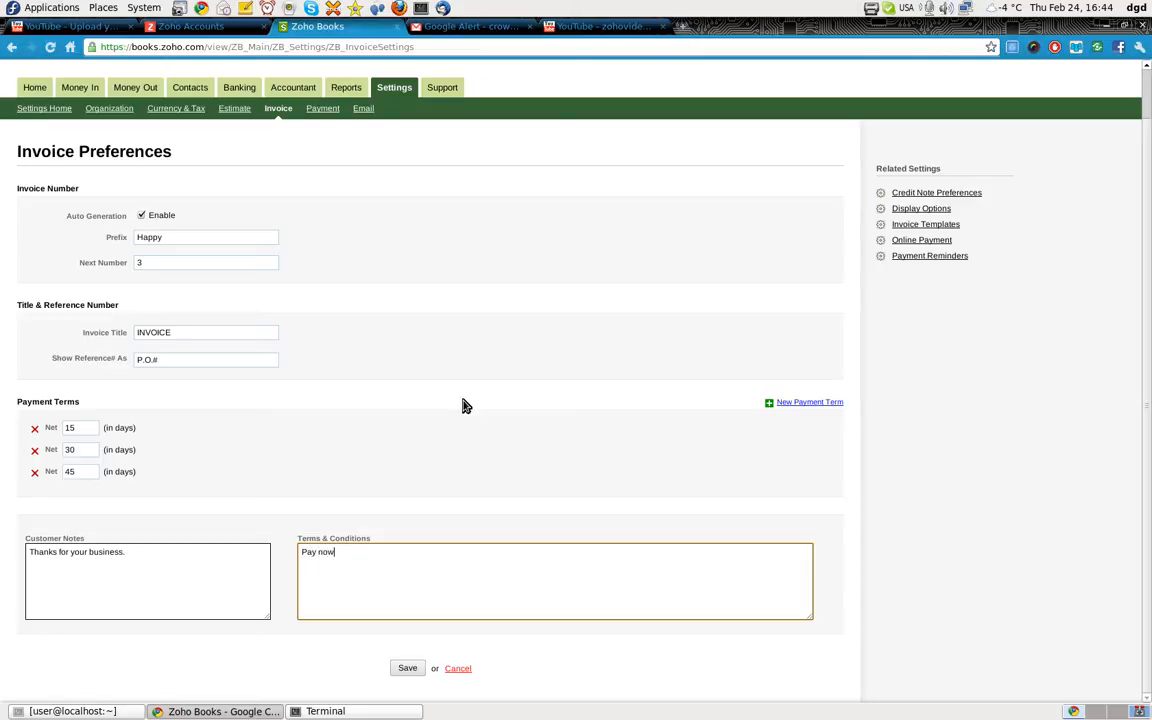
text(or Luigi)
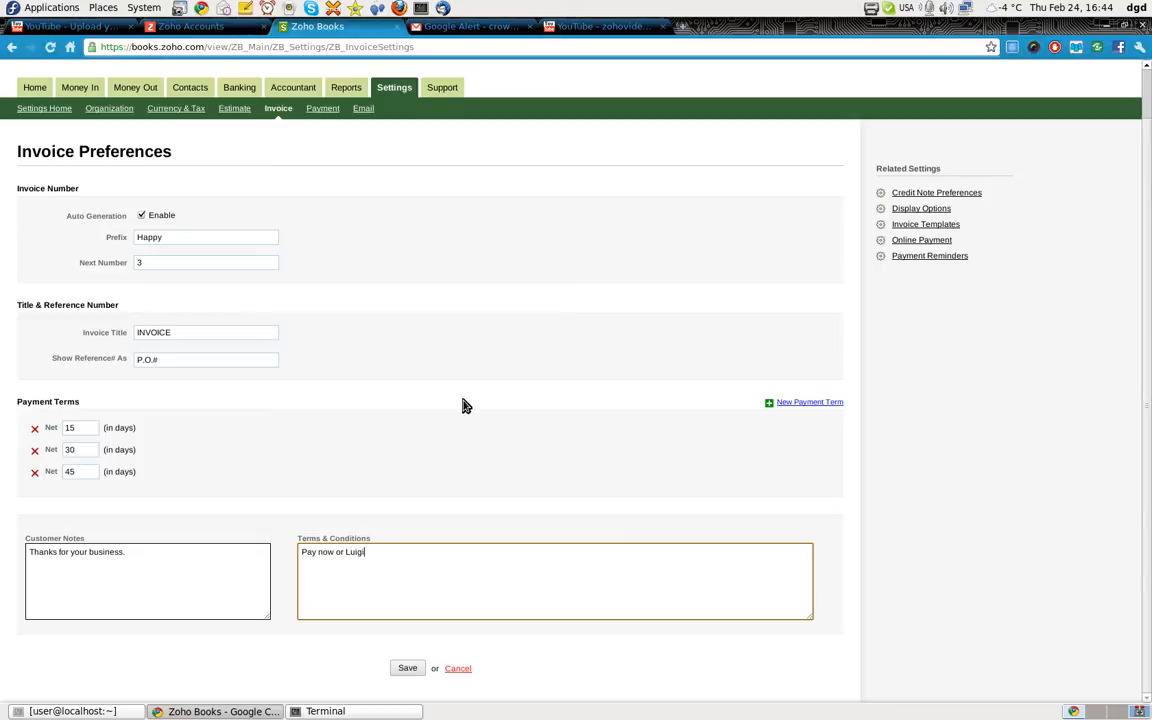
text(is com)
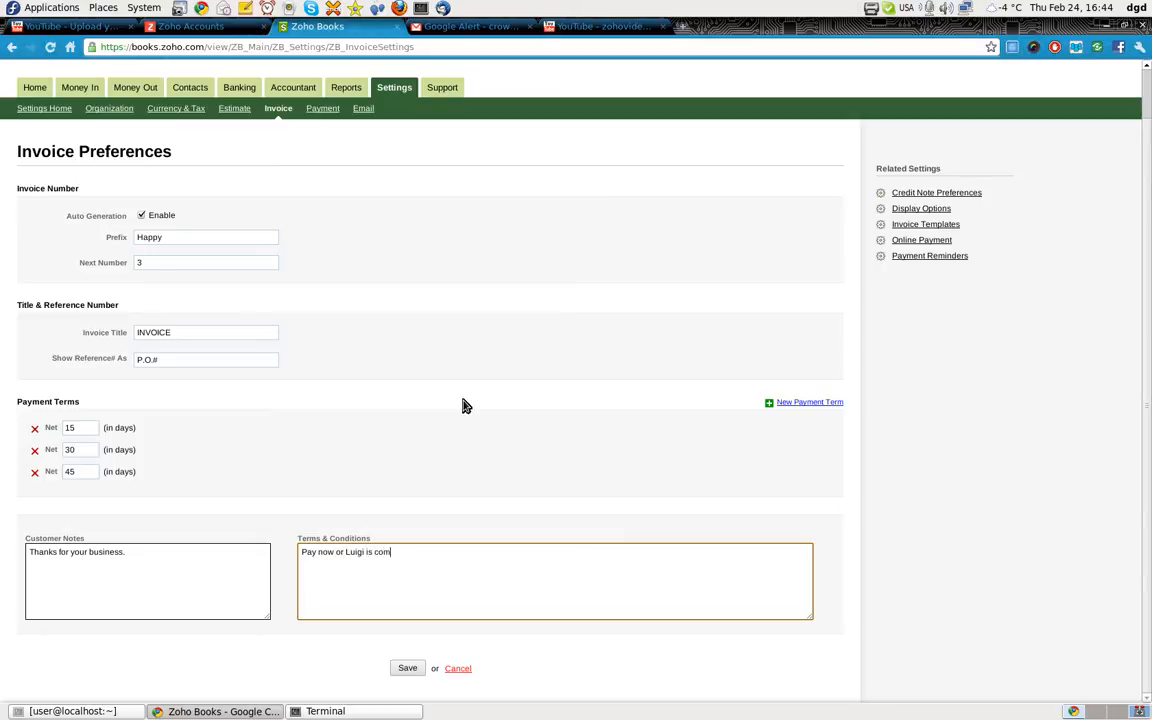
text(ing to vist)
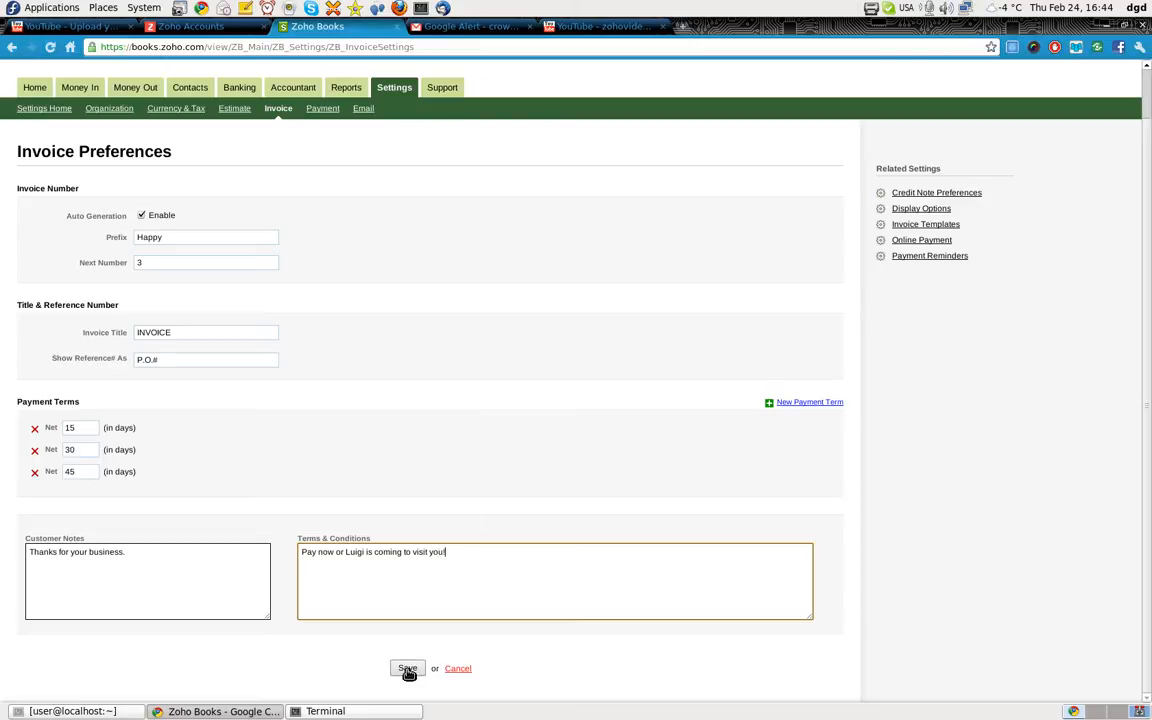
- Save the invoice preferences, then go via Home to the All Invoices list
click(406, 668)
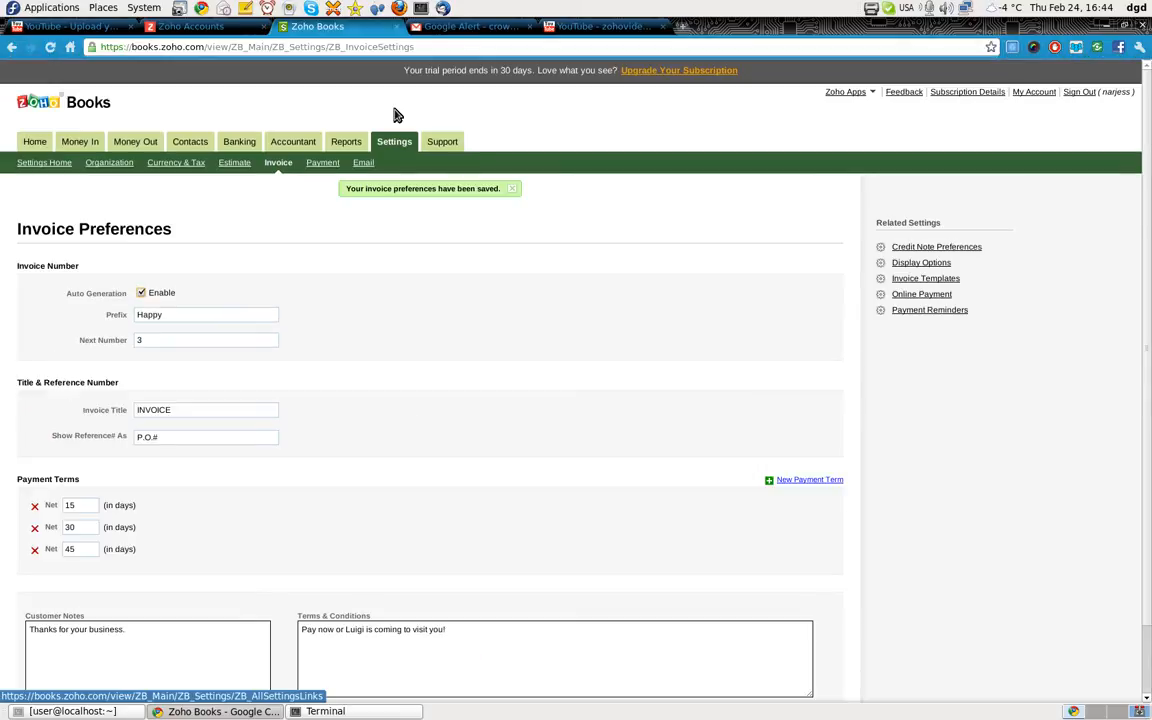
mouse_move(687, 293)
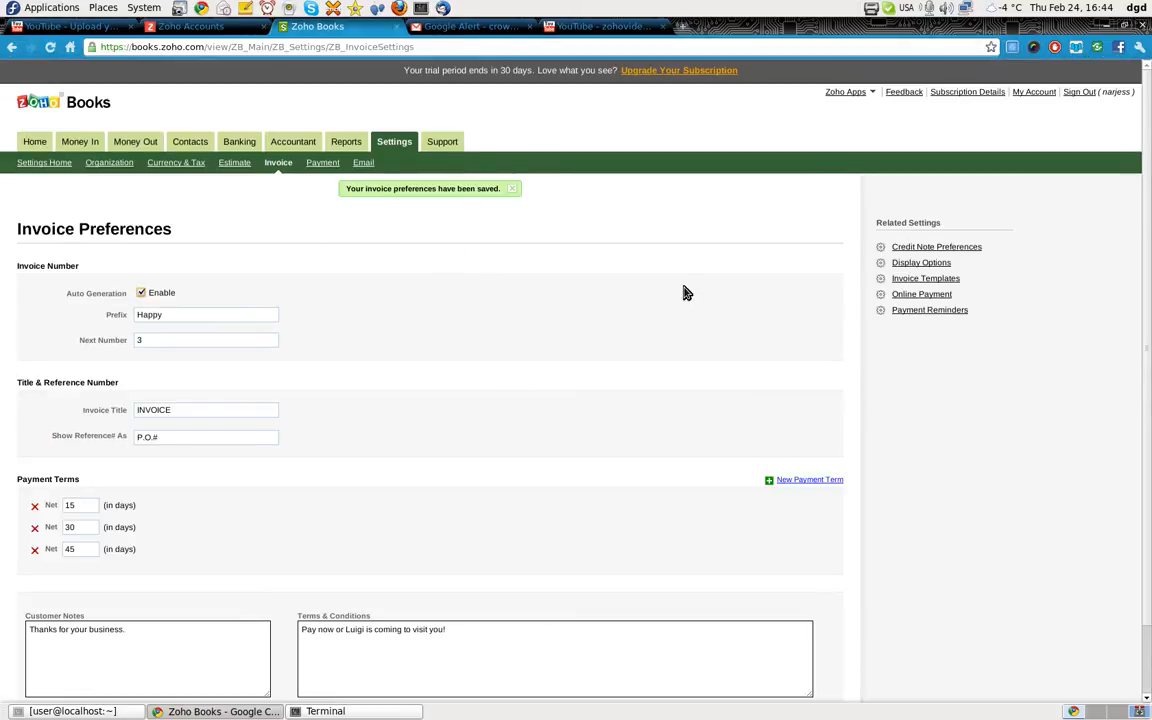
mouse_move(669, 467)
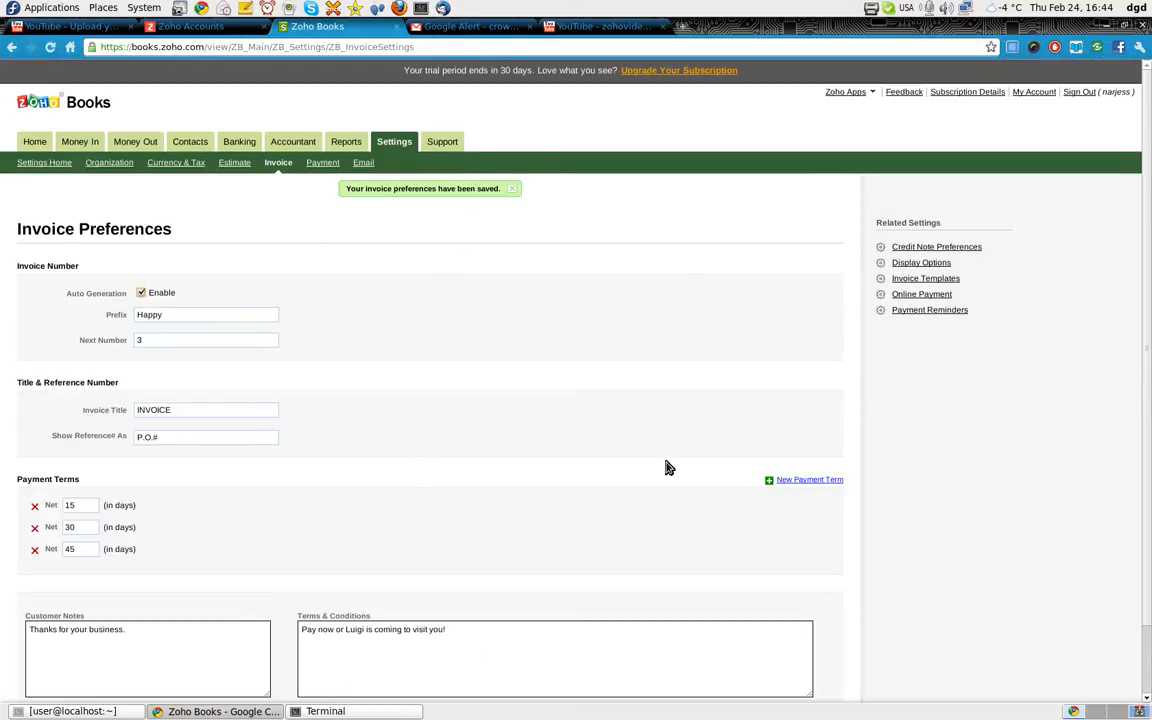
mouse_move(80, 141)
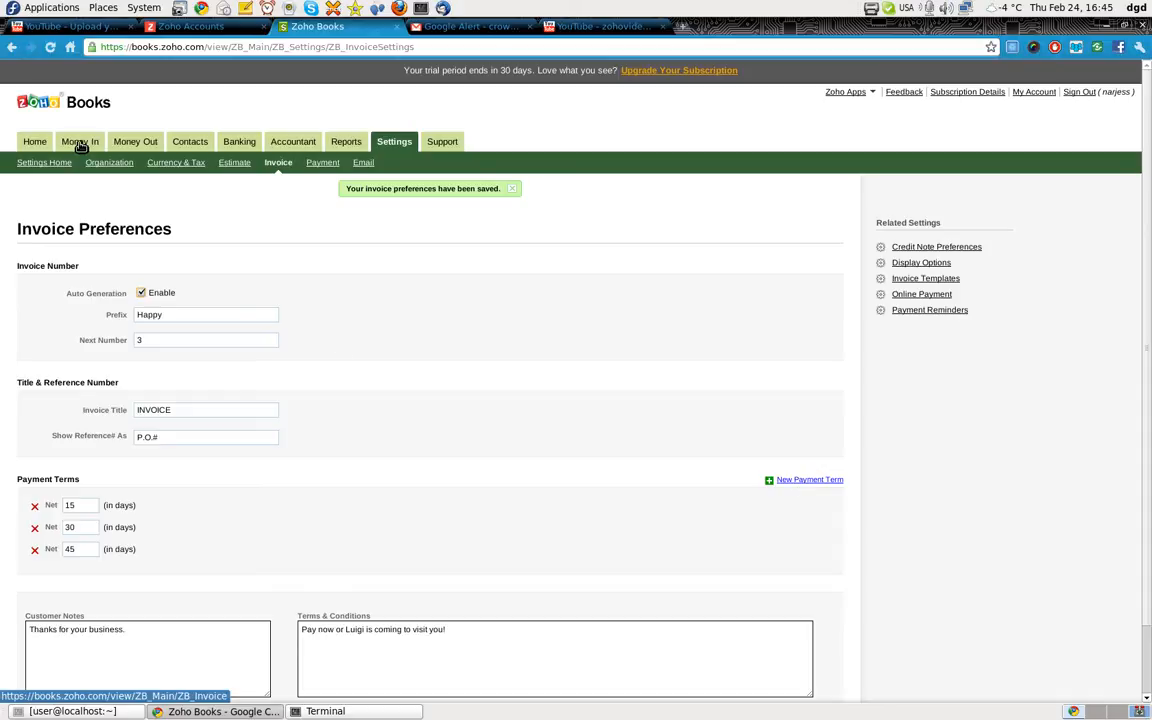
click(34, 141)
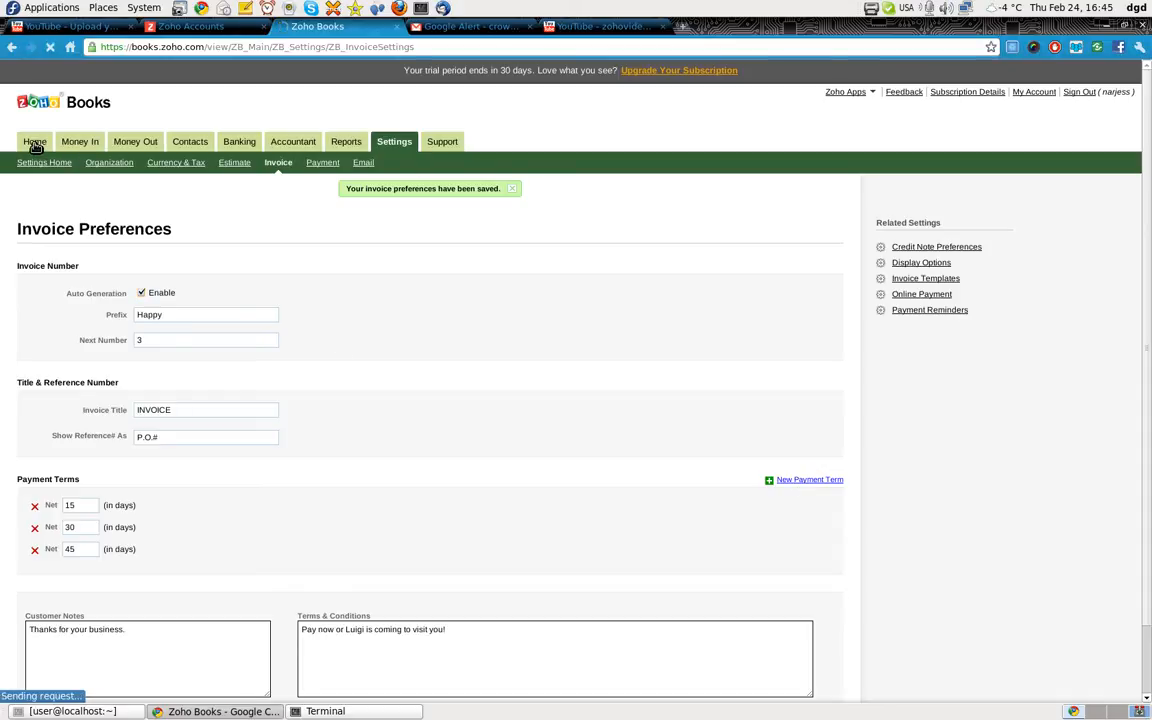
click(34, 141)
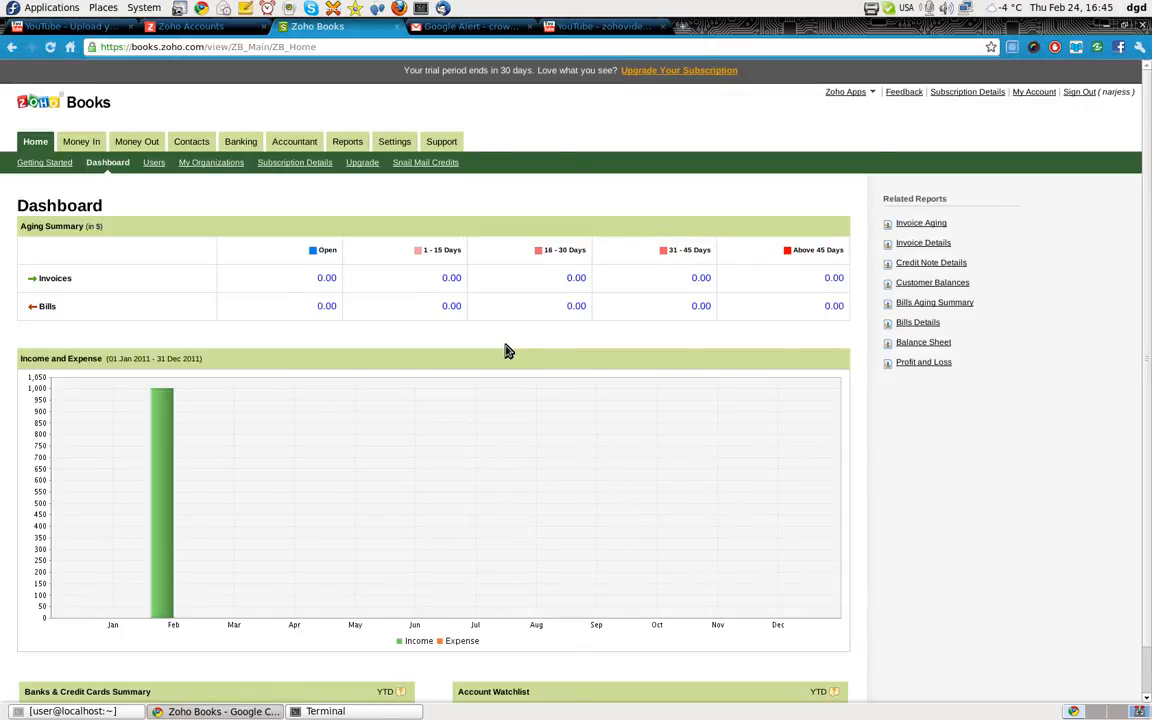
mouse_move(503, 348)
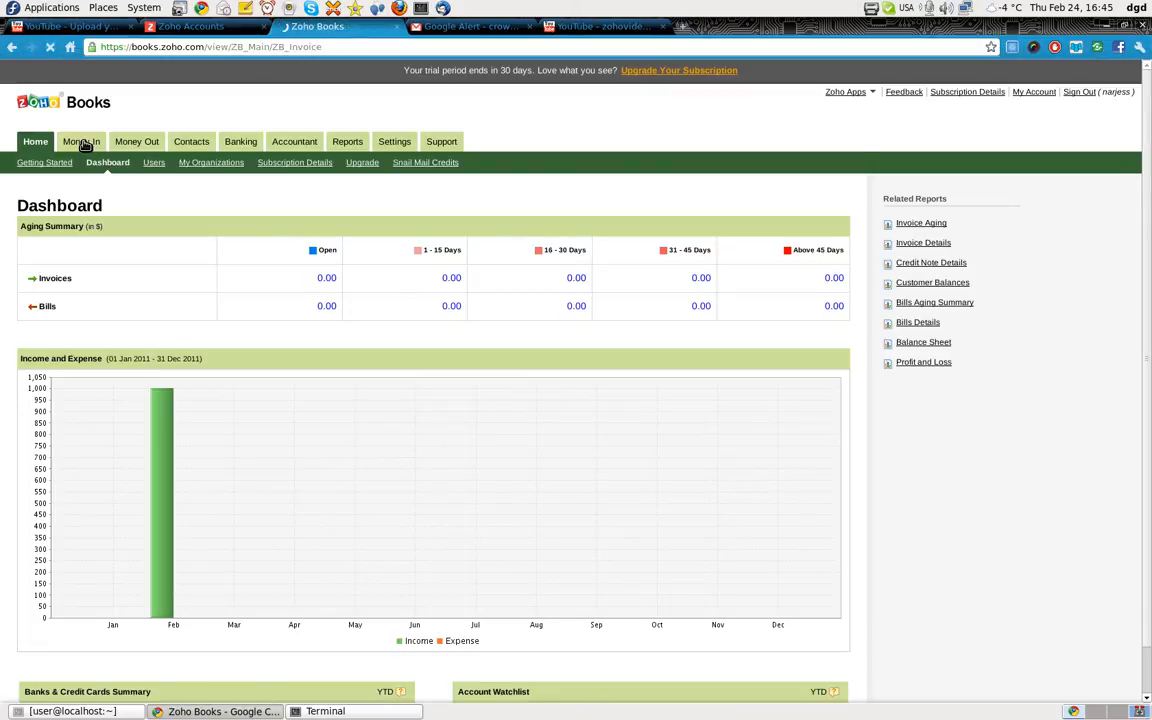
click(80, 141)
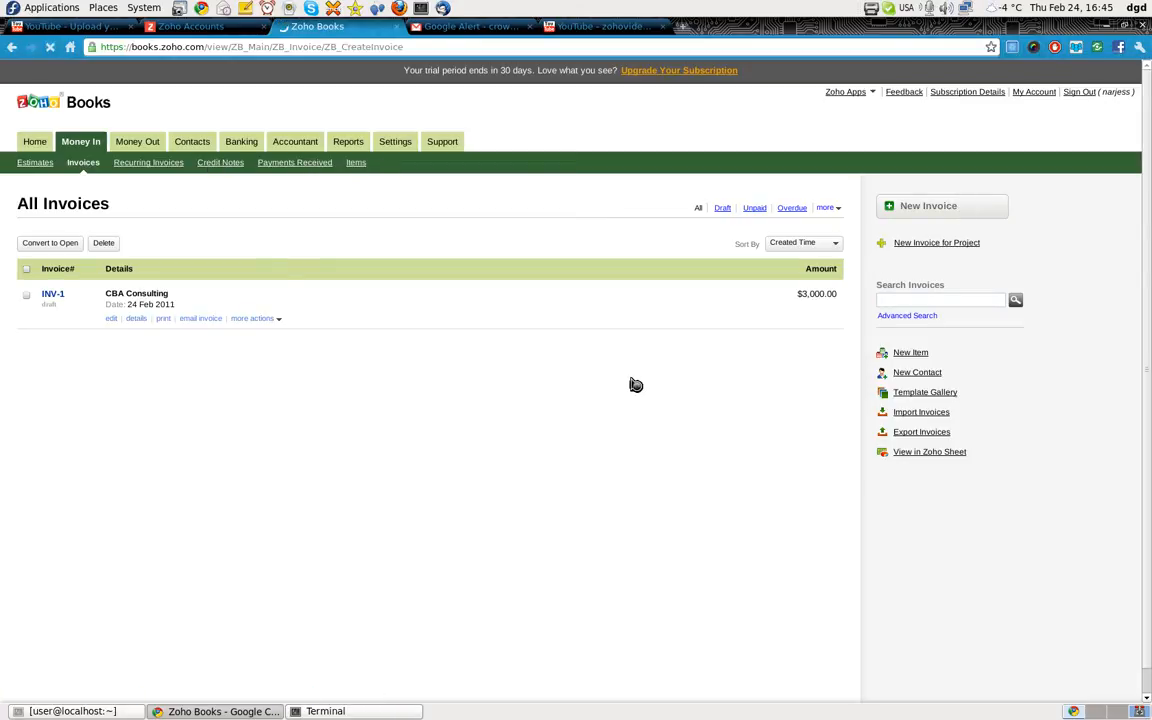
- Start a new invoice billed to CBA Consulting
click(927, 205)
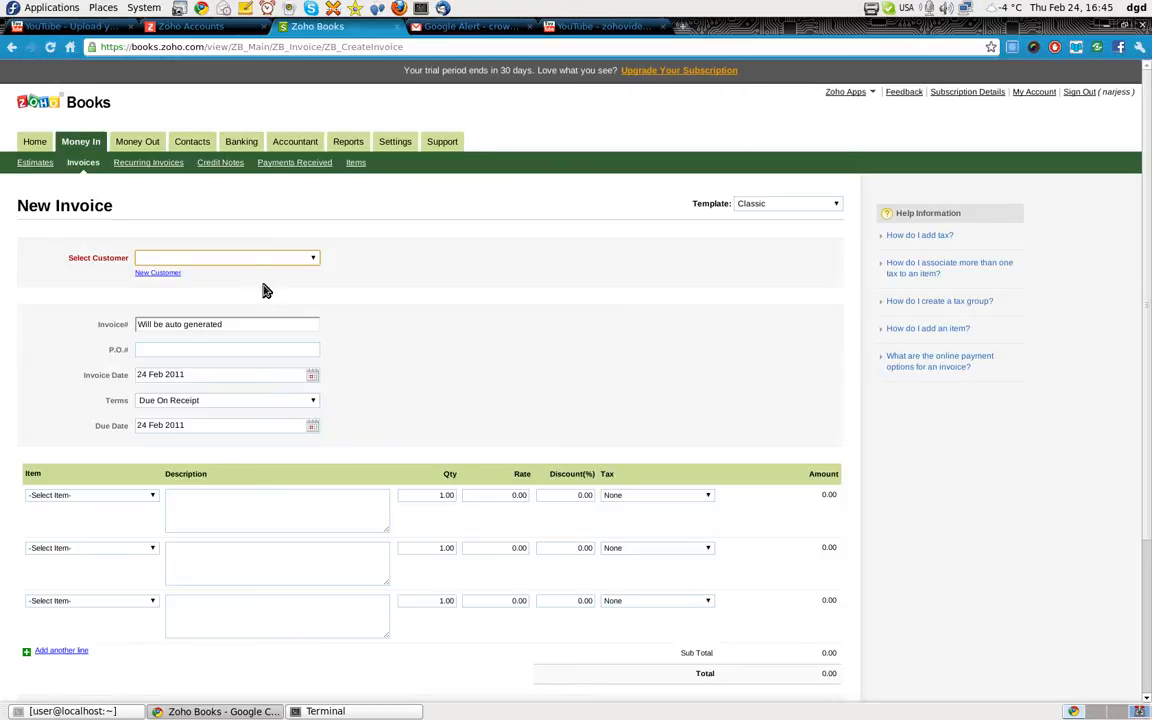
click(227, 257)
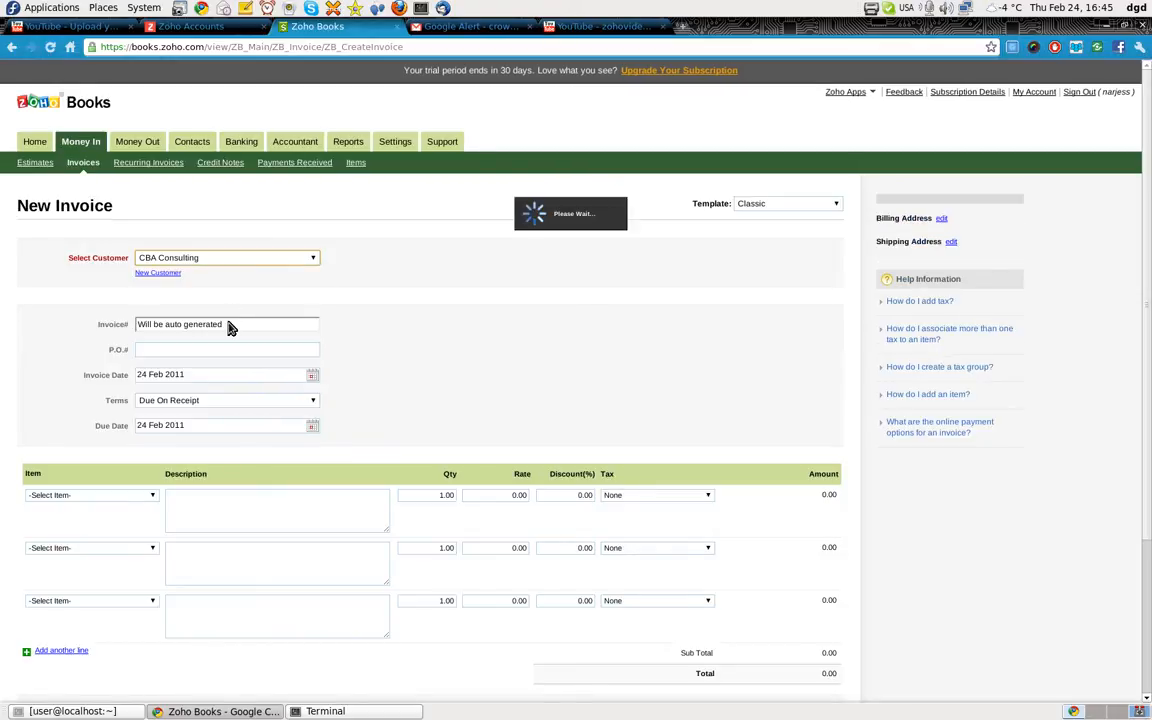
click(225, 400)
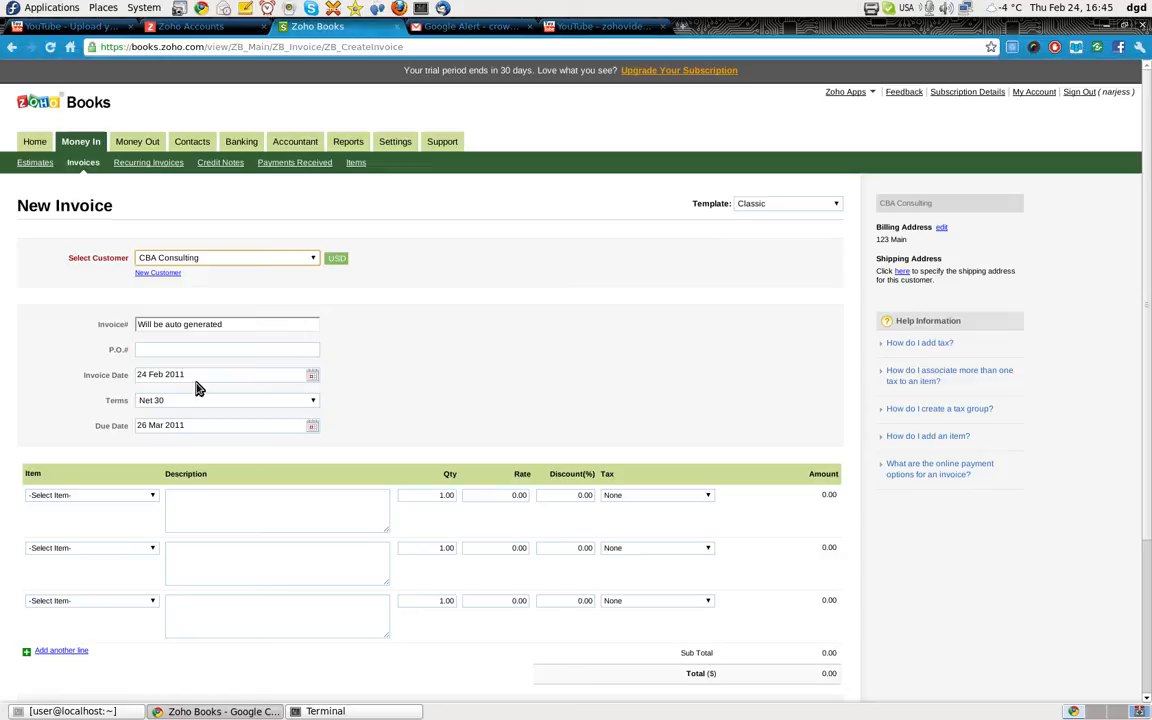
mouse_move(425, 400)
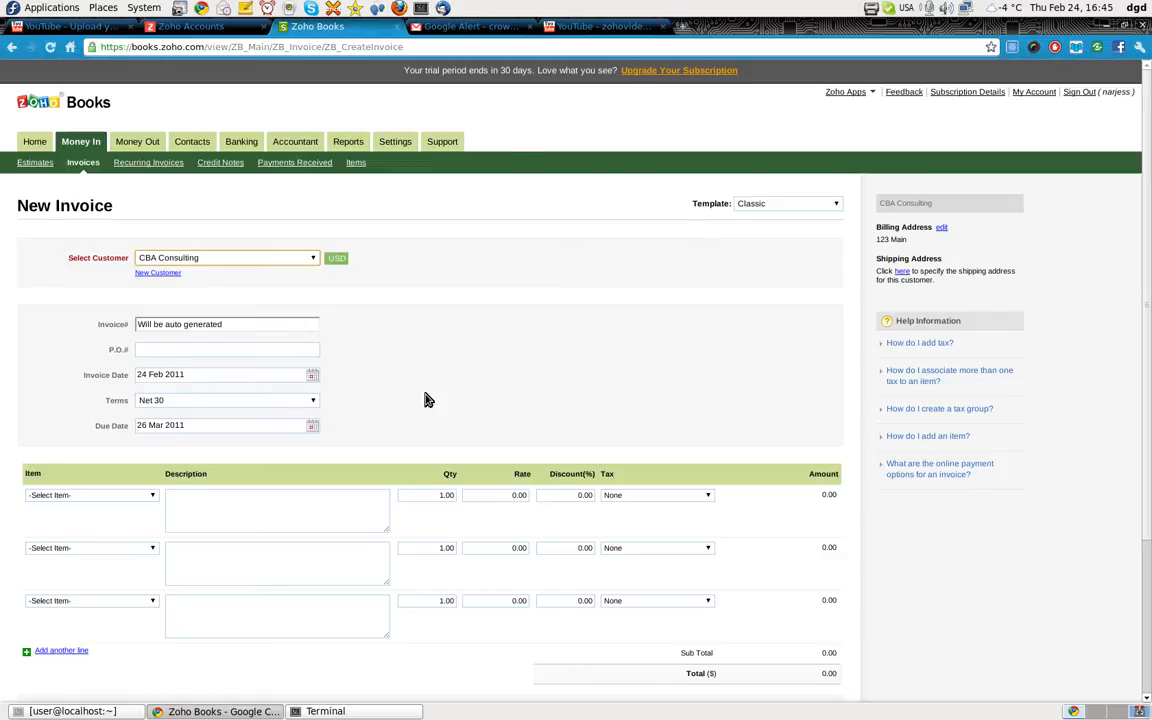
- Add B & D S & M services as the first line, totalling $3,000
scroll(down, 3)
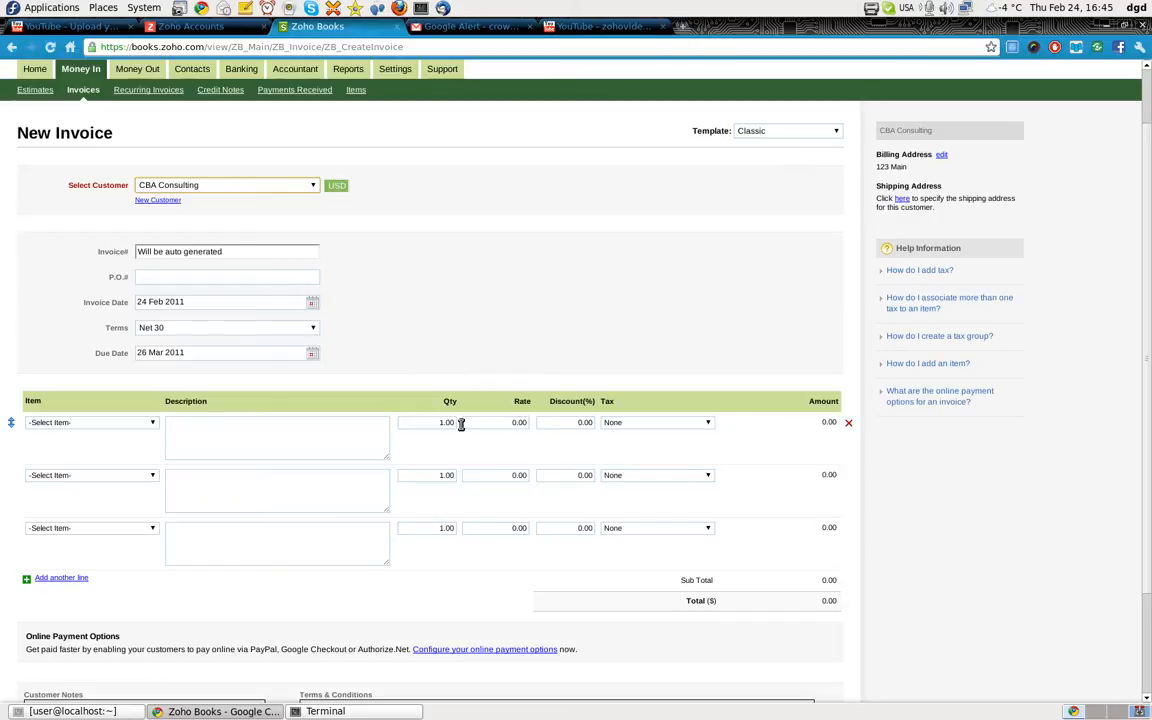
click(90, 421)
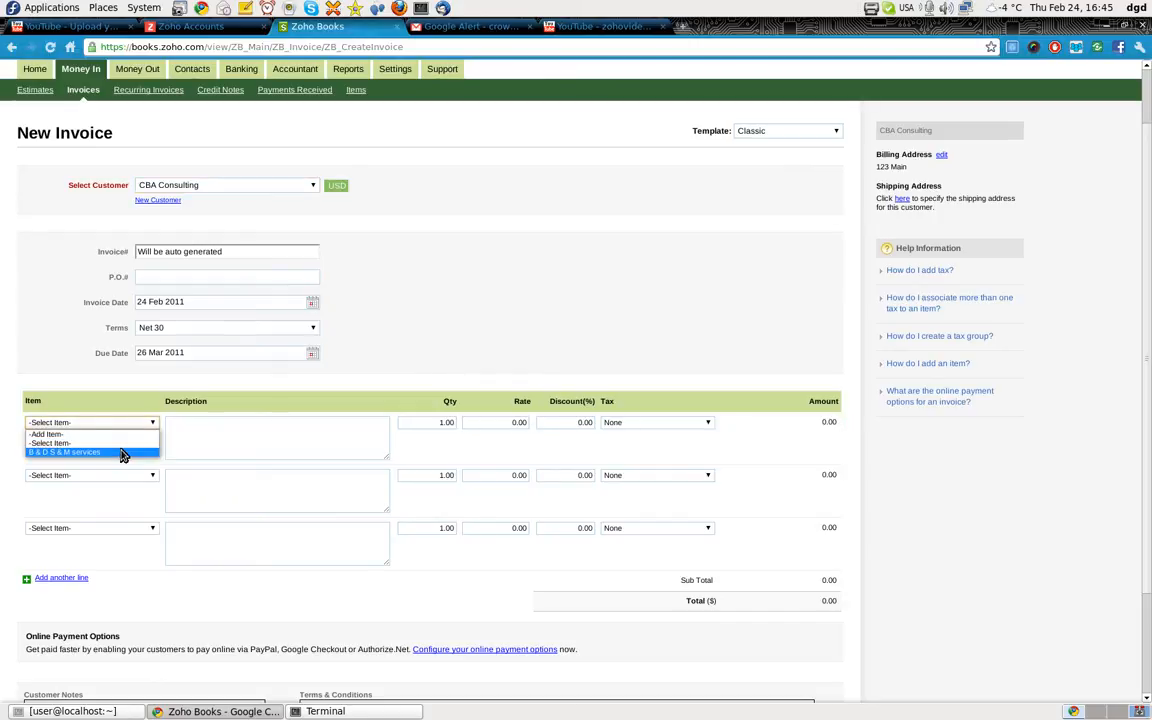
click(63, 452)
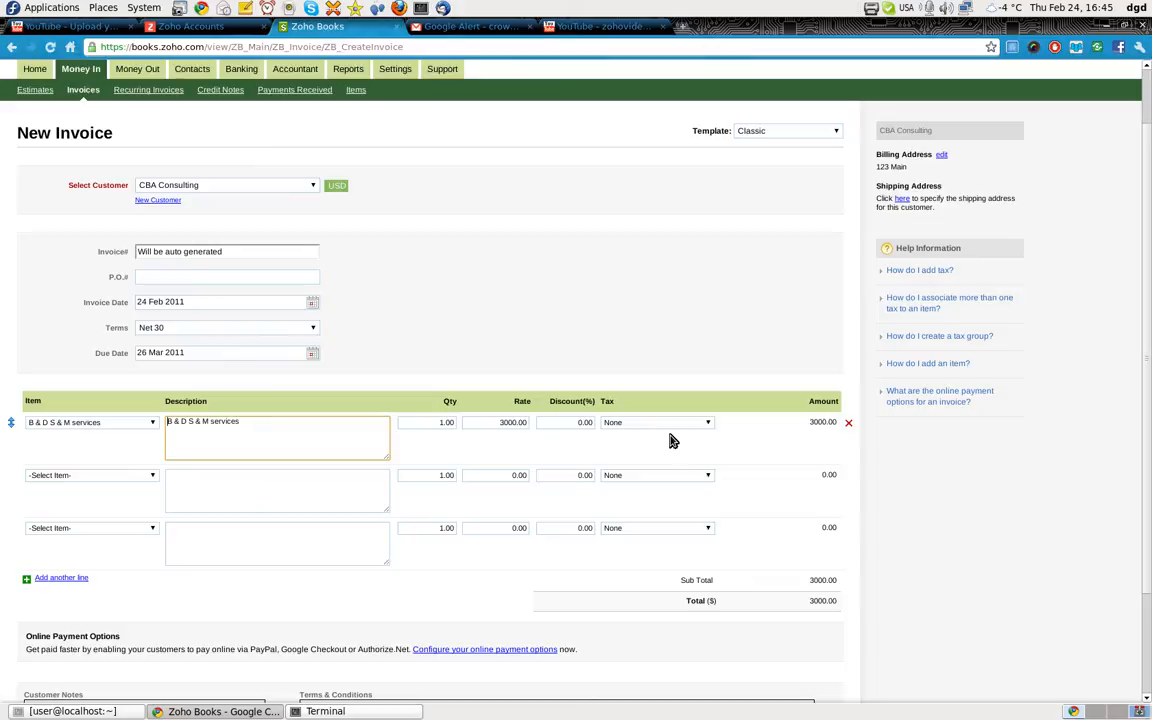
mouse_move(668, 368)
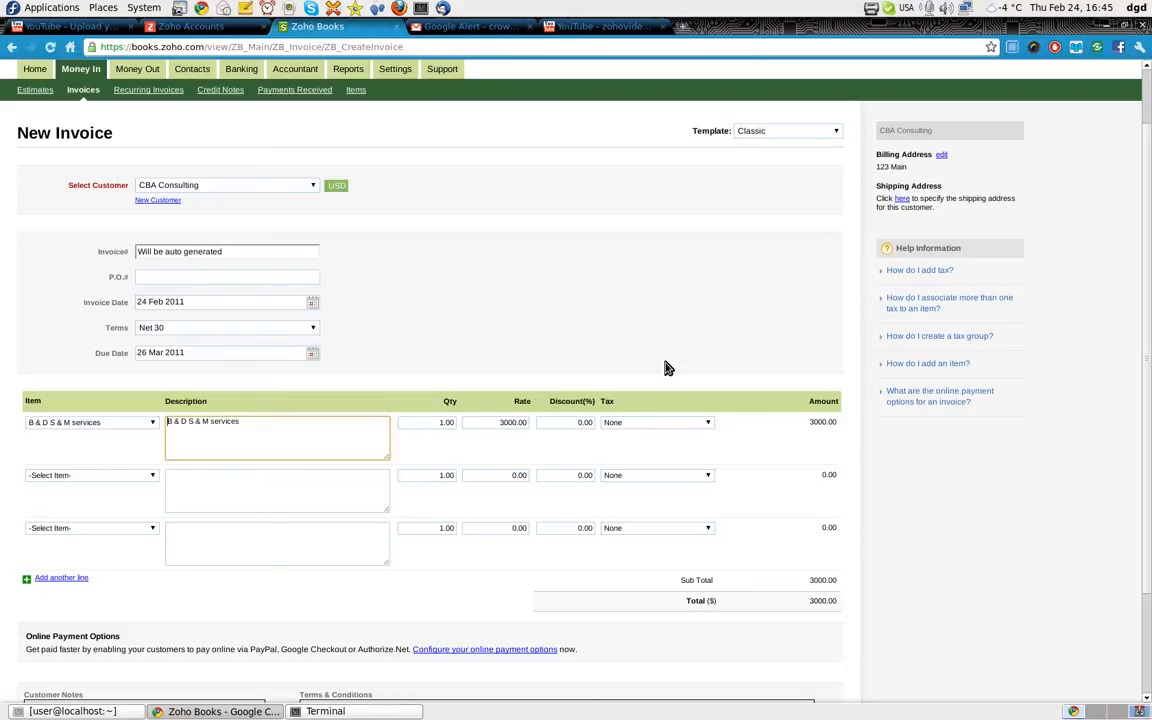
scroll(down, 3)
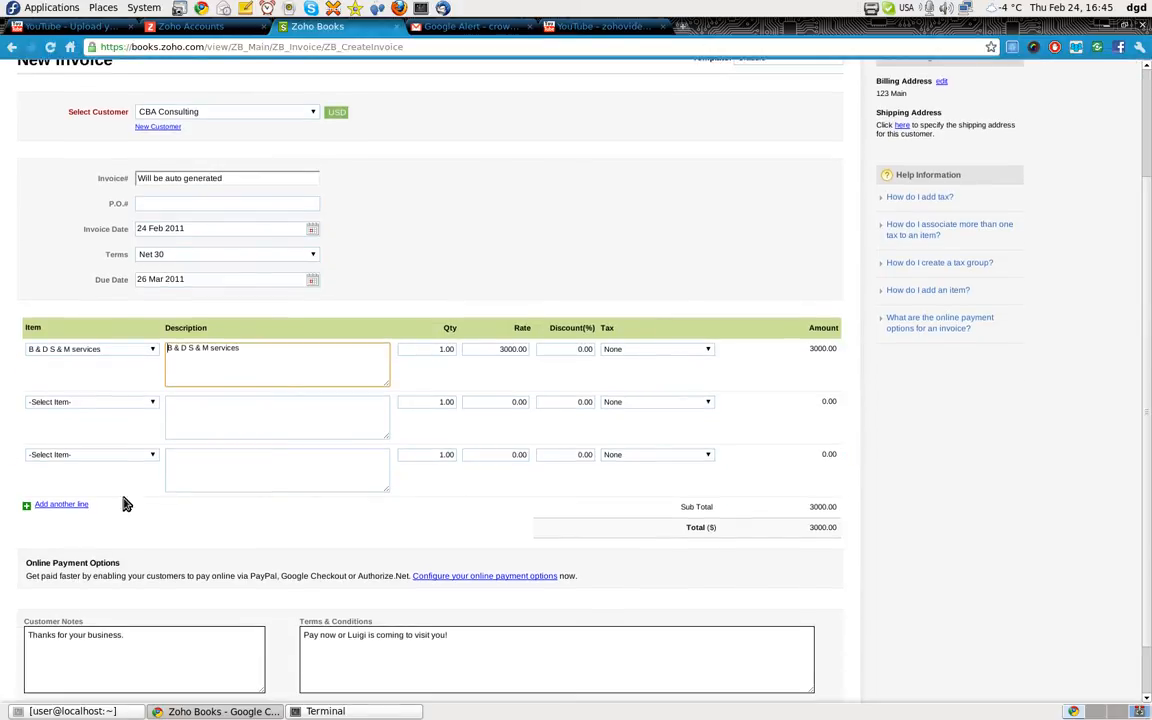
mouse_move(722, 535)
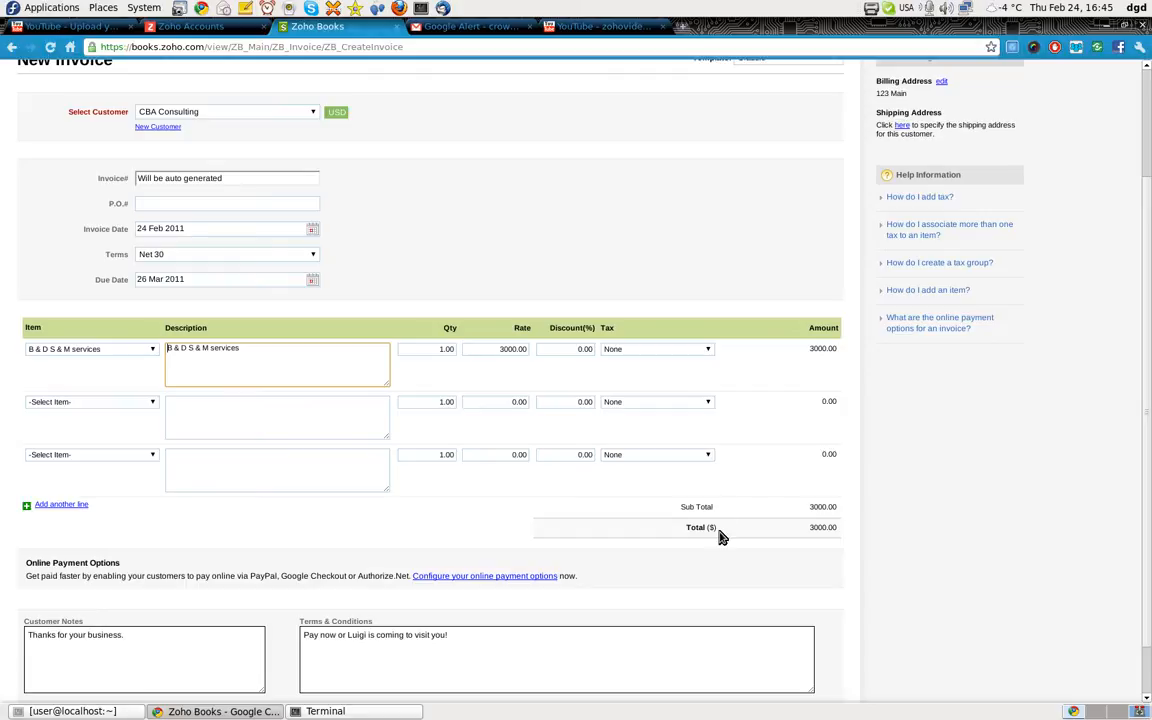
scroll(down, 3)
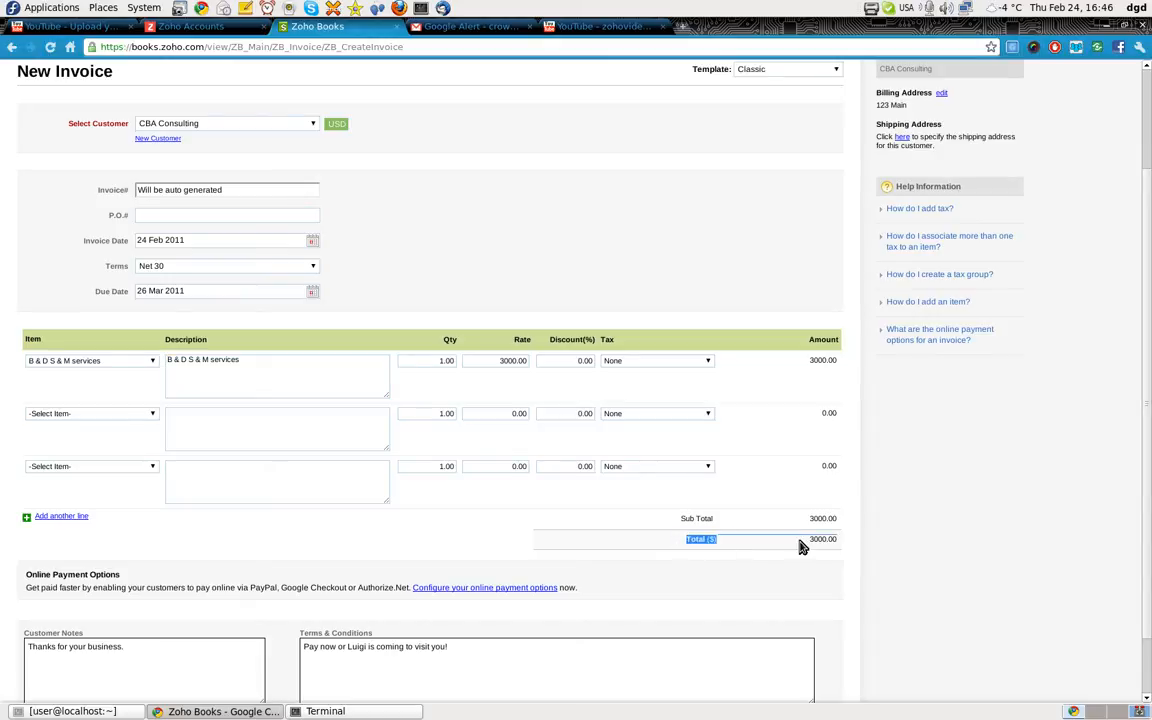
mouse_move(754, 525)
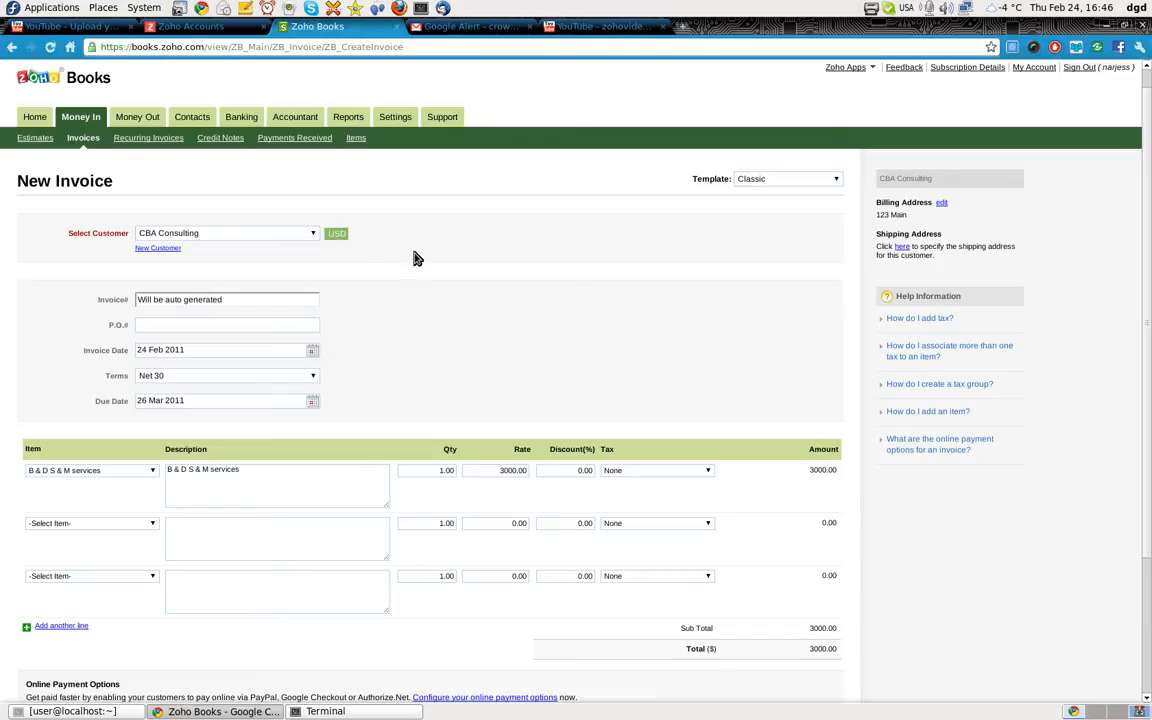
mouse_move(350, 246)
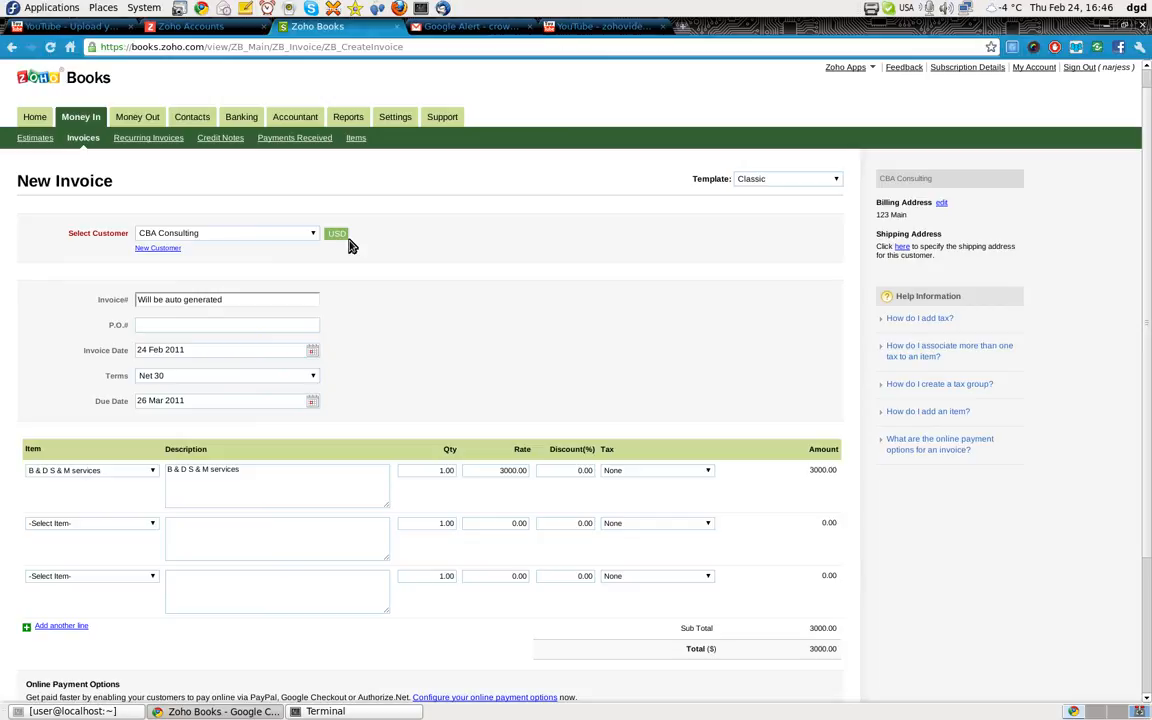
mouse_move(148, 140)
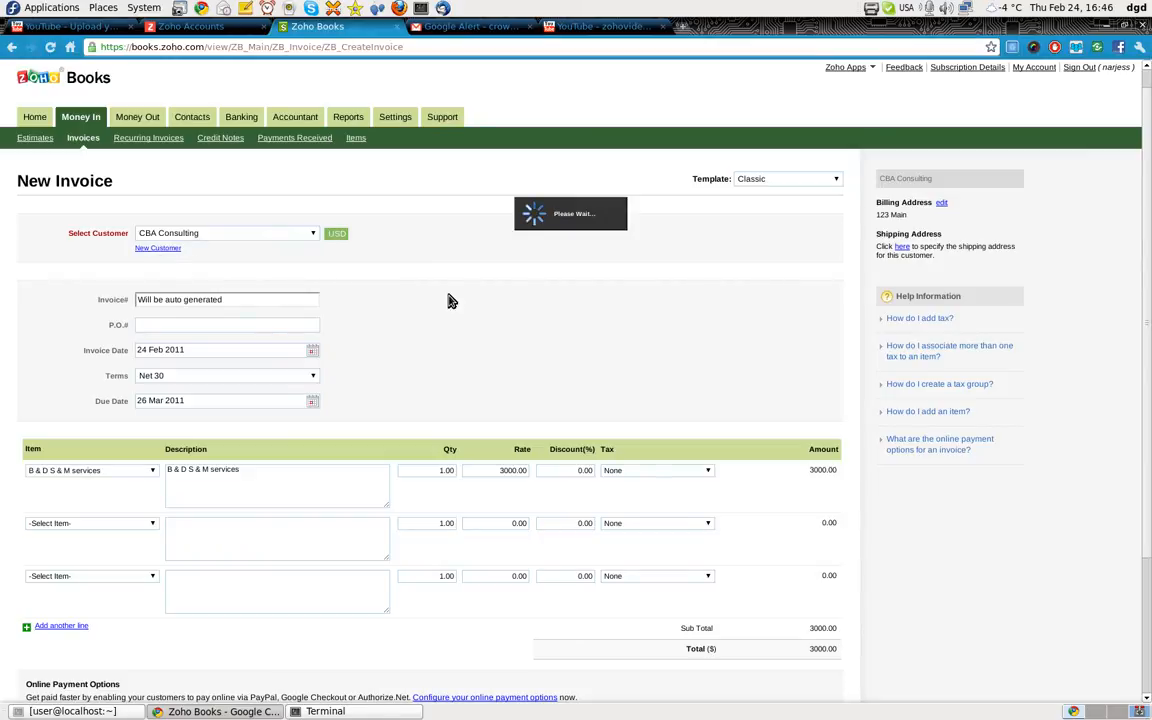
- Submit customer BAC in US Dollars, then discard the unsaved invoice and go to Settings
click(158, 247)
text(BAC)
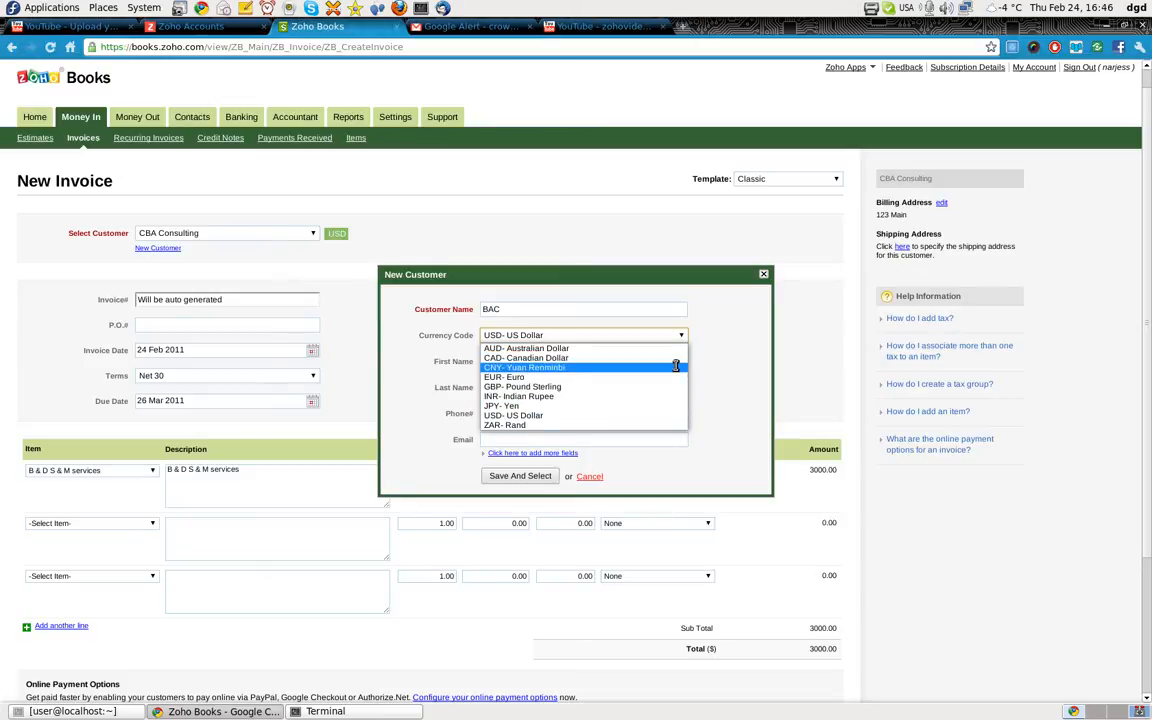
click(513, 415)
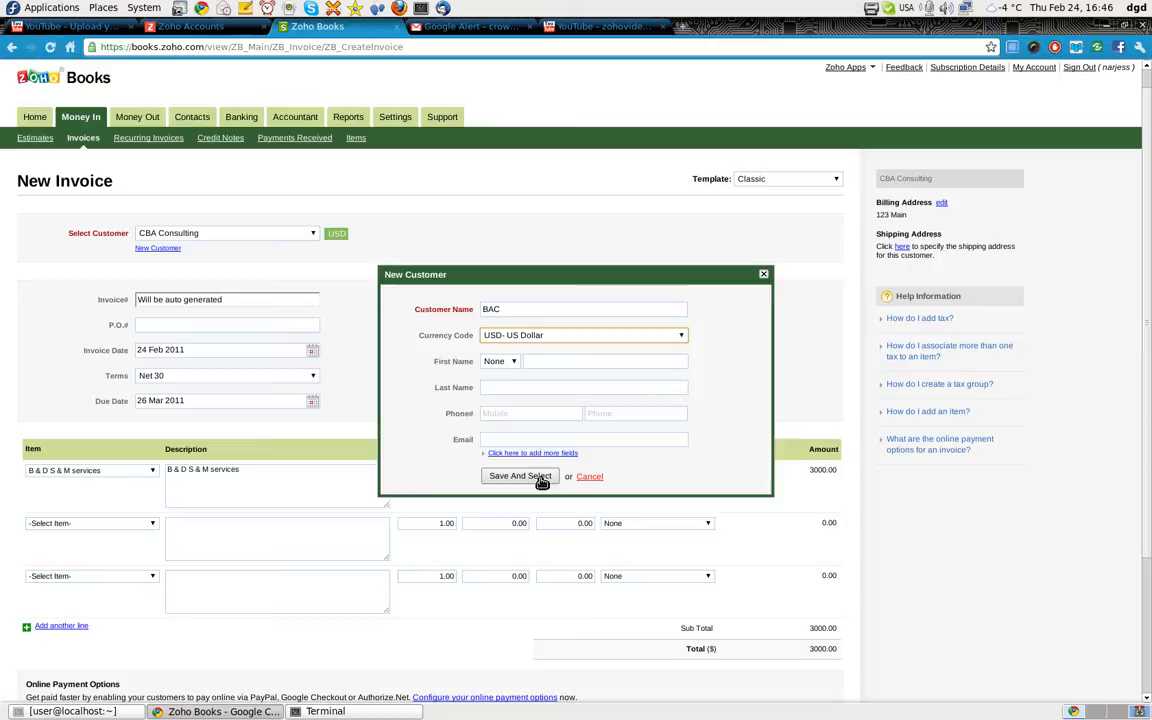
click(519, 476)
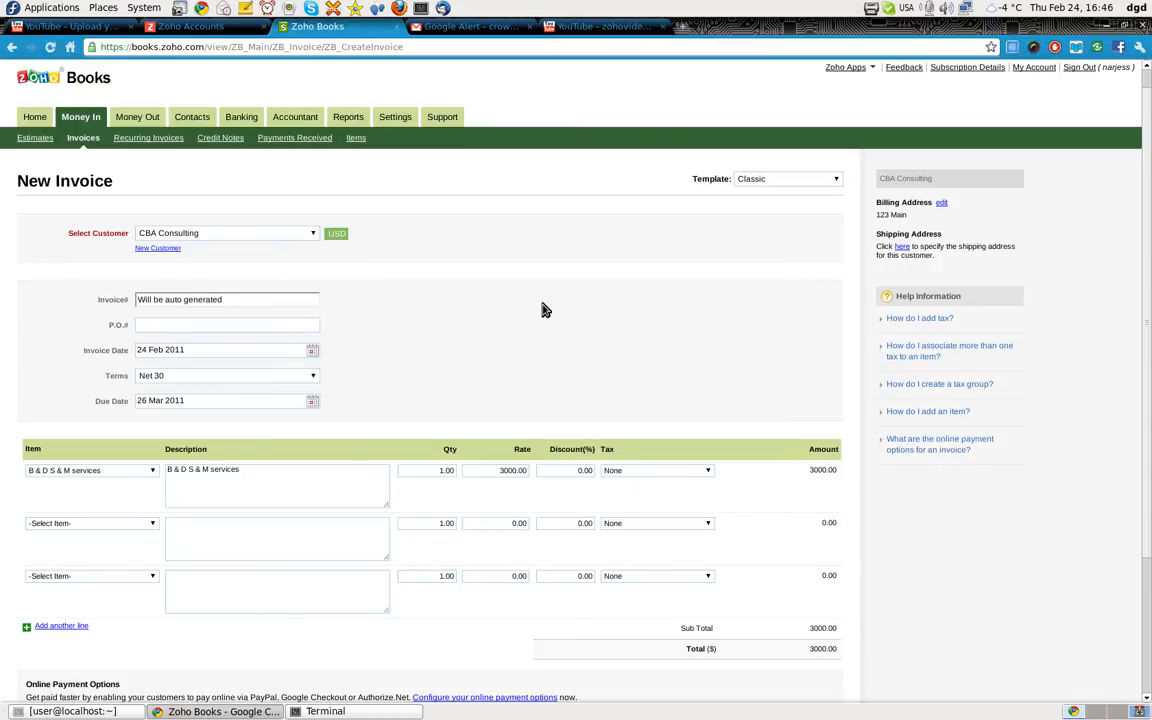
click(395, 117)
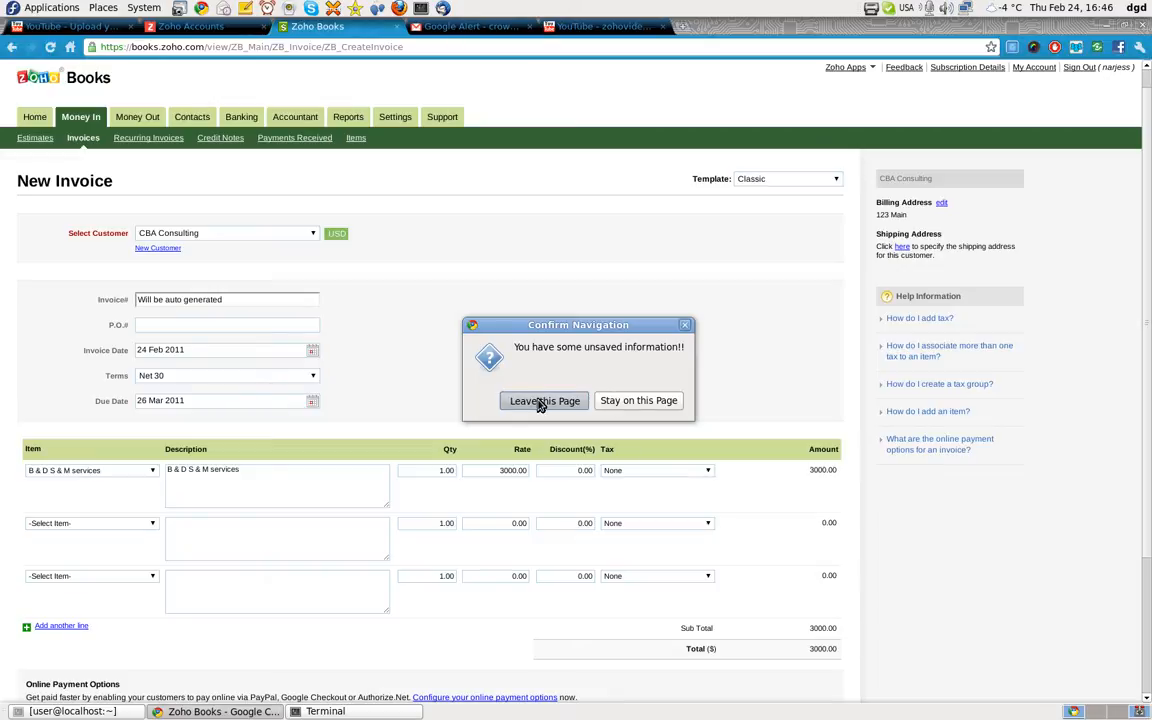
click(544, 400)
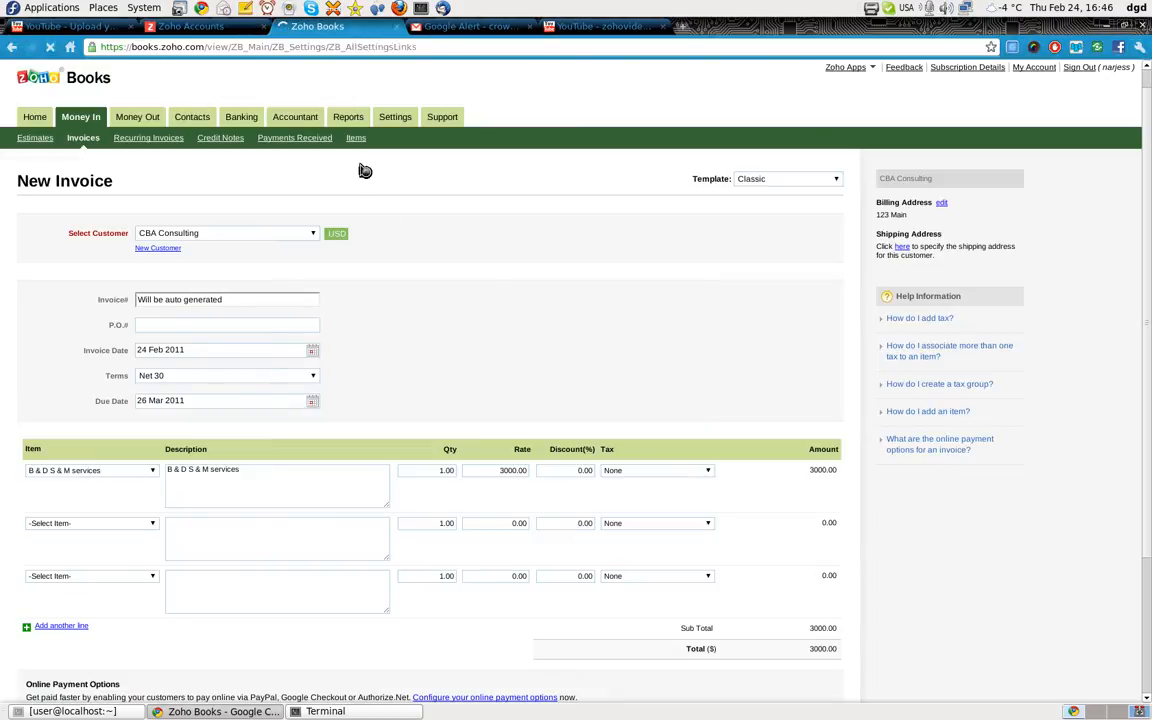
- Add and save HTG- Gourde as a new currency
click(394, 116)
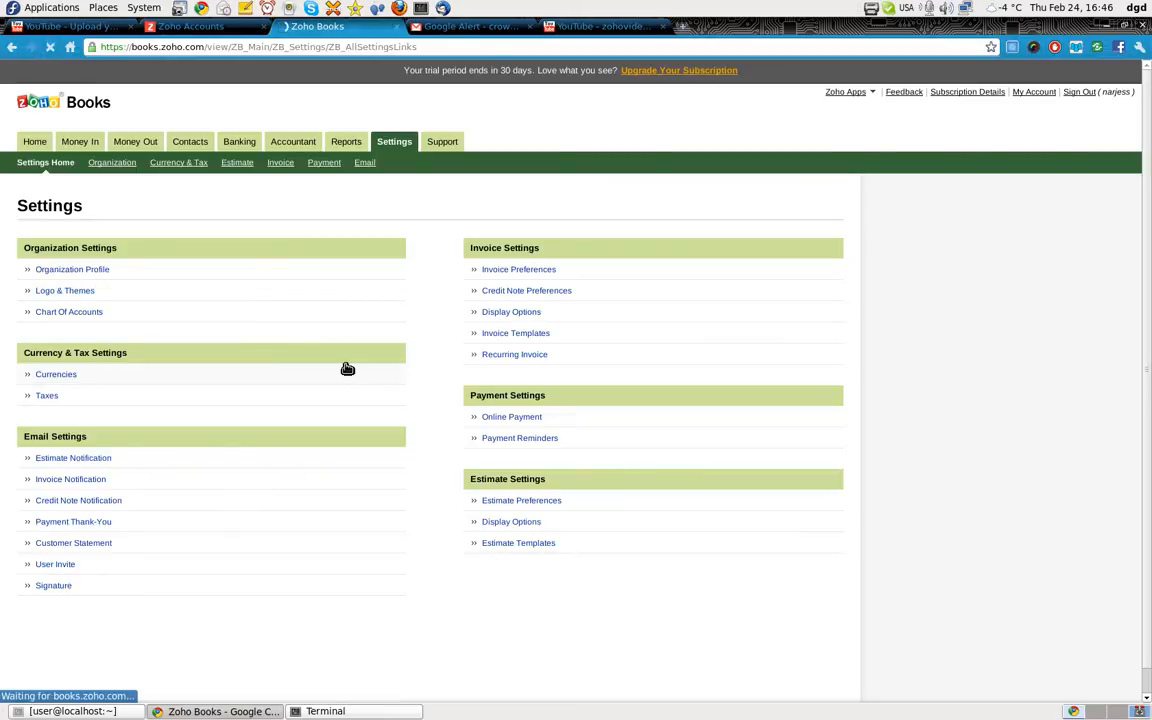
click(56, 373)
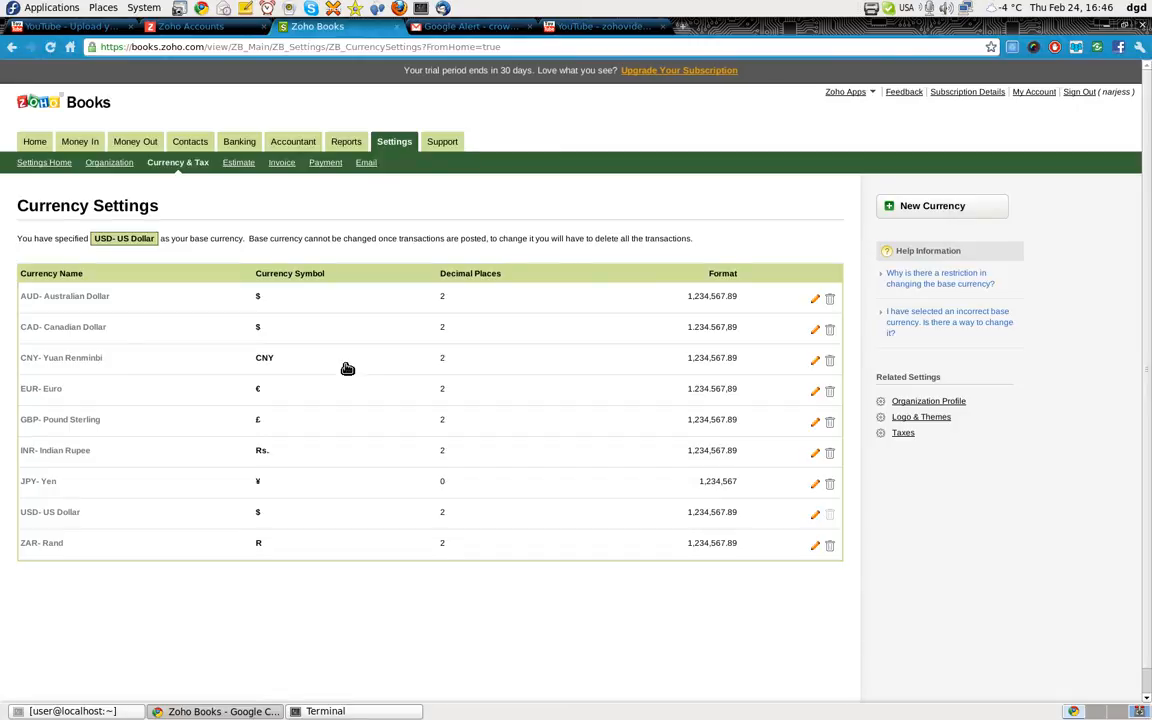
click(932, 206)
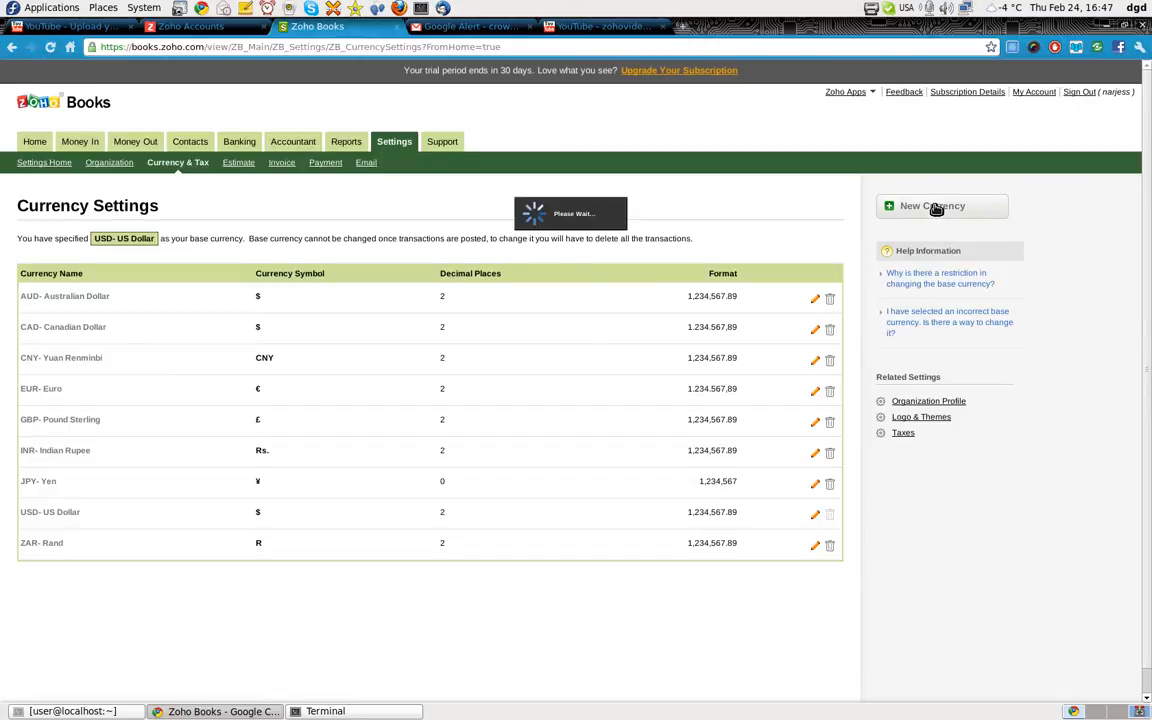
click(932, 205)
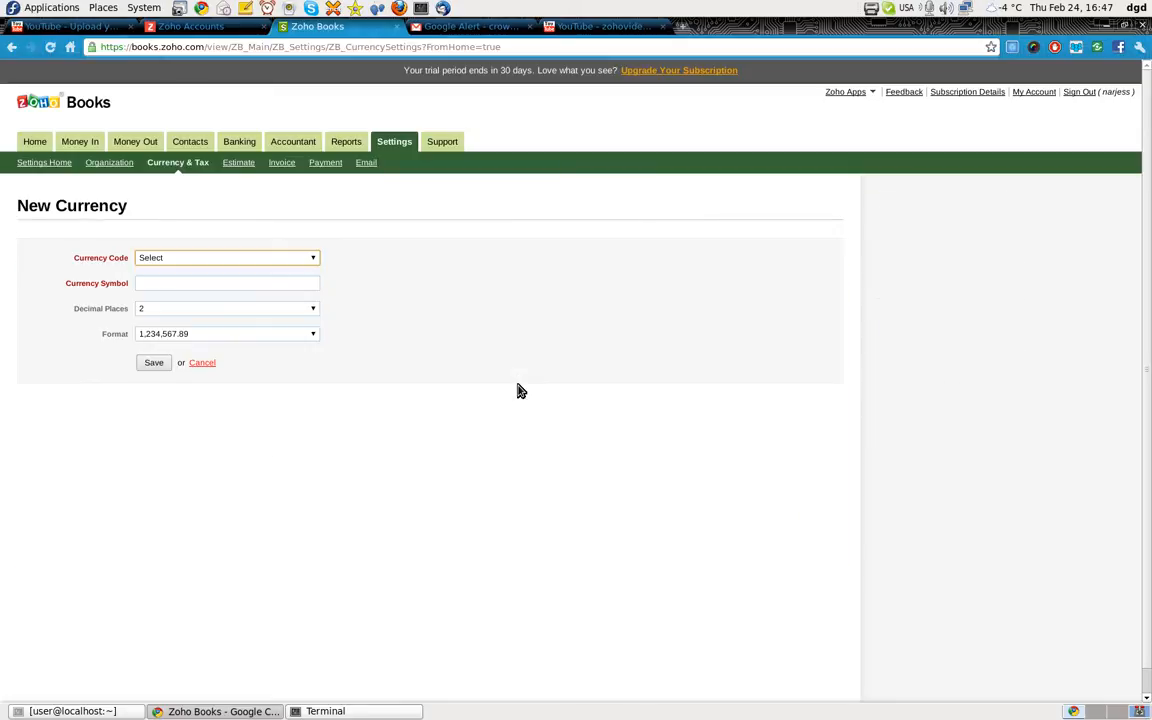
click(226, 257)
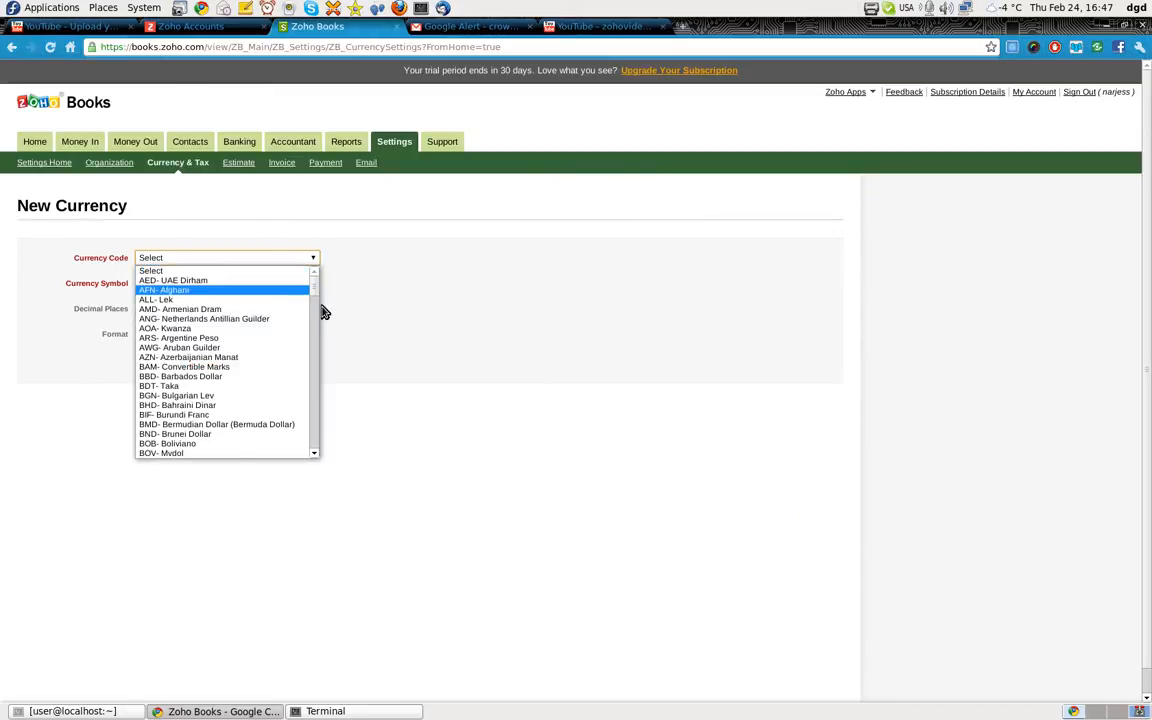
scroll(down, 3)
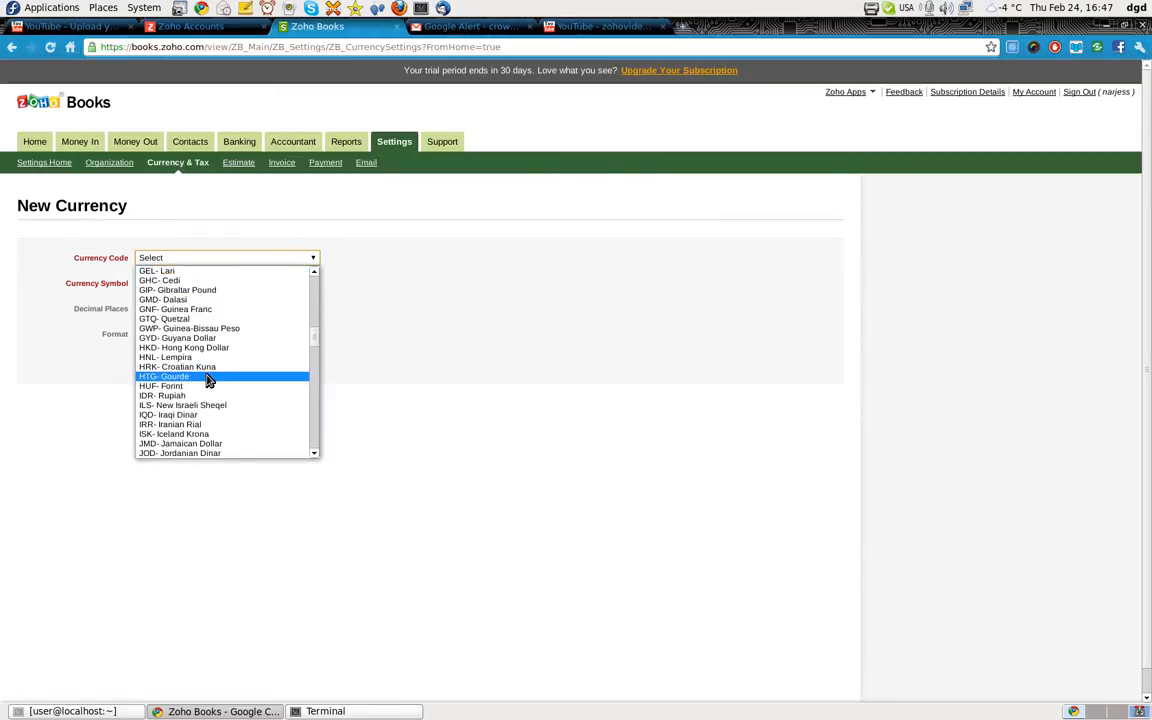
click(164, 375)
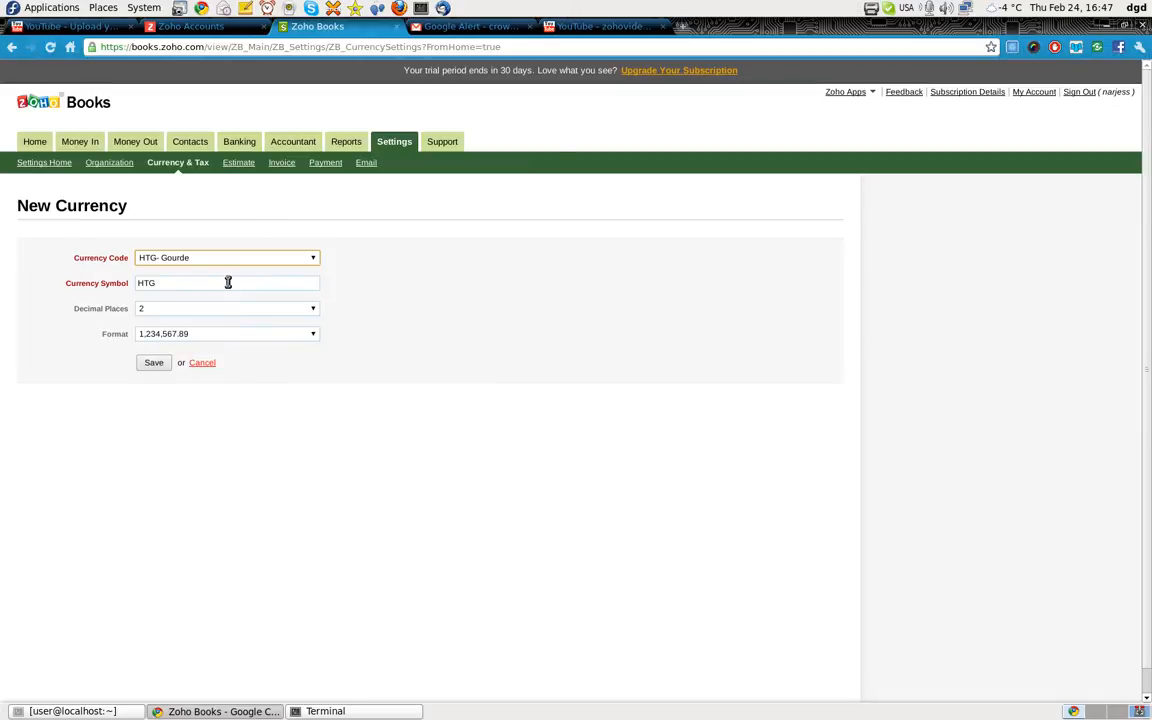
click(153, 362)
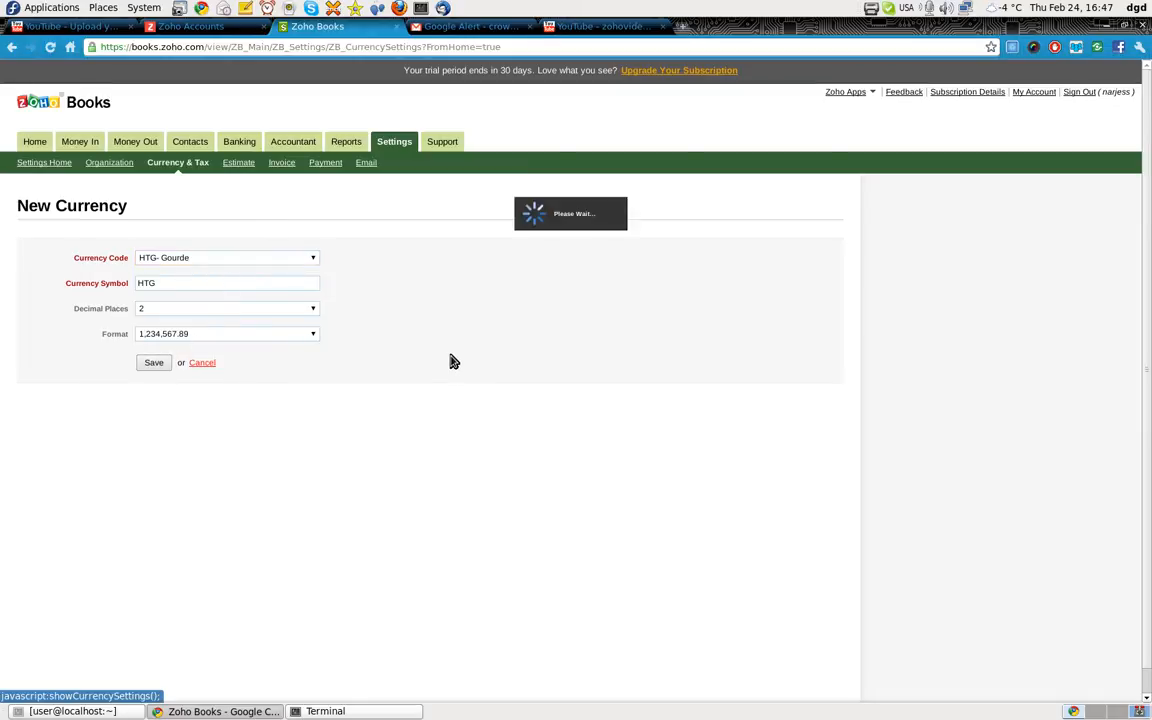
click(153, 362)
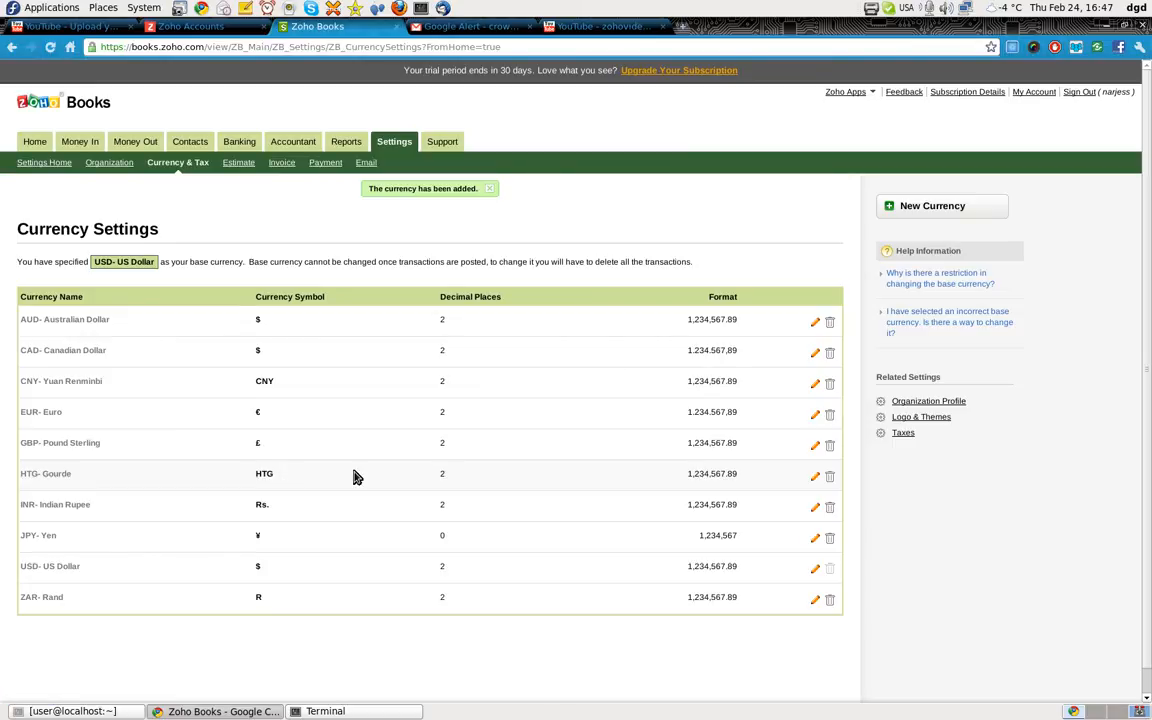
mouse_move(178, 162)
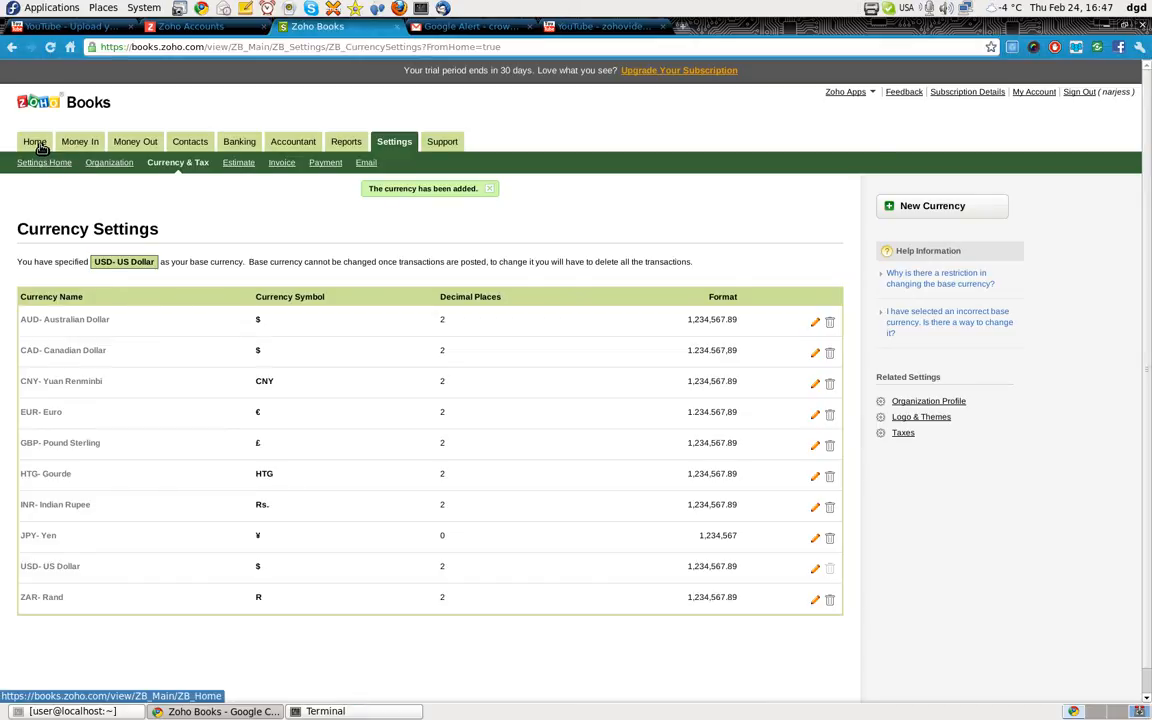
- Return to the dashboard and open the contacts list
click(34, 141)
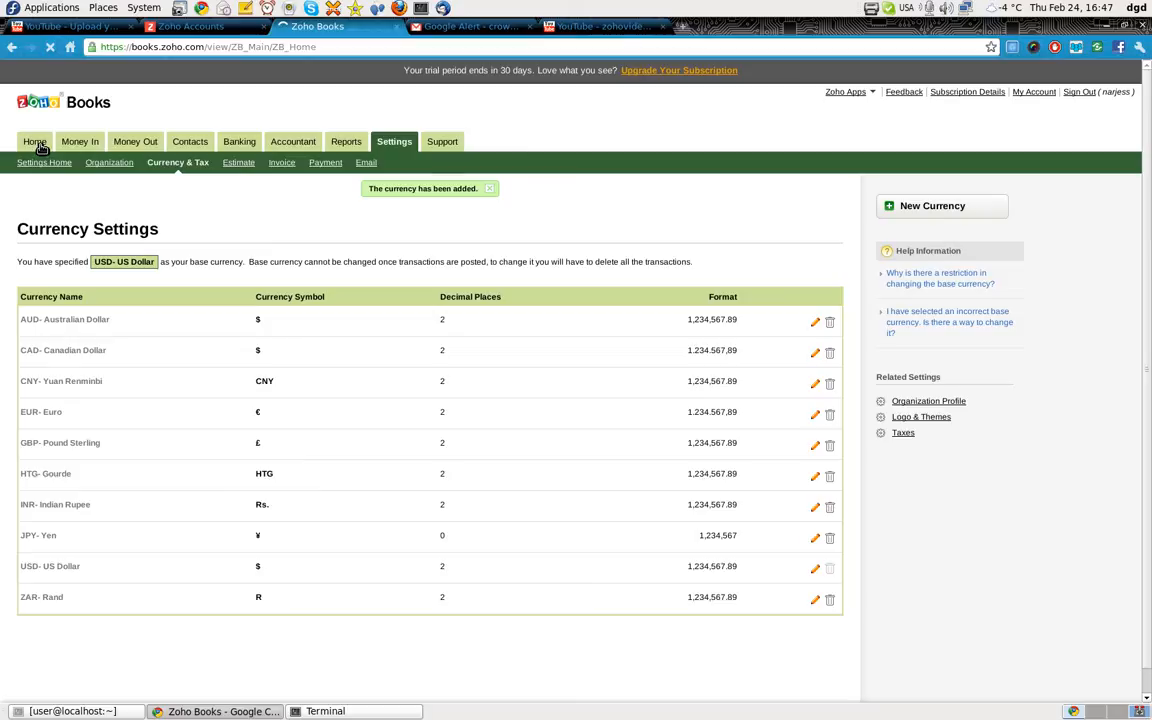
click(35, 141)
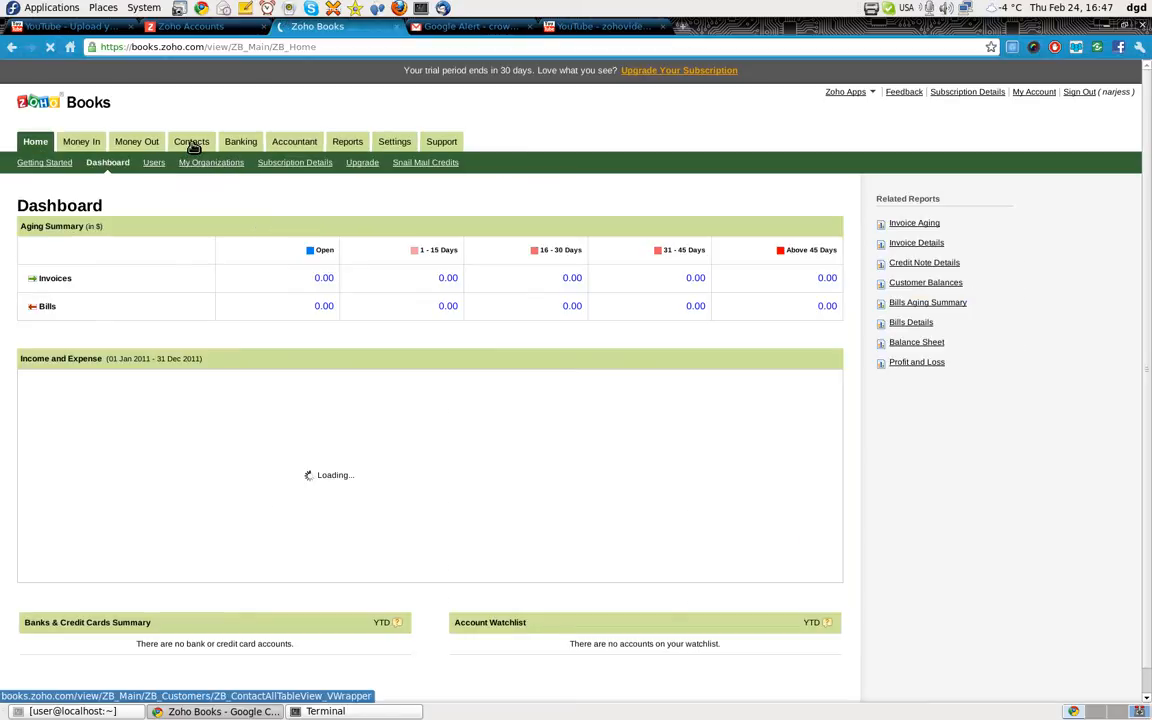
click(191, 141)
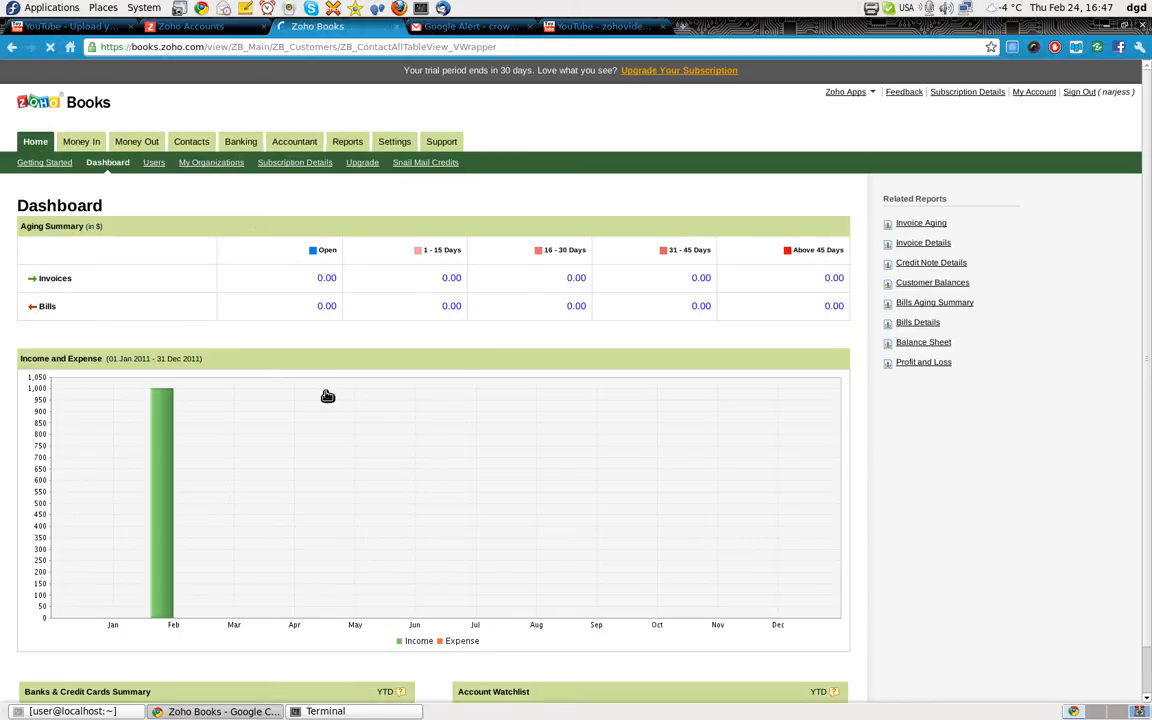
- Save a new contact 'gourde tech' with HTG- Gourde as its currency
click(191, 141)
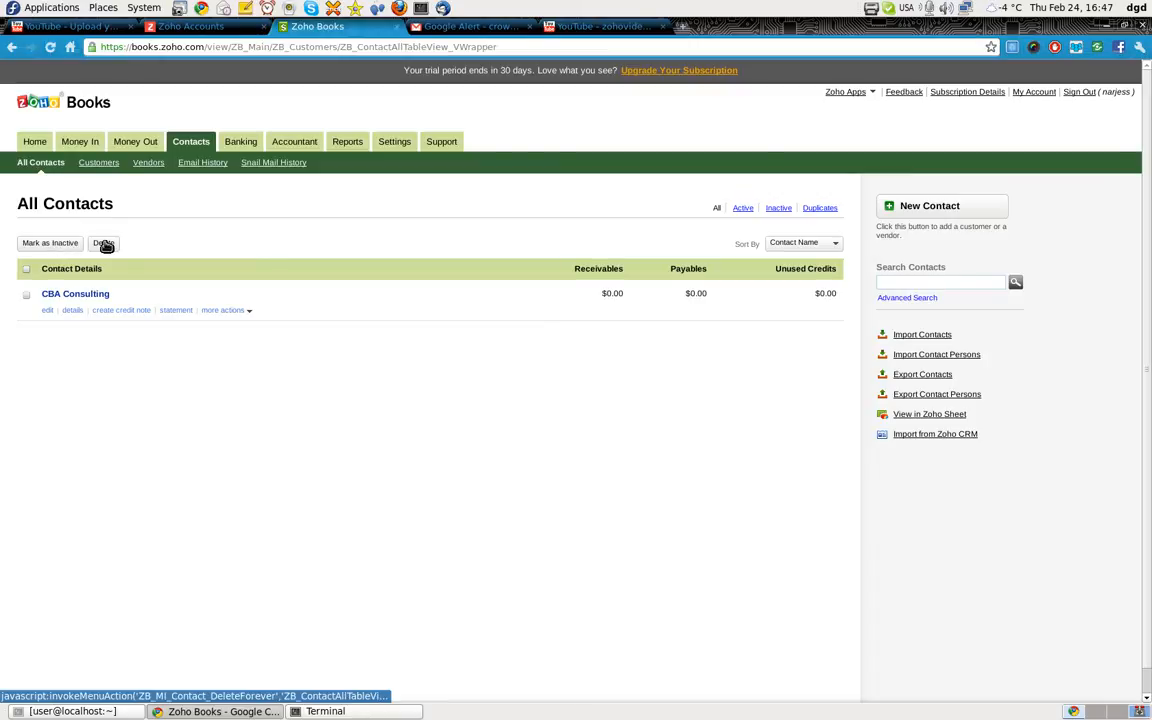
mouse_move(855, 258)
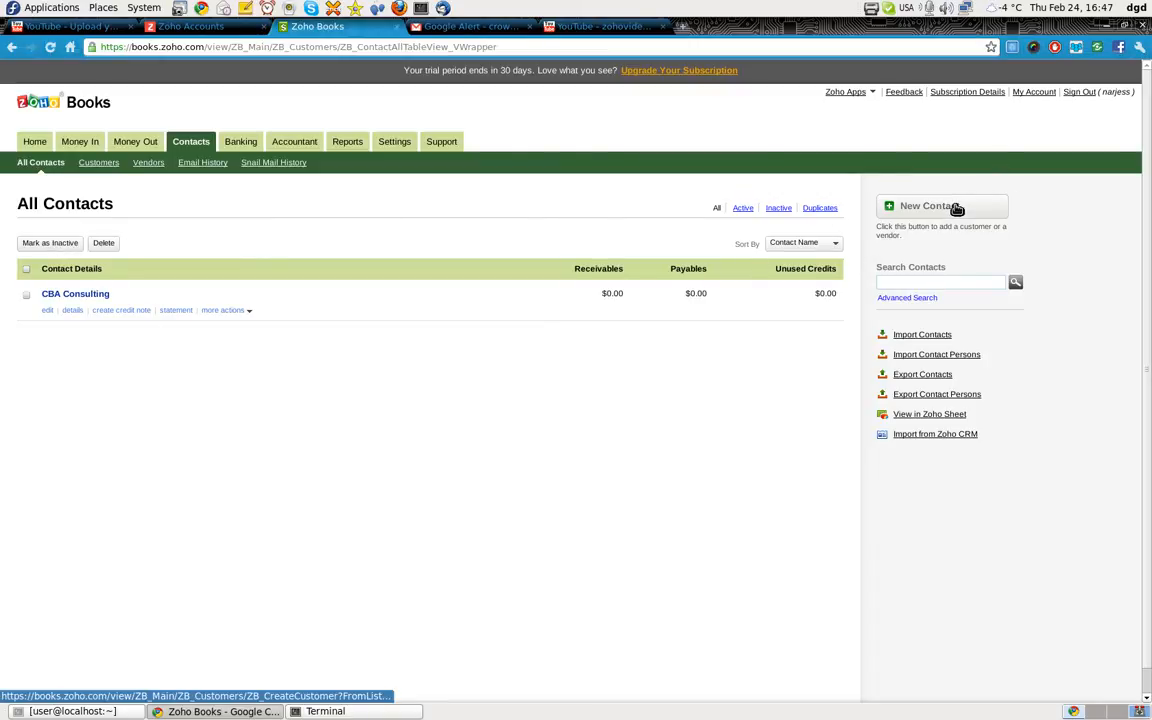
click(929, 206)
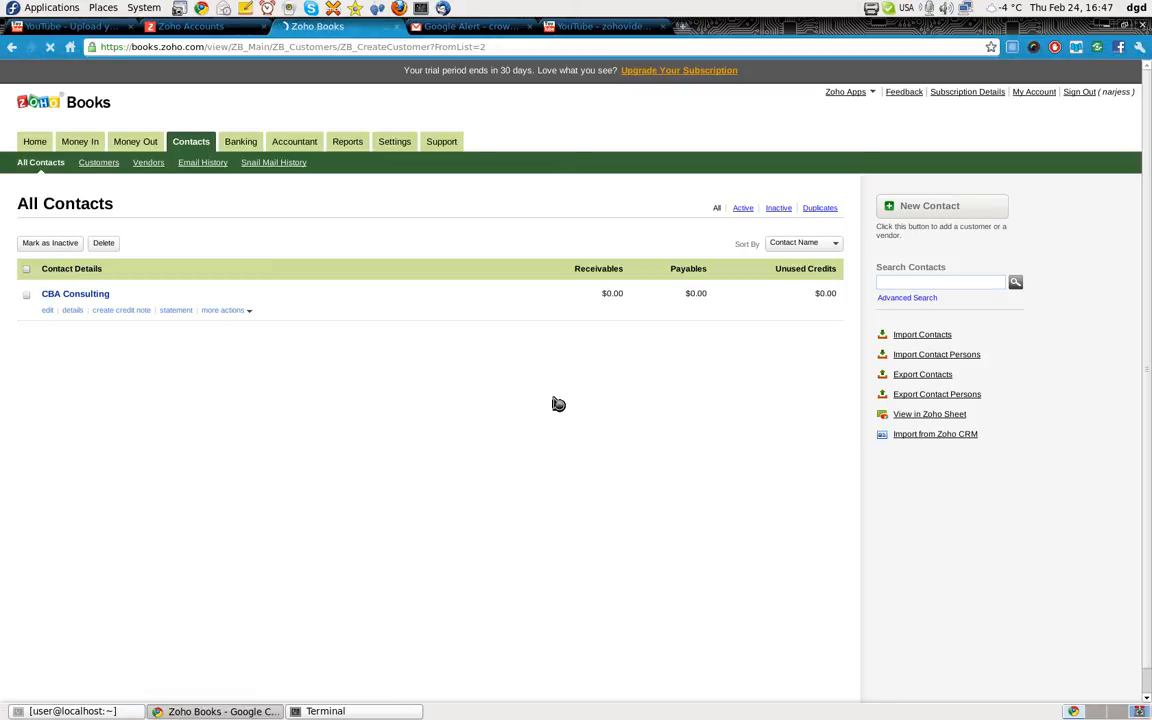
click(929, 205)
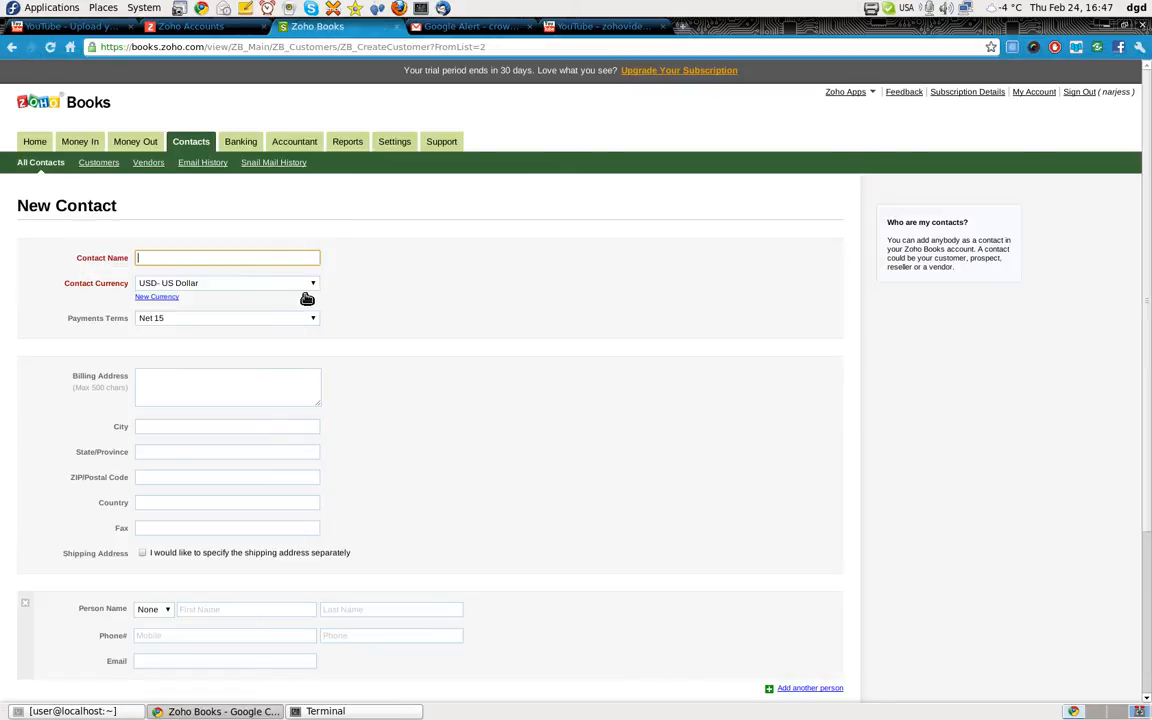
text(gourde tech)
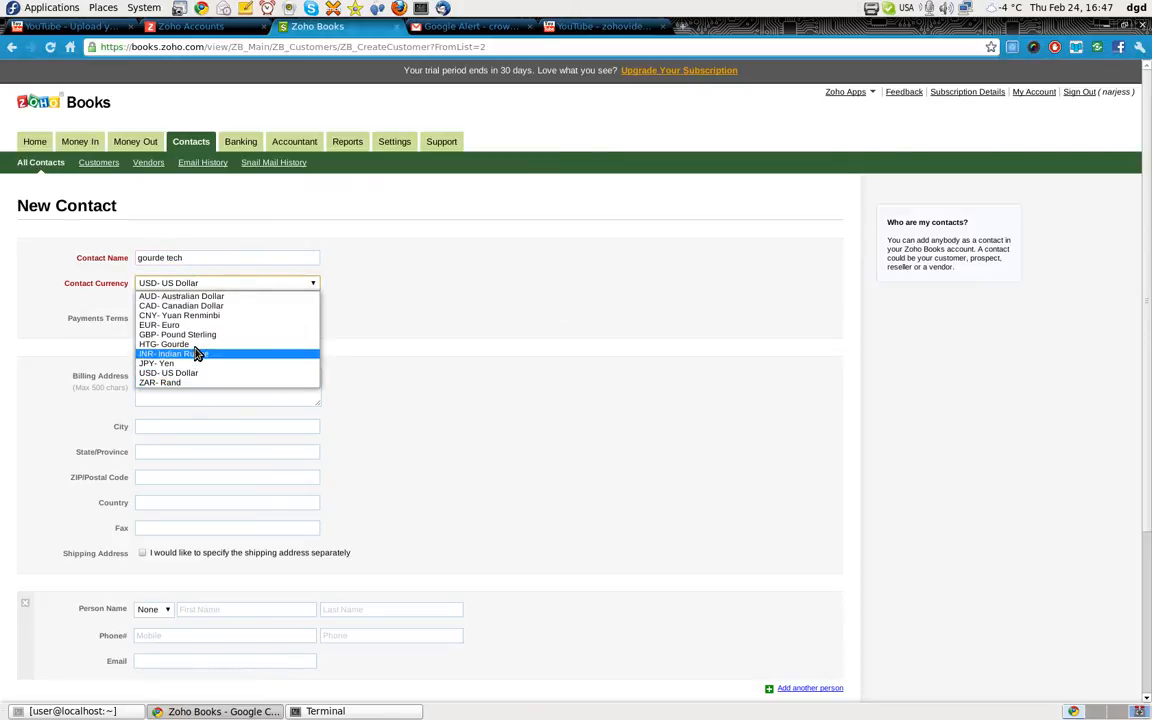
click(163, 343)
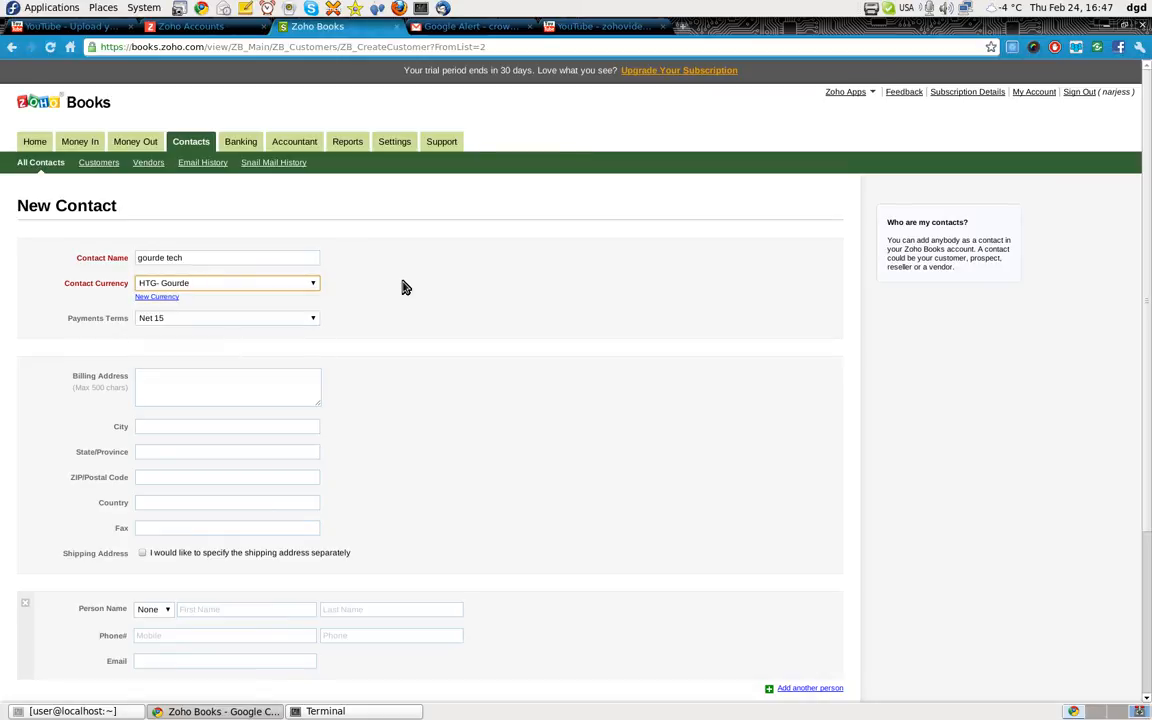
scroll(down, 3)
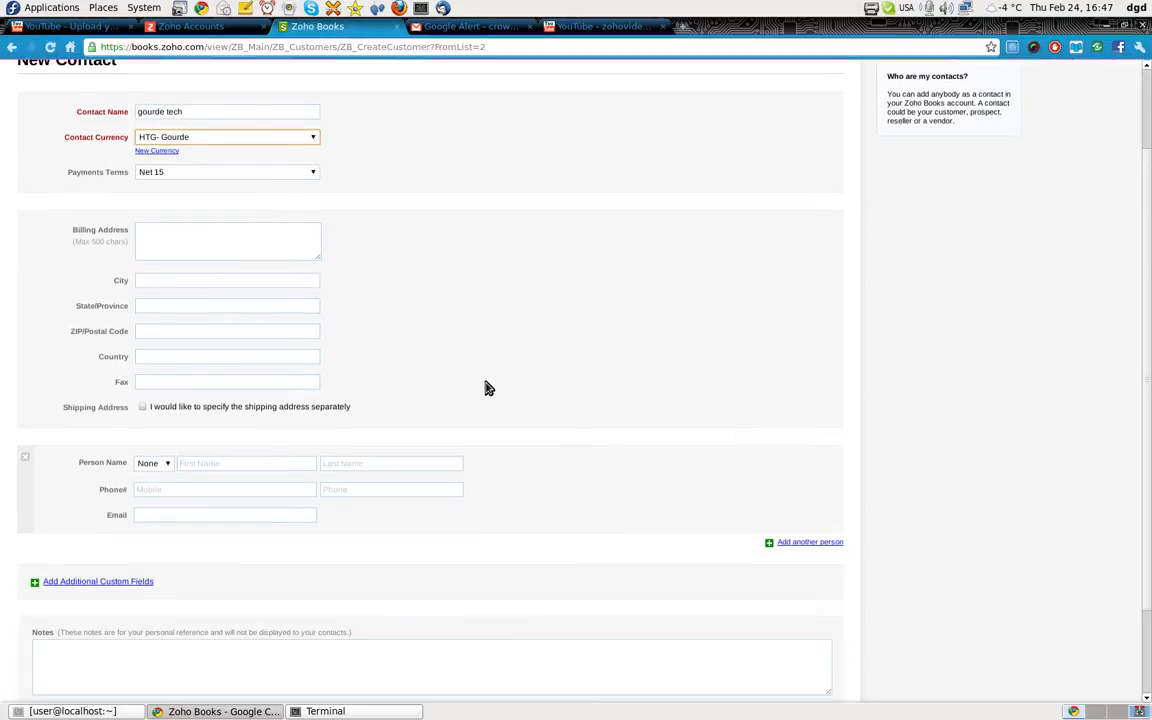
mouse_move(489, 318)
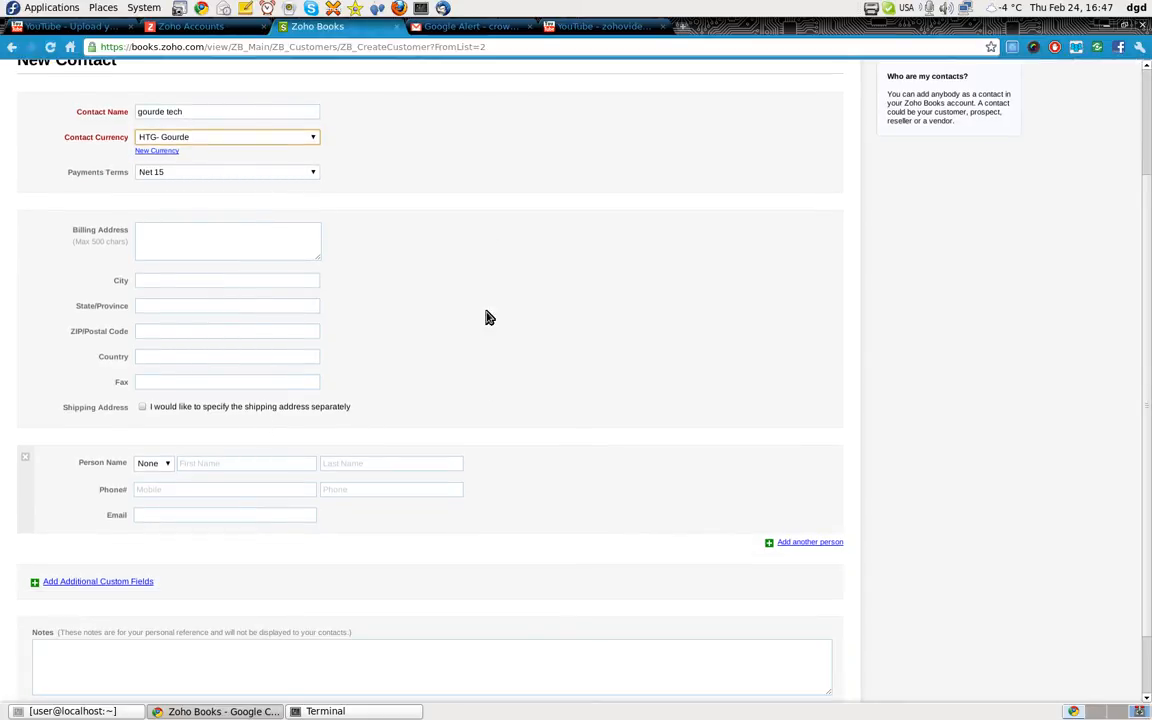
scroll(down, 3)
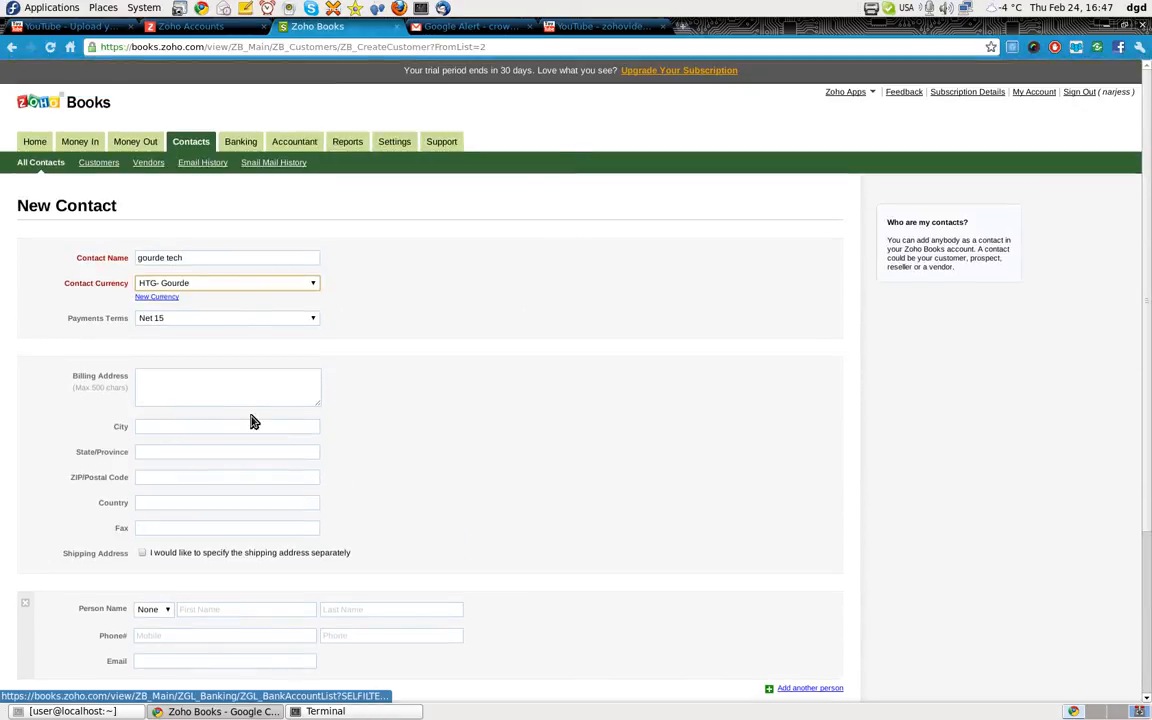
scroll(down, 3)
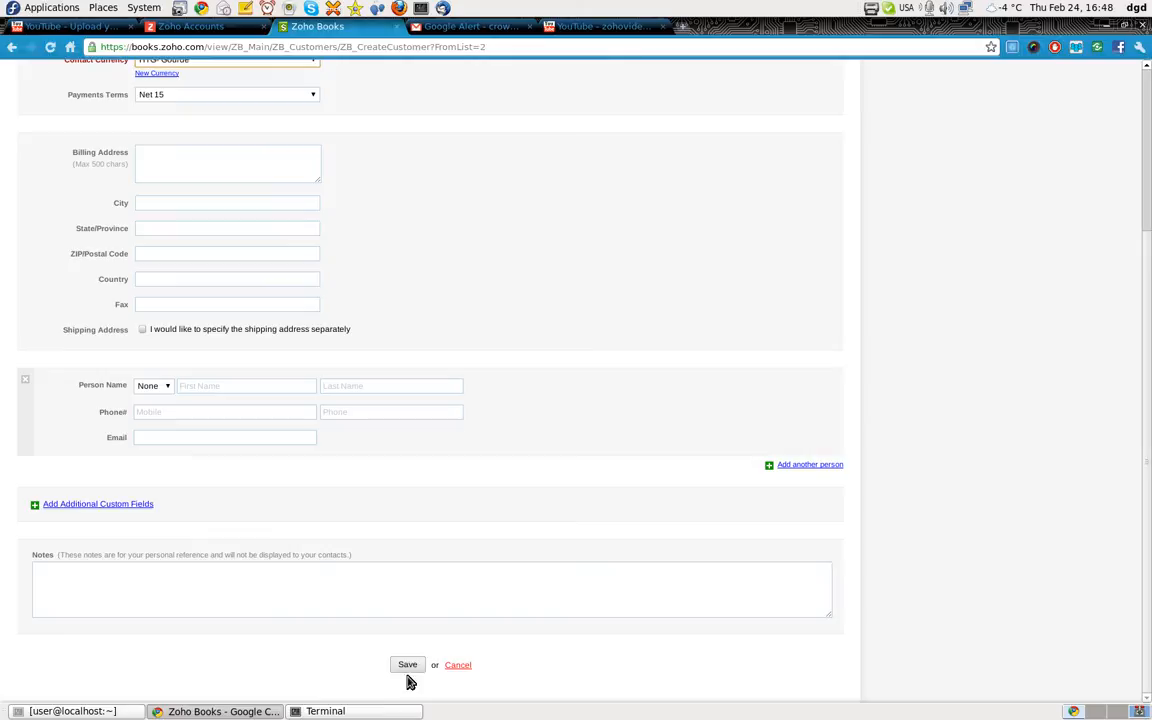
click(407, 664)
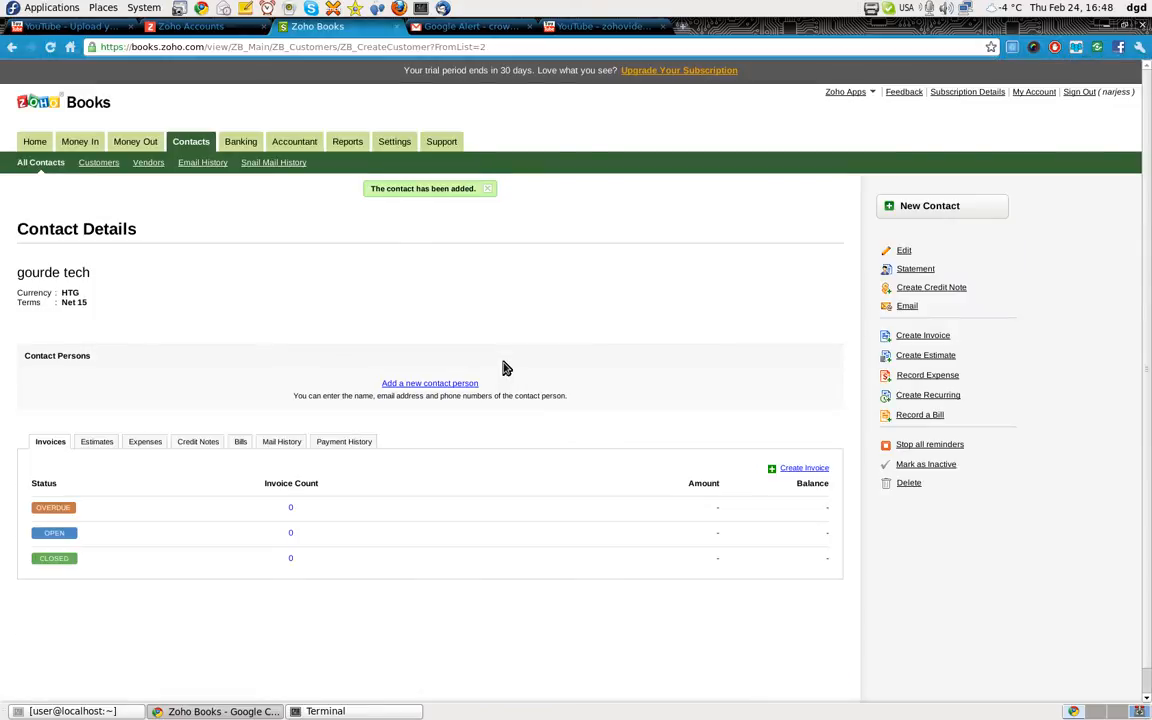
mouse_move(235, 320)
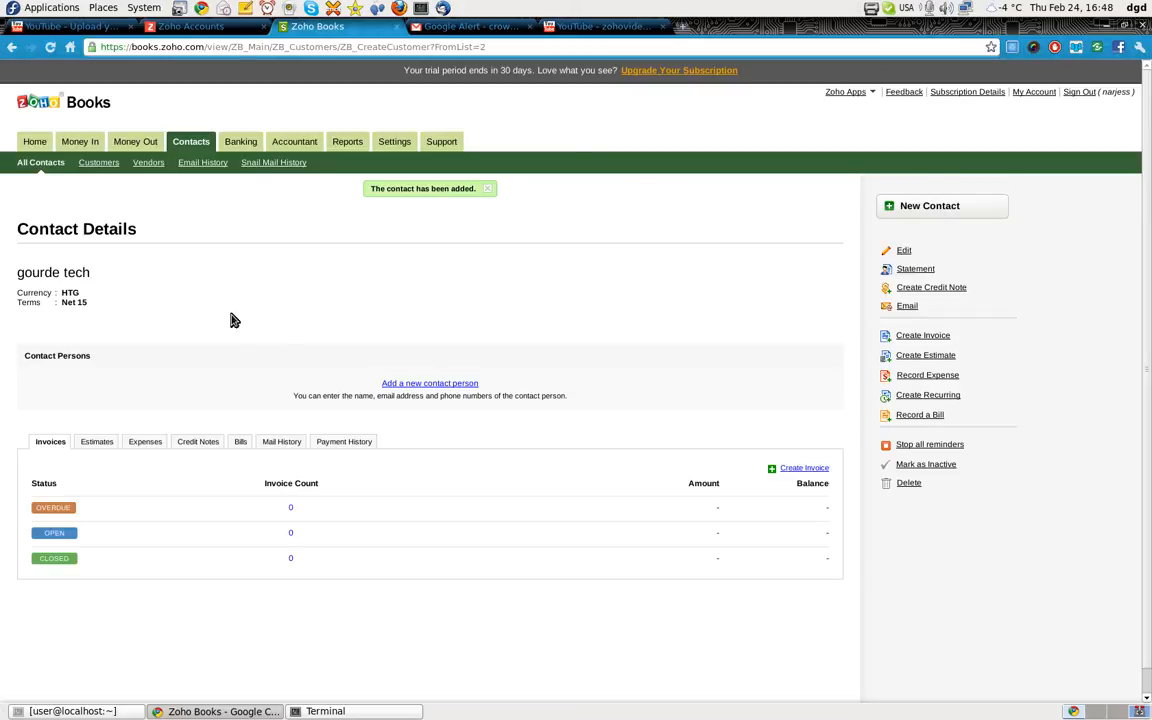
mouse_move(173, 361)
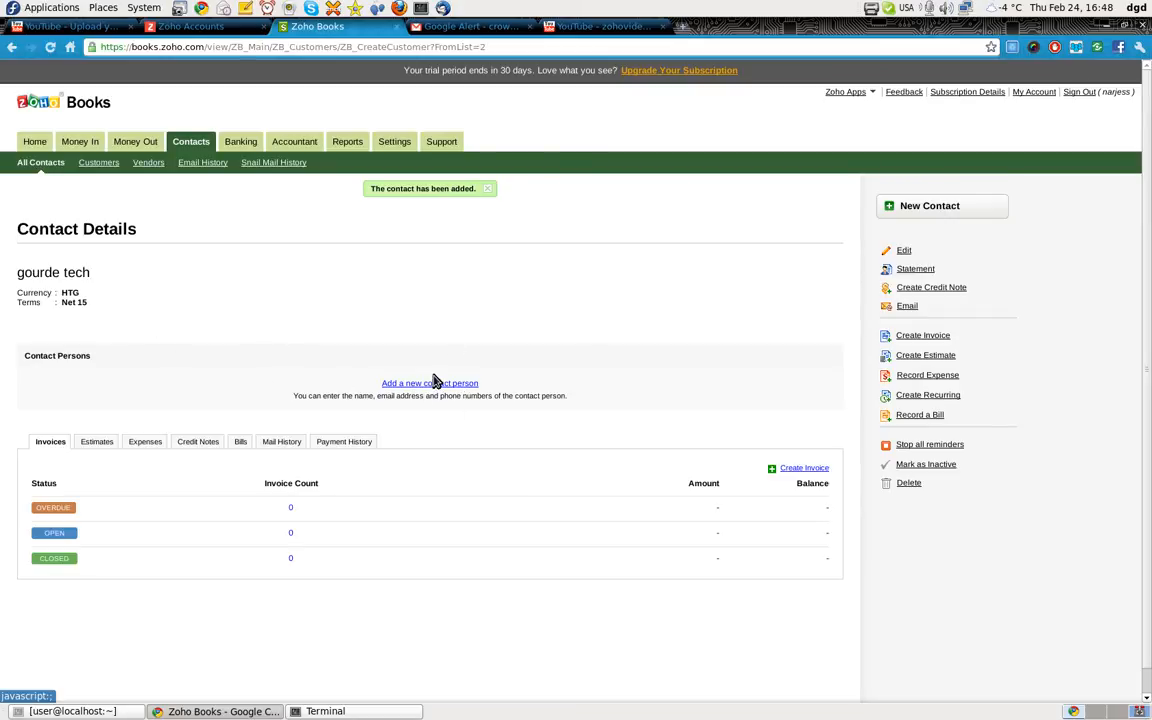
mouse_move(573, 388)
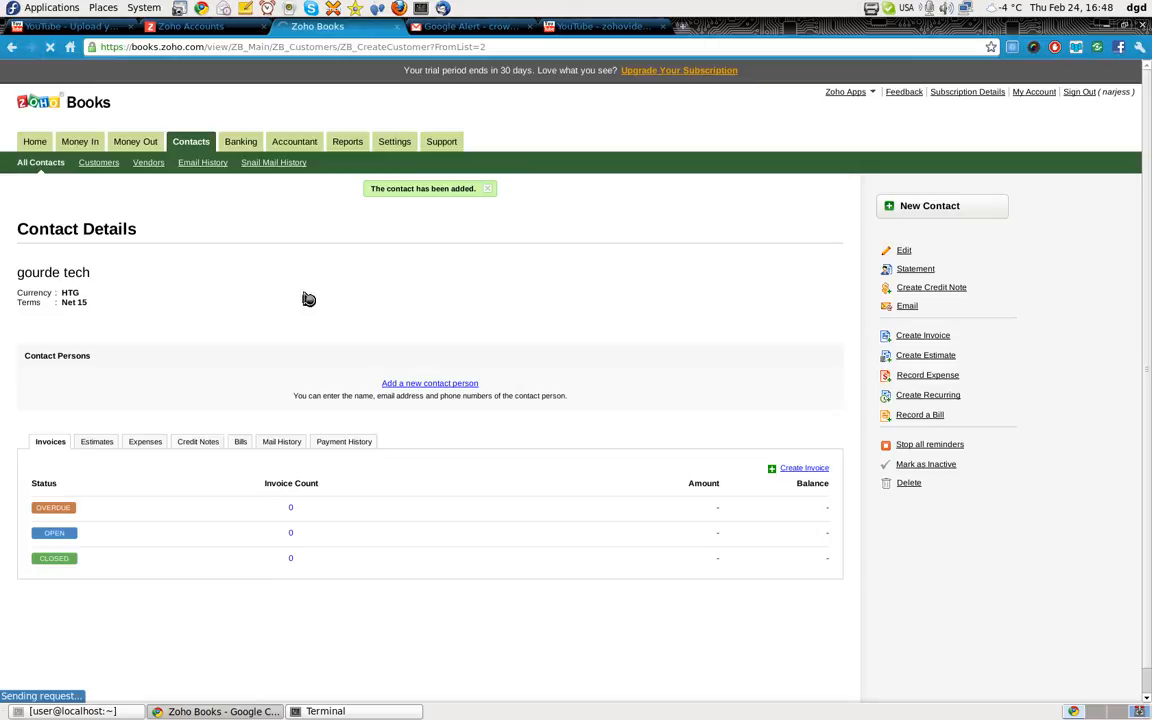
mouse_move(499, 301)
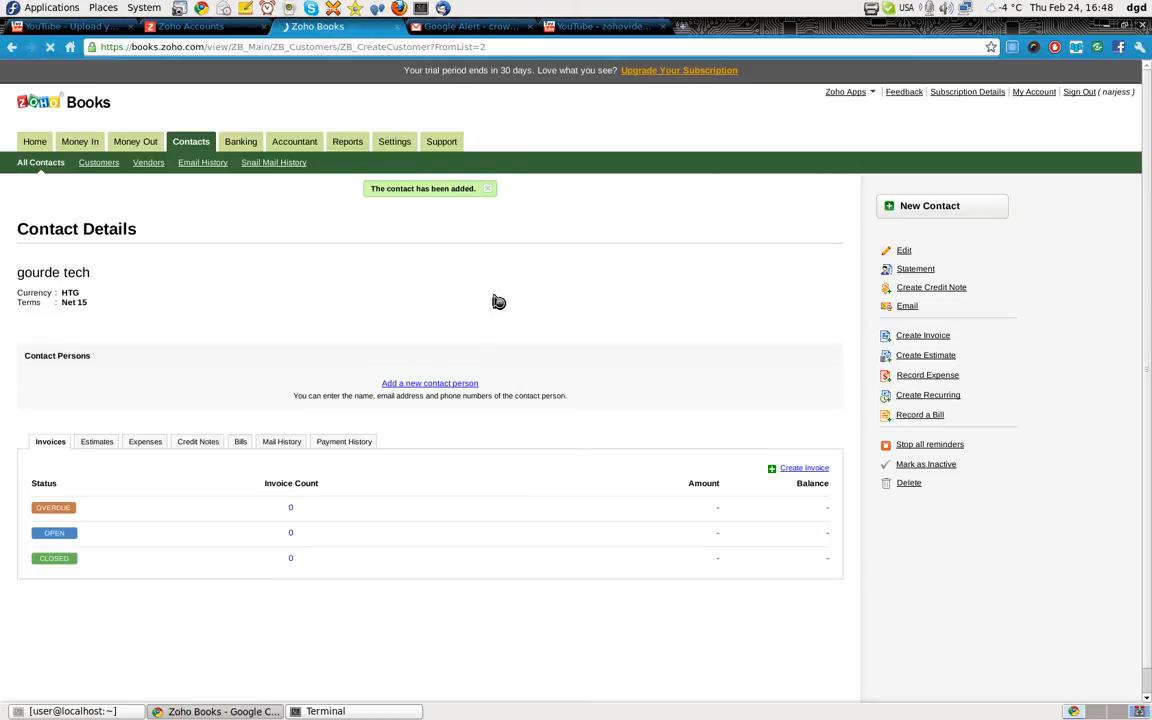
- Open the All Invoices list under Money In
click(80, 141)
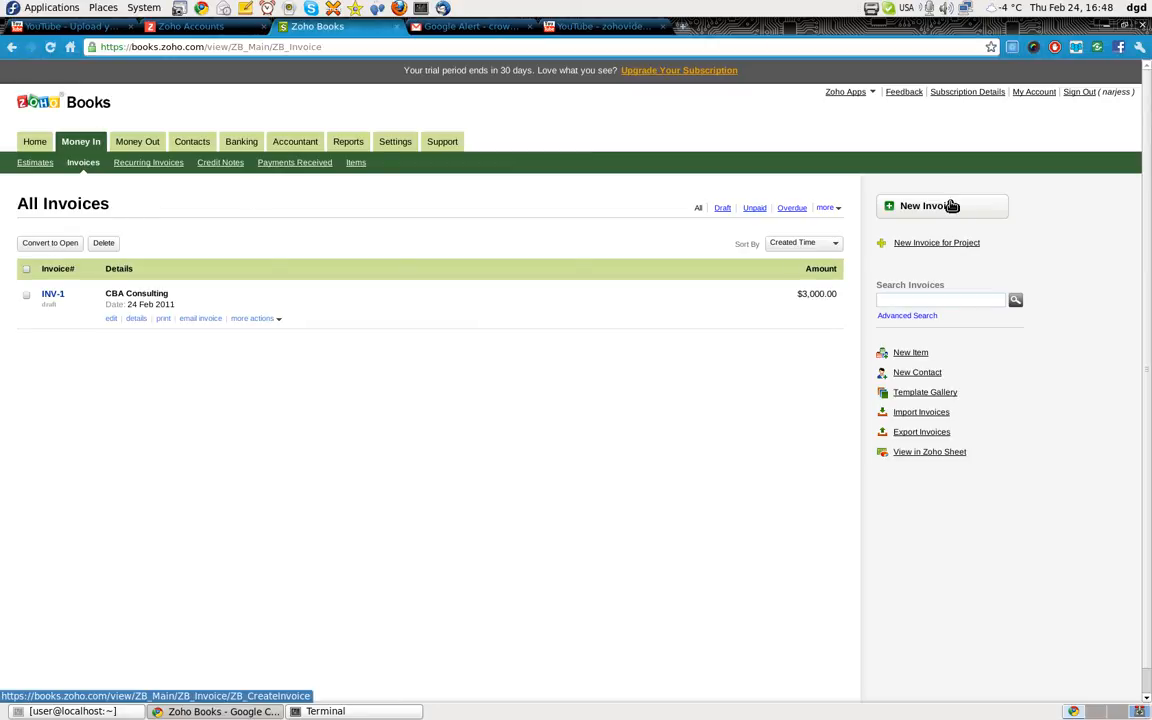
- Start a new invoice for gourde tech, then bring up the XE.com tab
click(928, 205)
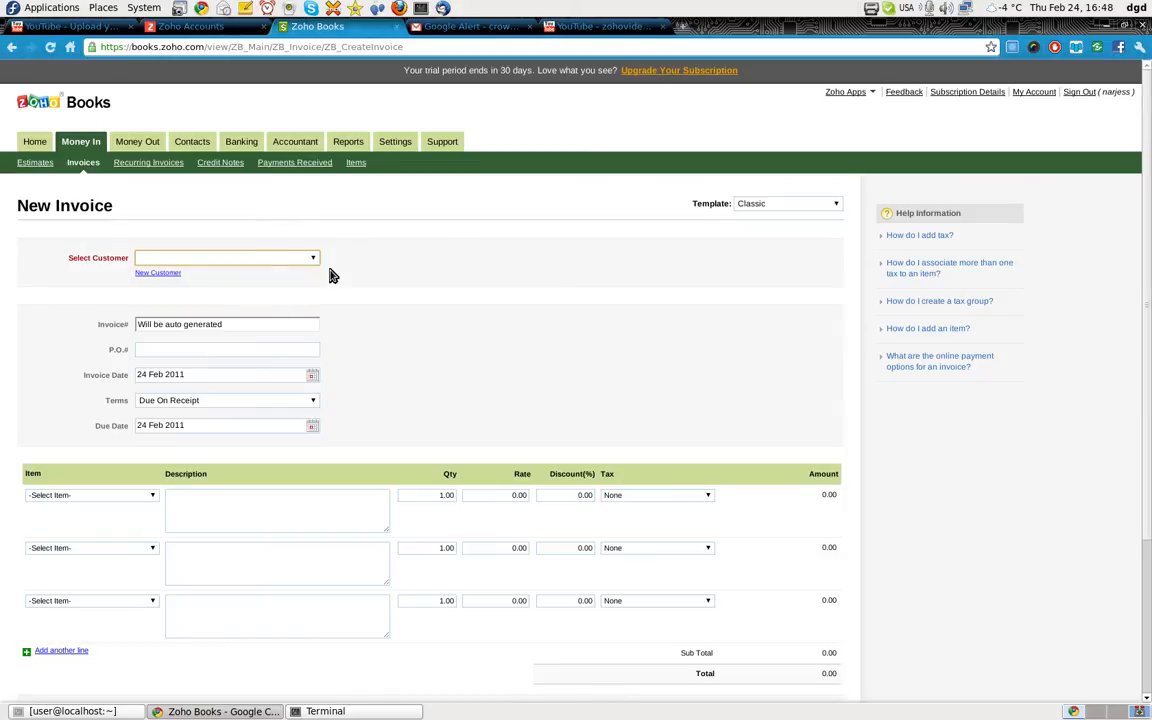
click(225, 257)
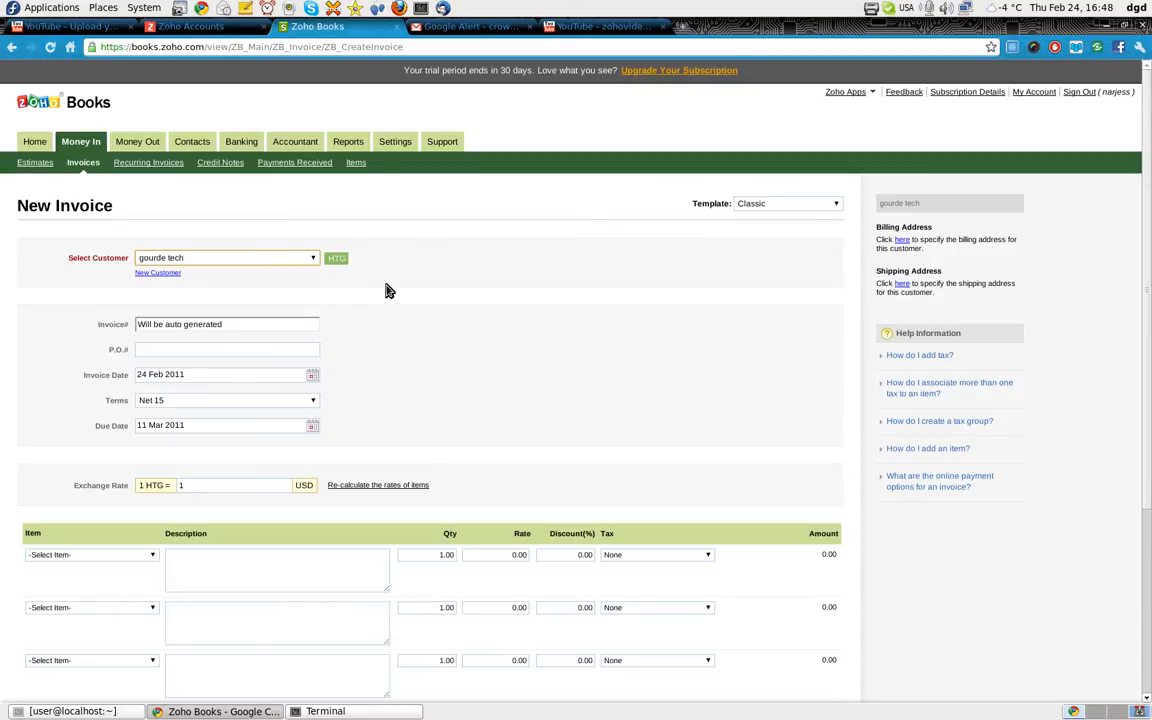
mouse_move(423, 391)
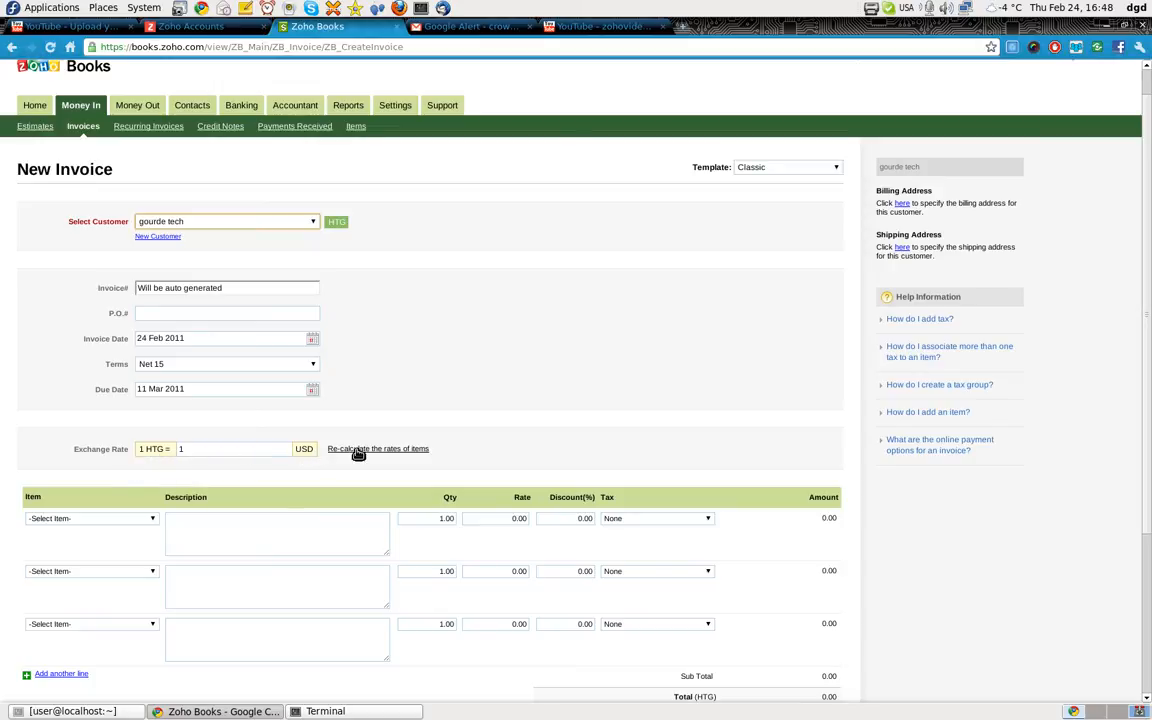
click(378, 448)
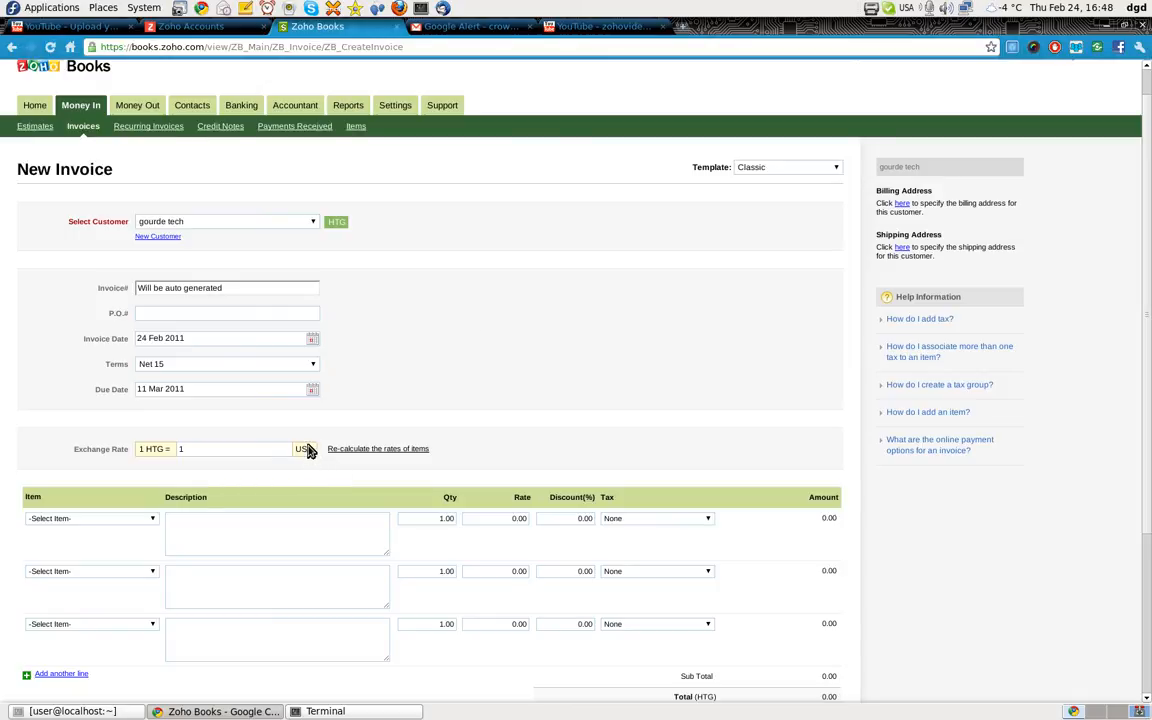
click(377, 448)
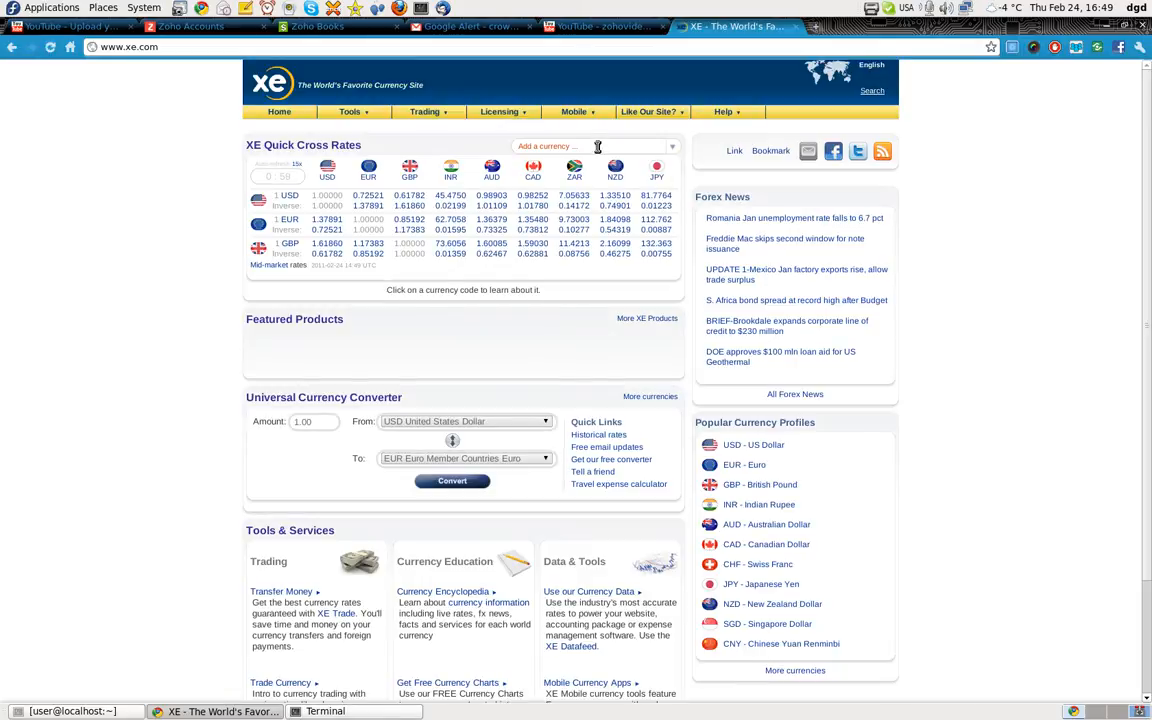
- Add HTG - Haiti Gourde on XE.com (0.02448 USD), then return to the invoice
text(htg)
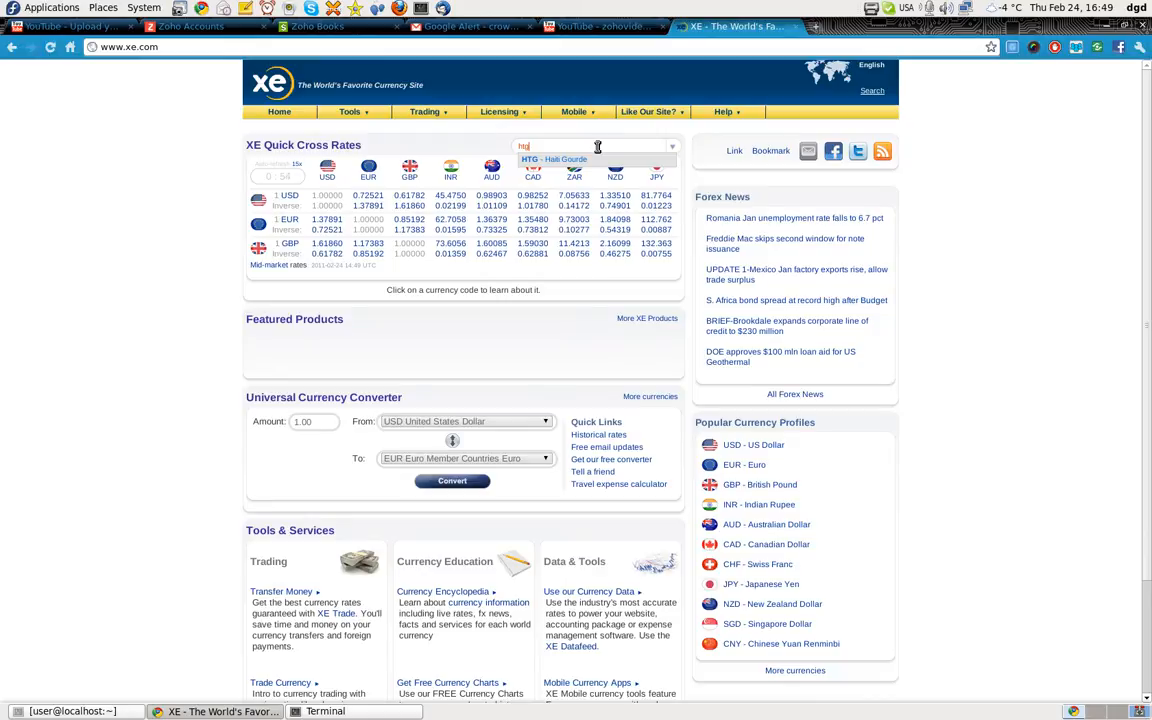
click(553, 160)
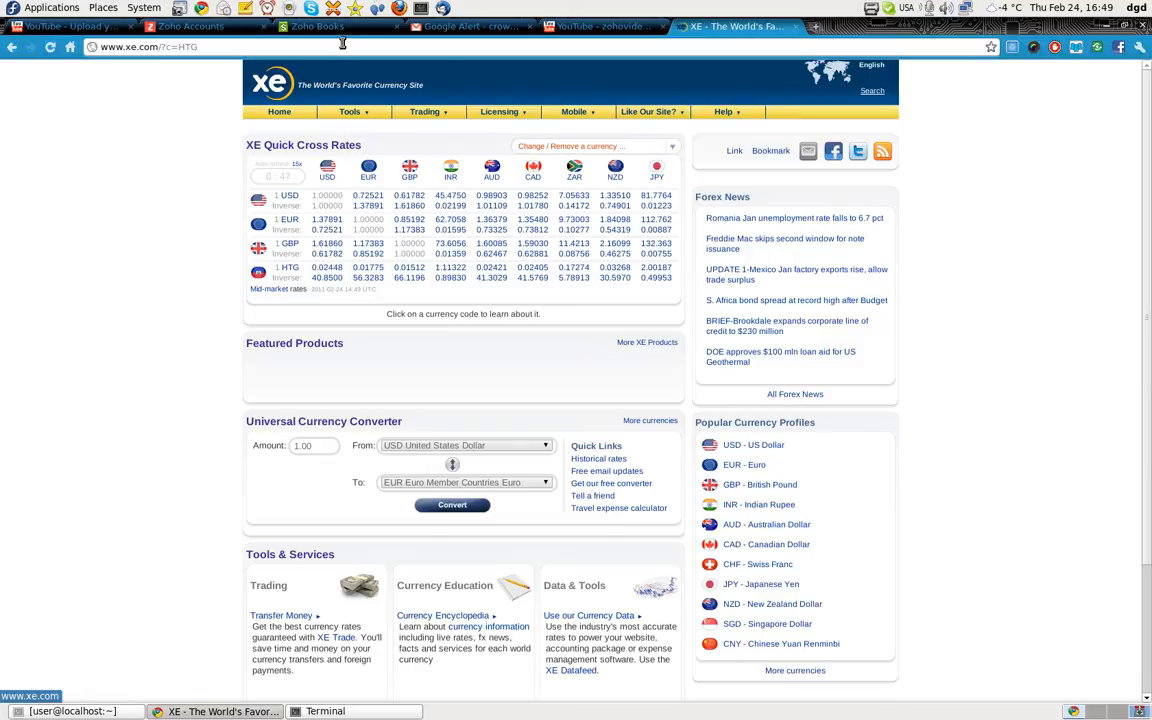
click(315, 26)
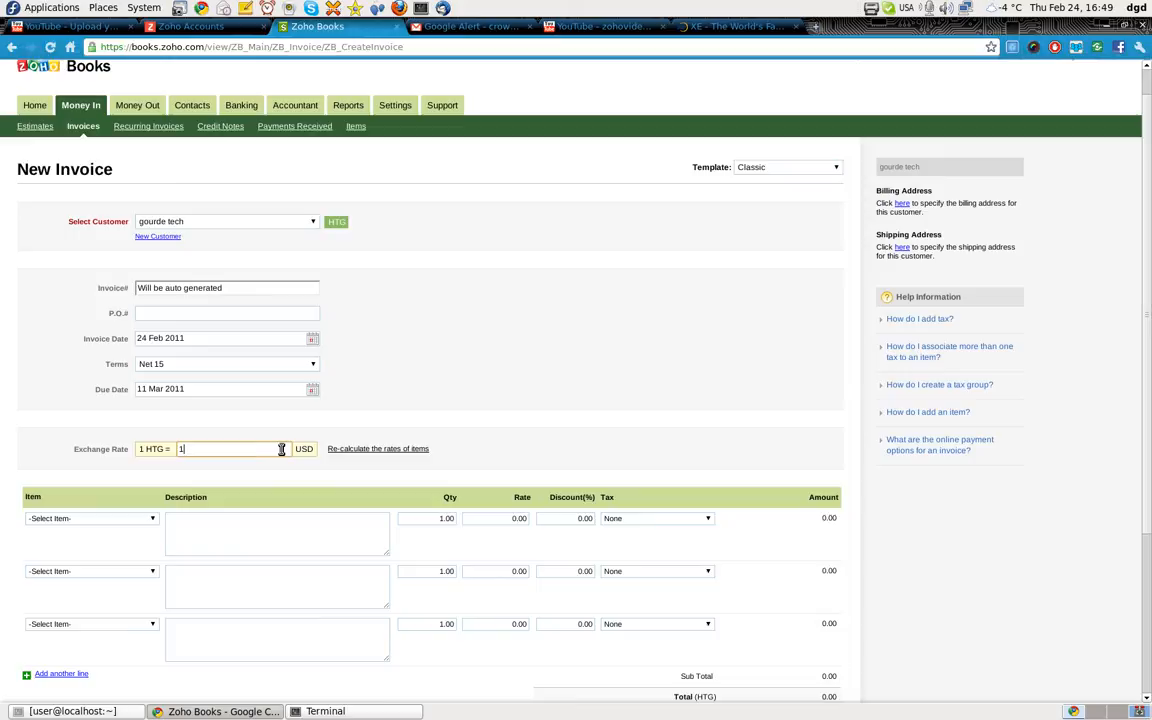
click(377, 448)
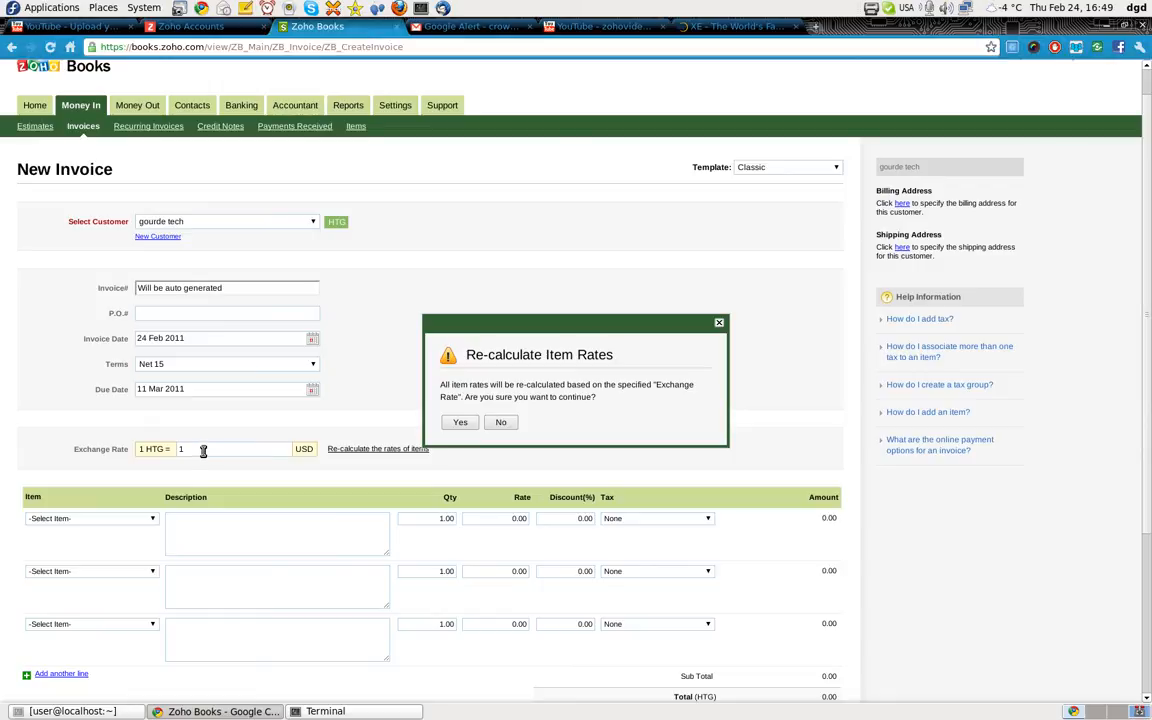
click(235, 448)
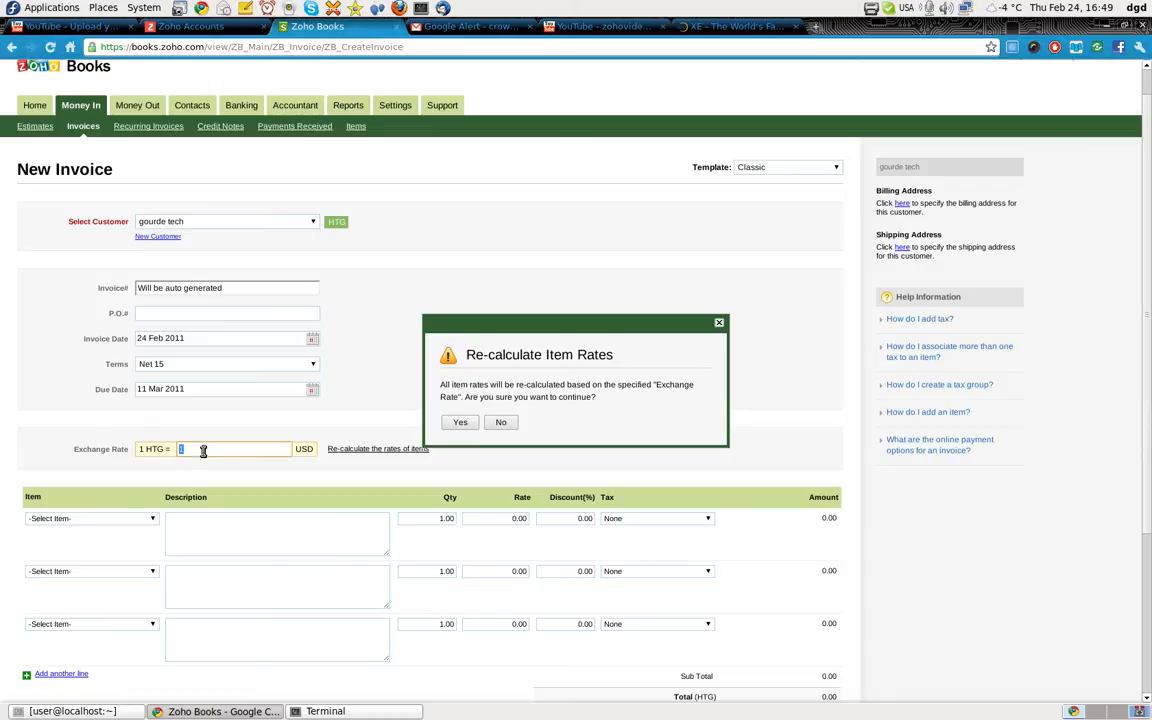
text(1)
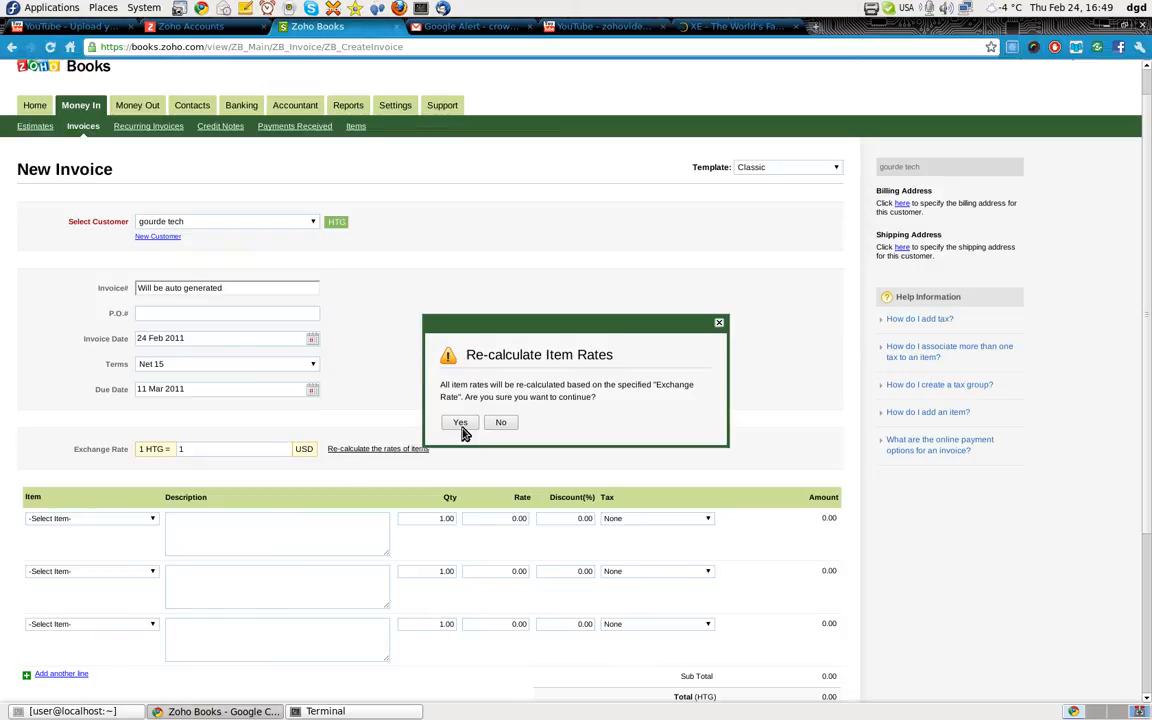
click(460, 422)
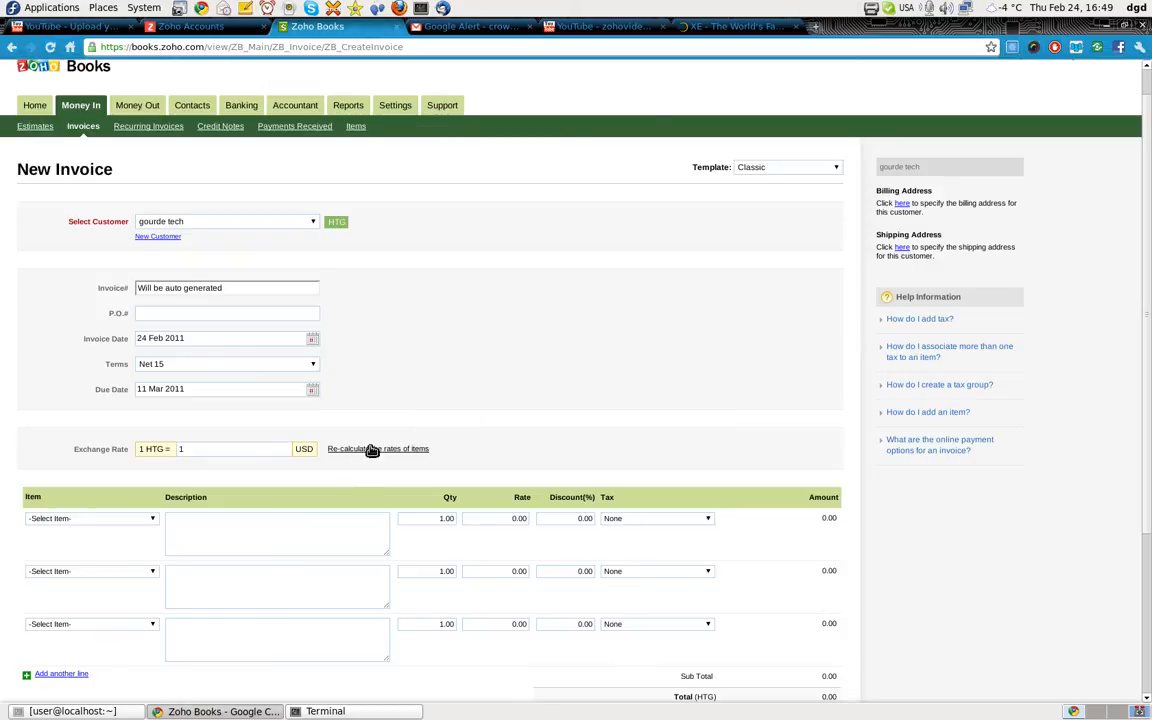
mouse_move(460, 424)
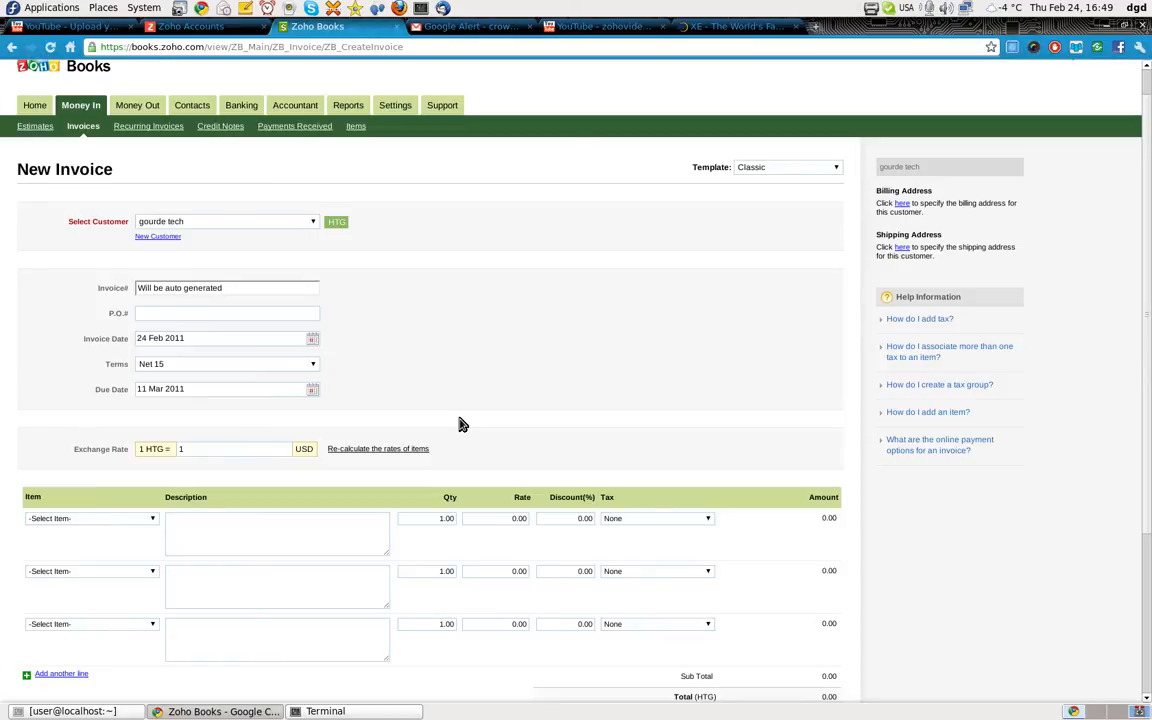
click(90, 444)
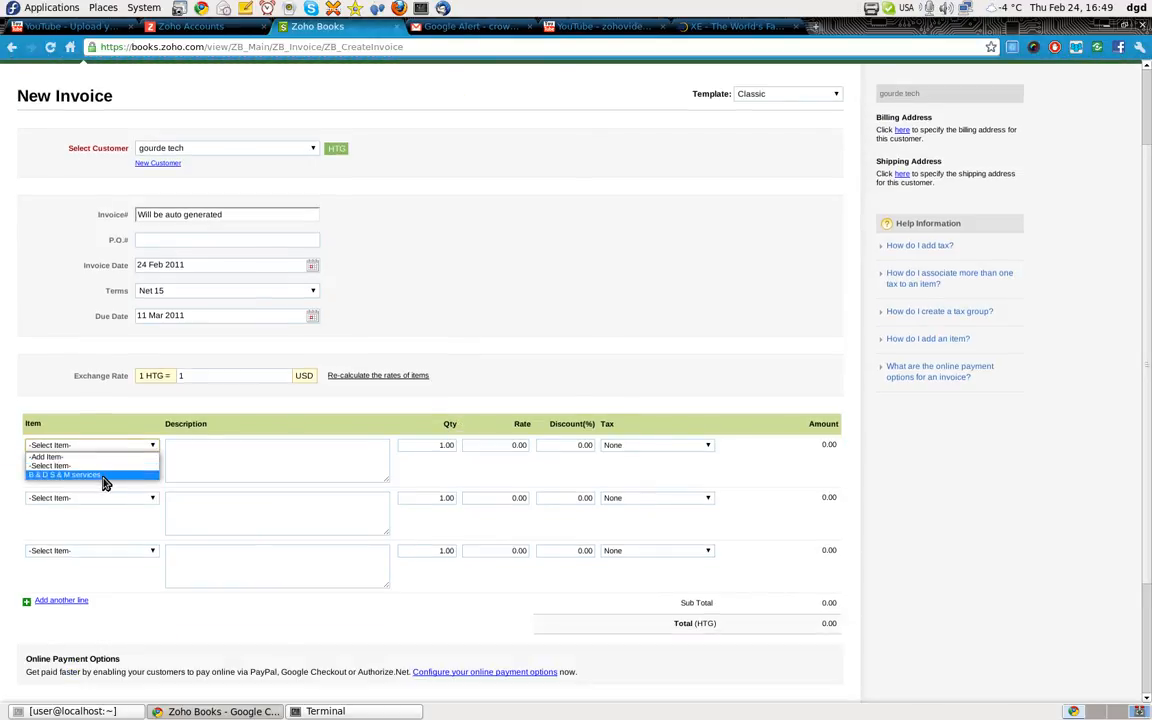
- Add B & D S & M services (3000.00 HTG) to line one and check XE's HTG rate
click(92, 474)
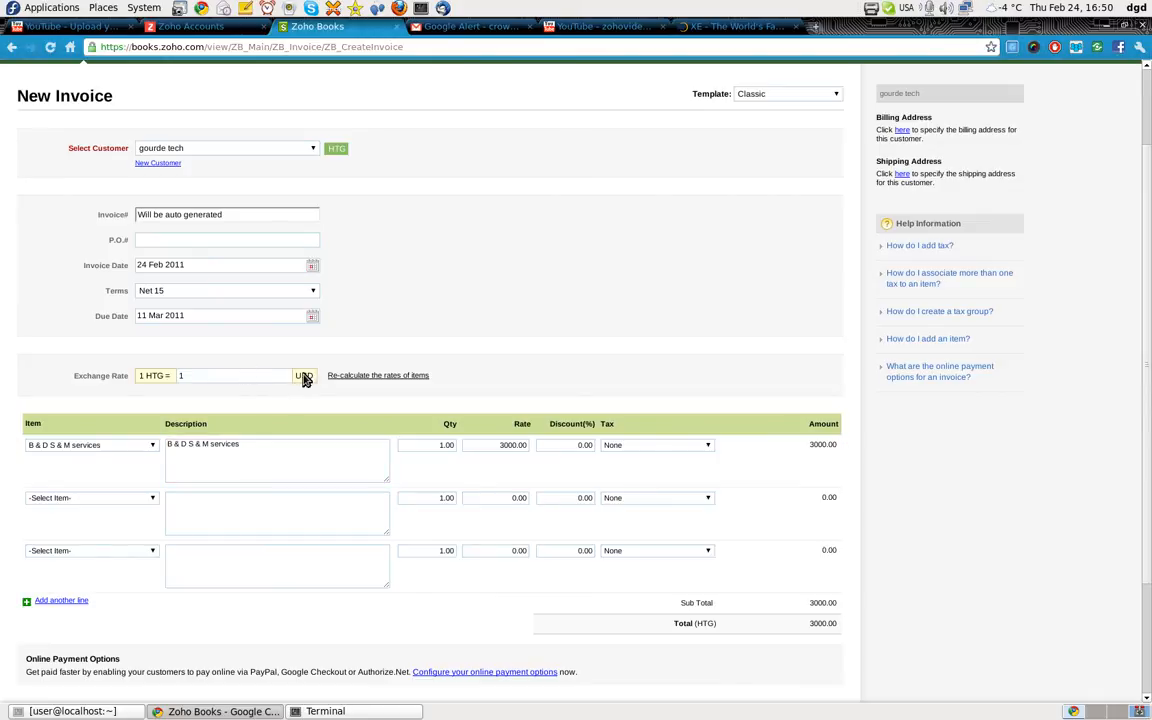
click(235, 375)
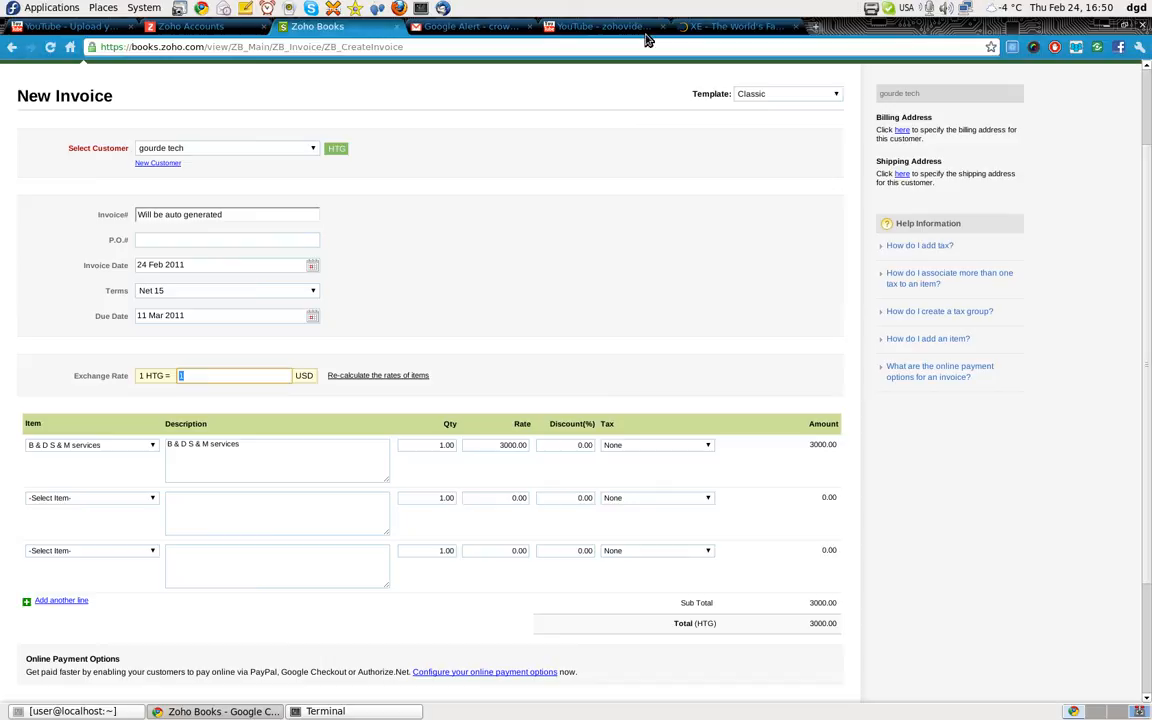
click(735, 26)
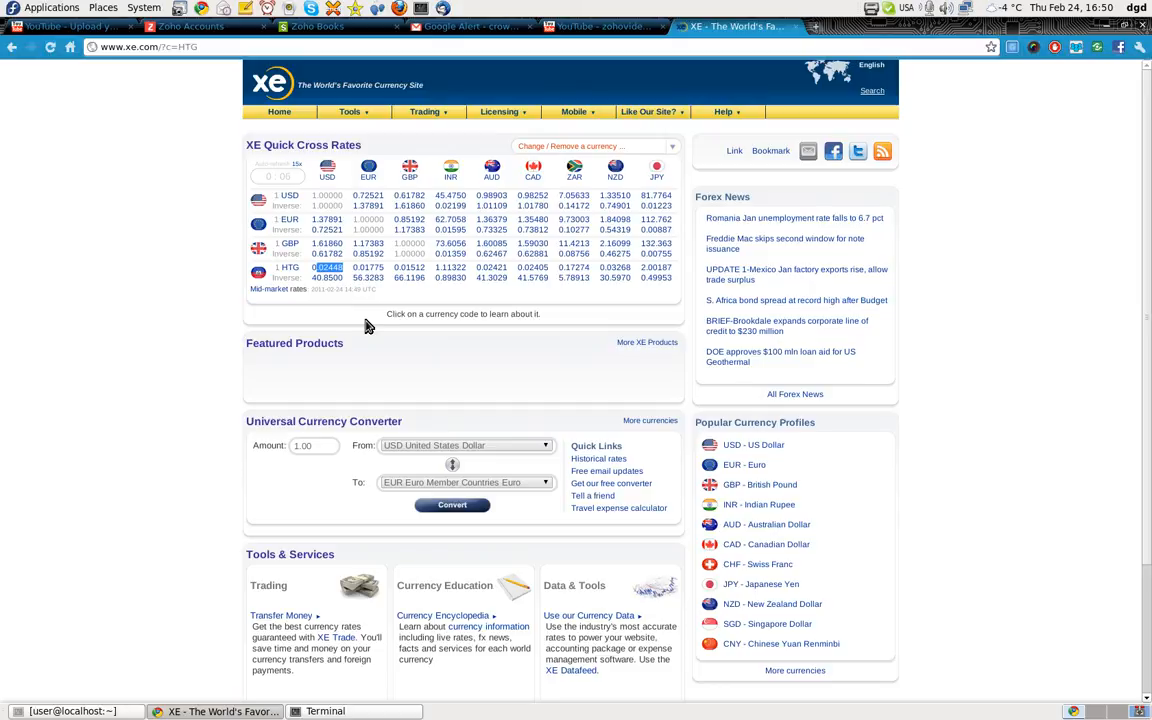
click(317, 26)
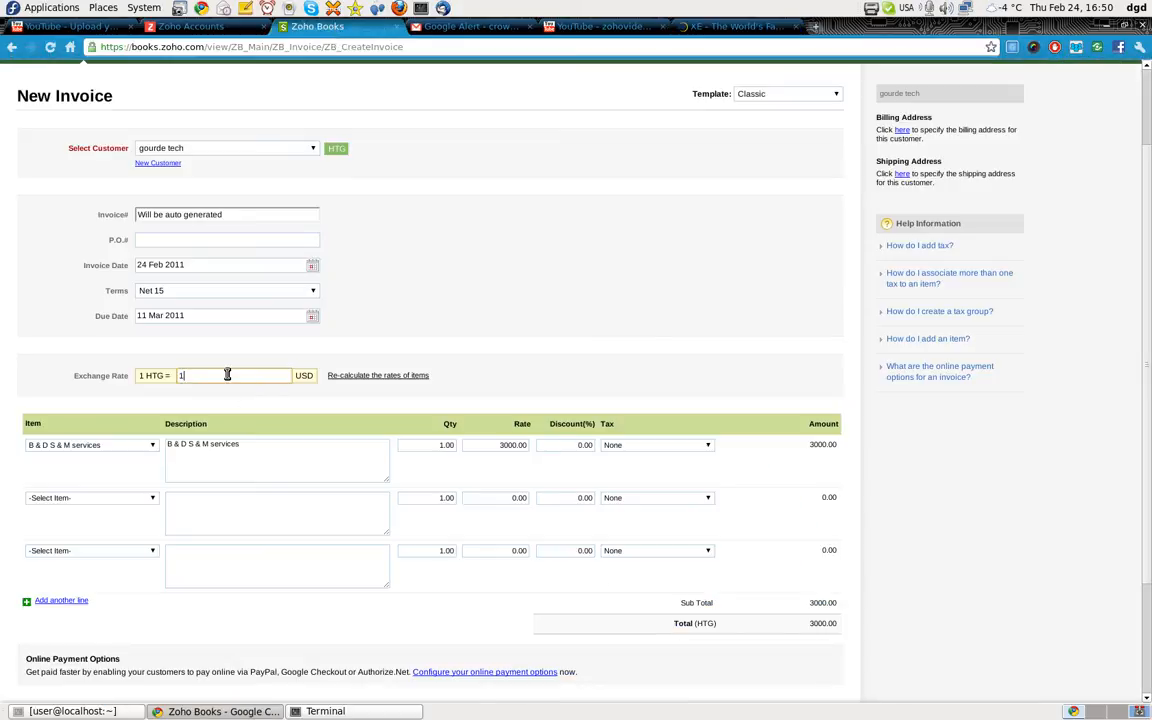
- Set exchange rate 0.02448 and confirm recalculating item rates, giving a 122549.02 HTG total
text(.02448)
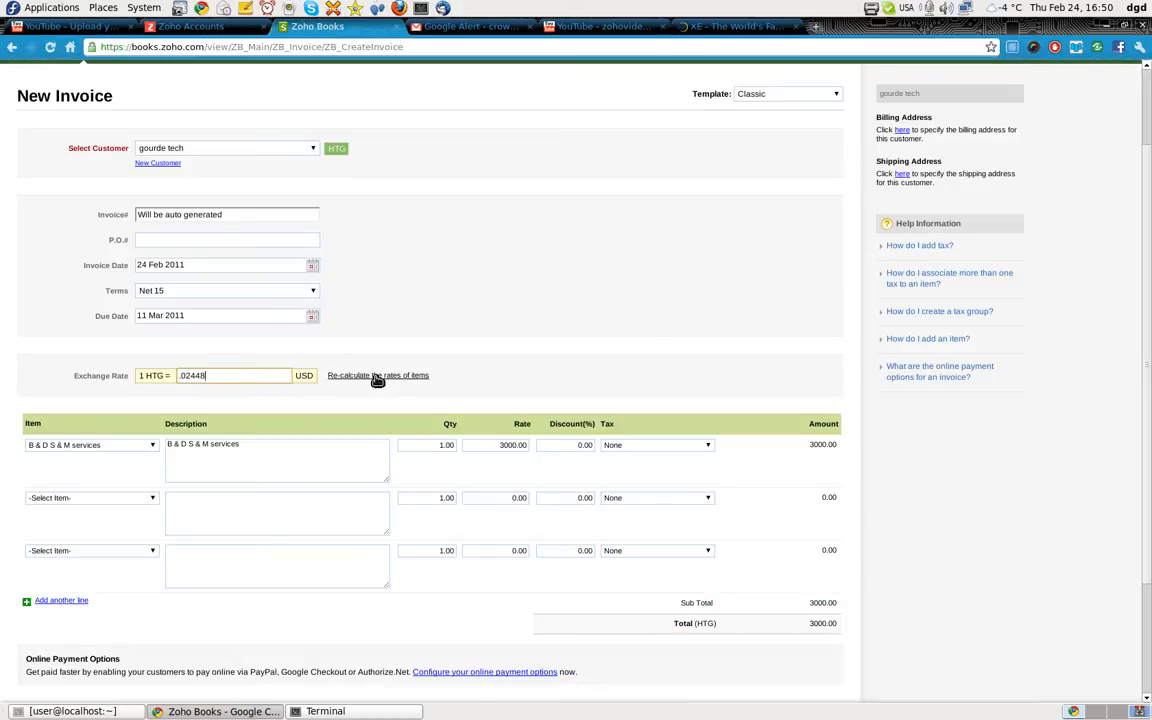
click(377, 375)
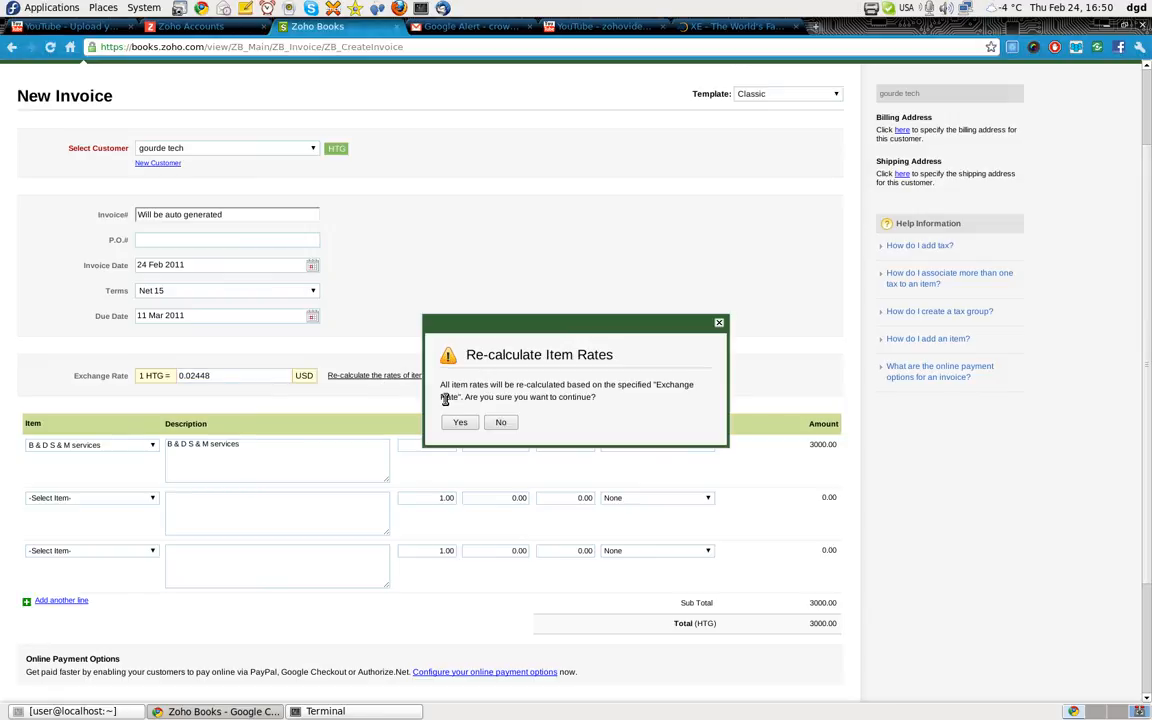
click(460, 421)
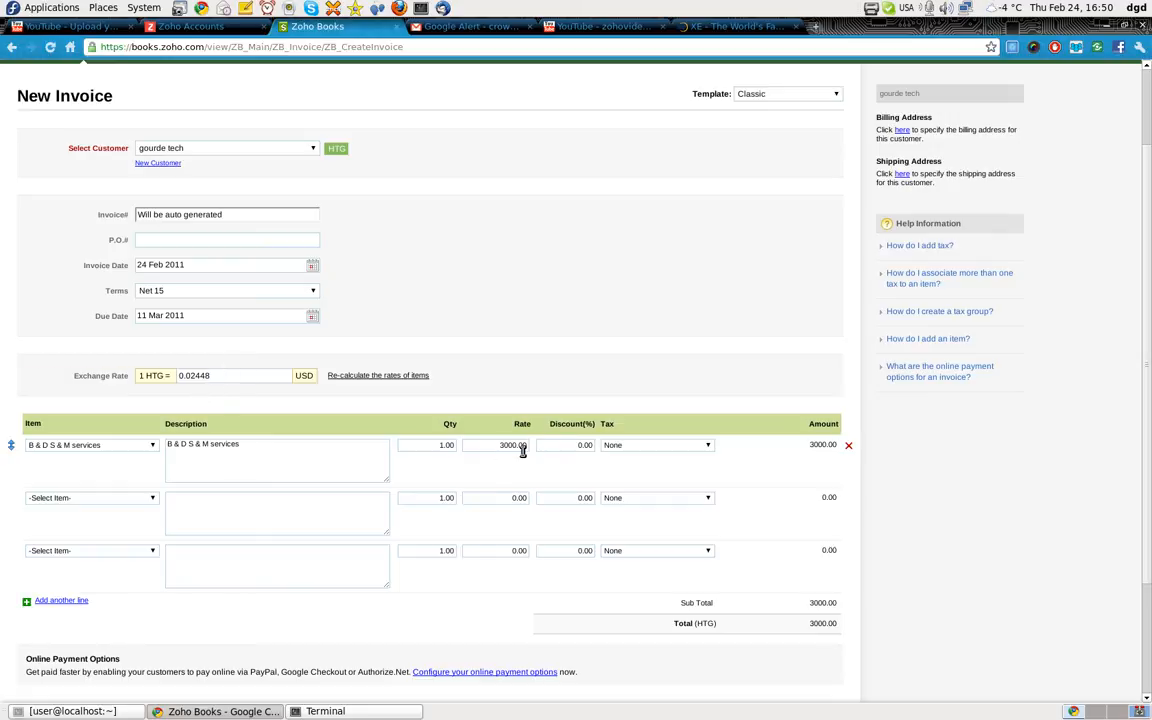
mouse_move(710, 558)
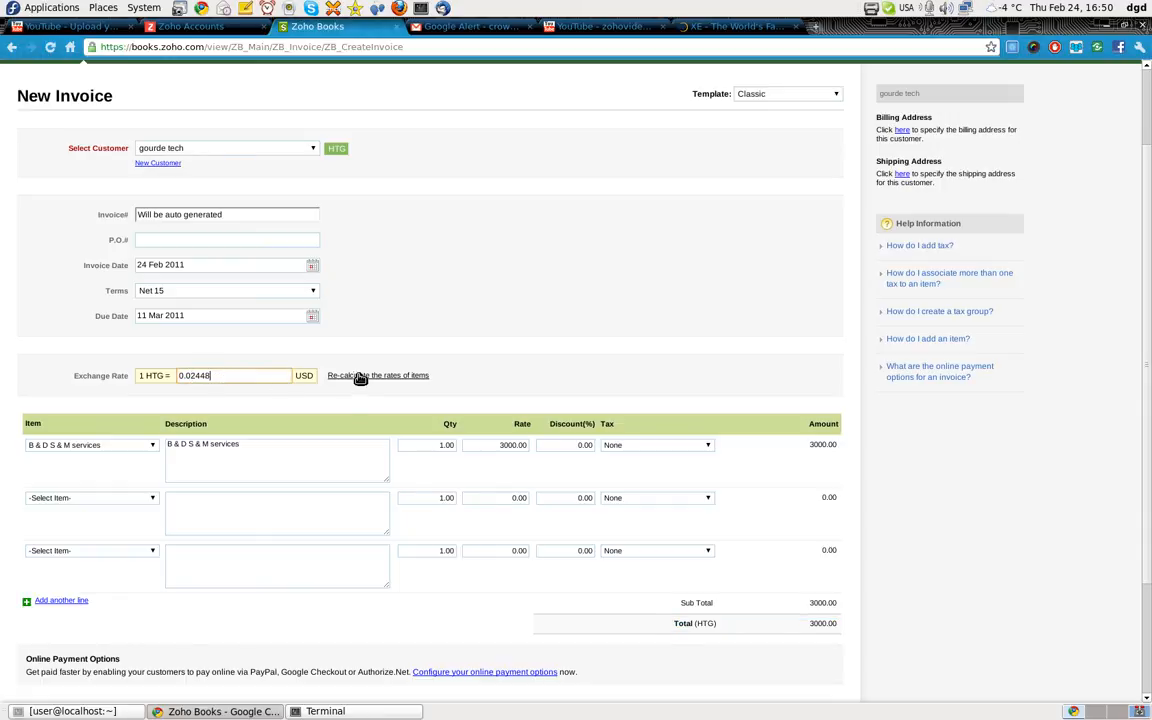
click(378, 375)
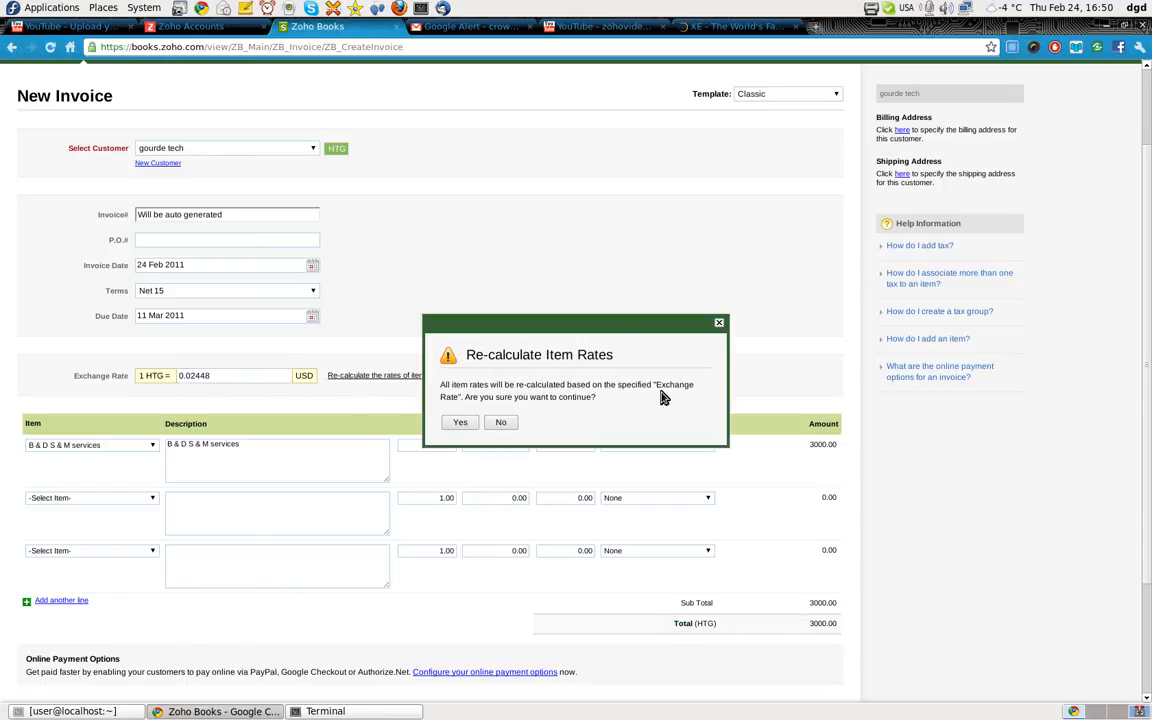
click(460, 421)
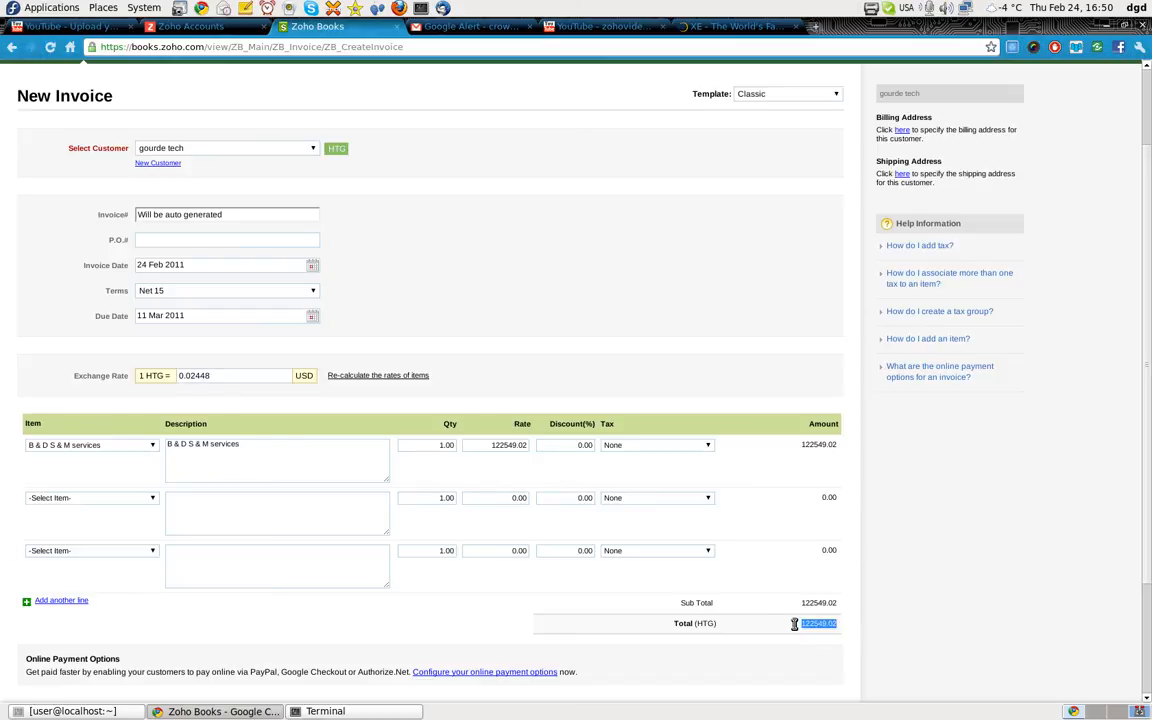
mouse_move(141, 381)
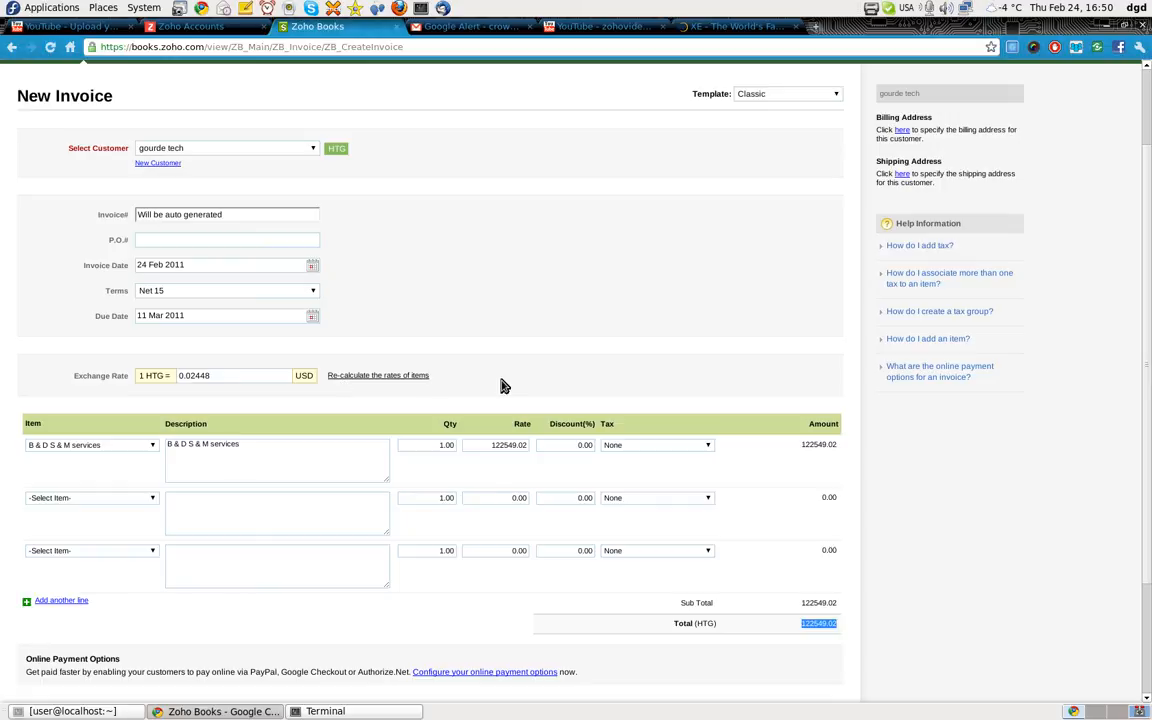
mouse_move(420, 320)
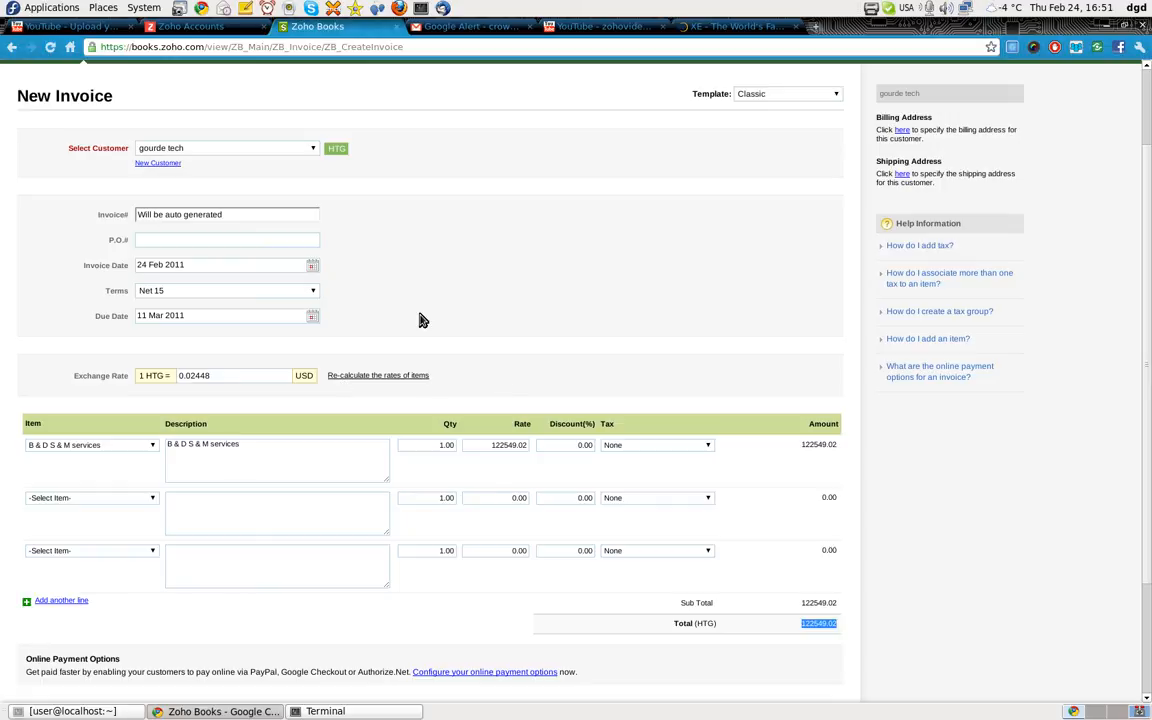
mouse_move(483, 374)
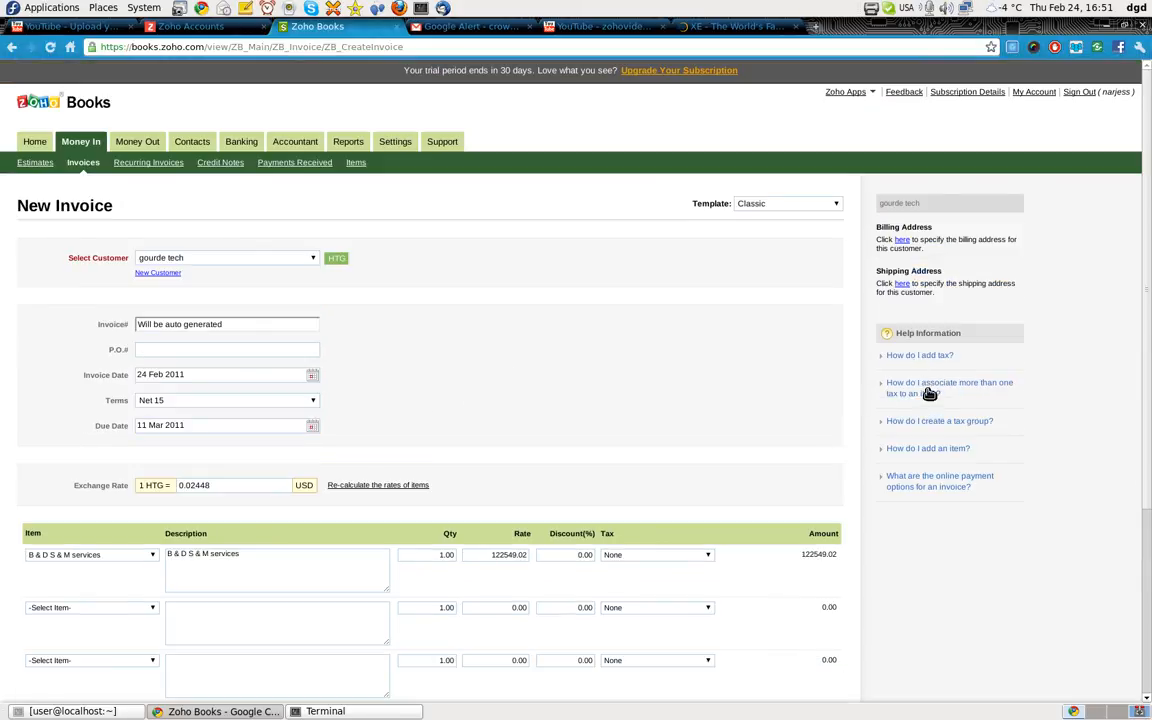
mouse_move(925, 451)
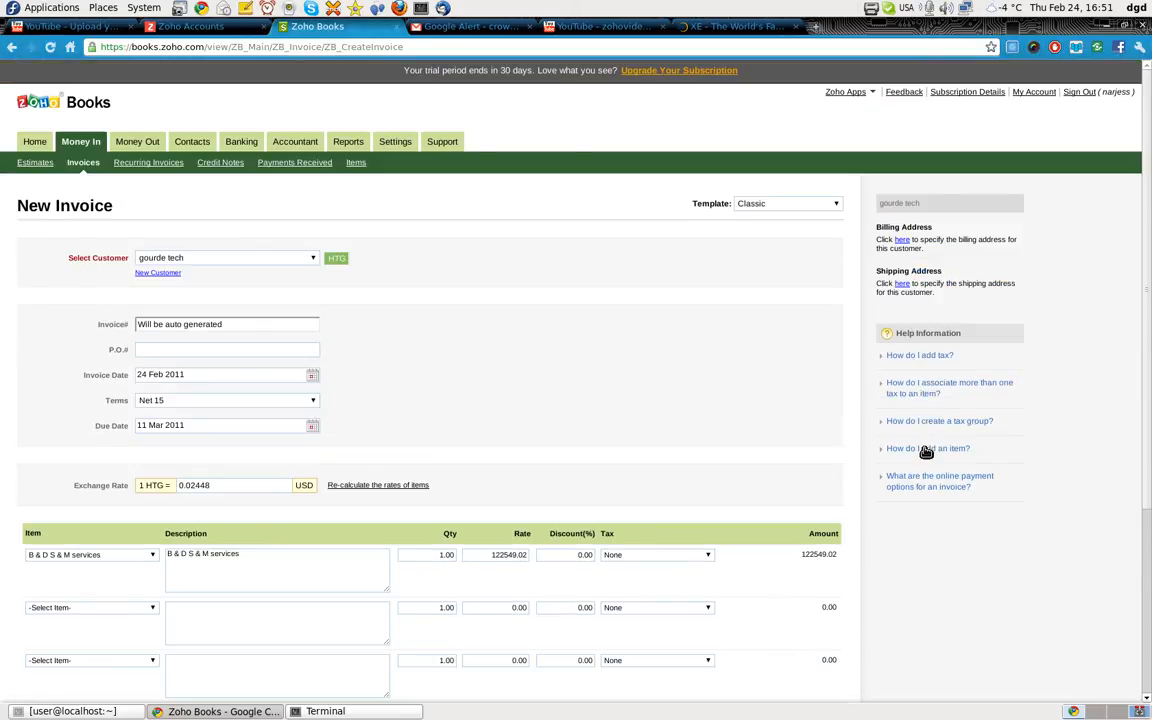
mouse_move(723, 431)
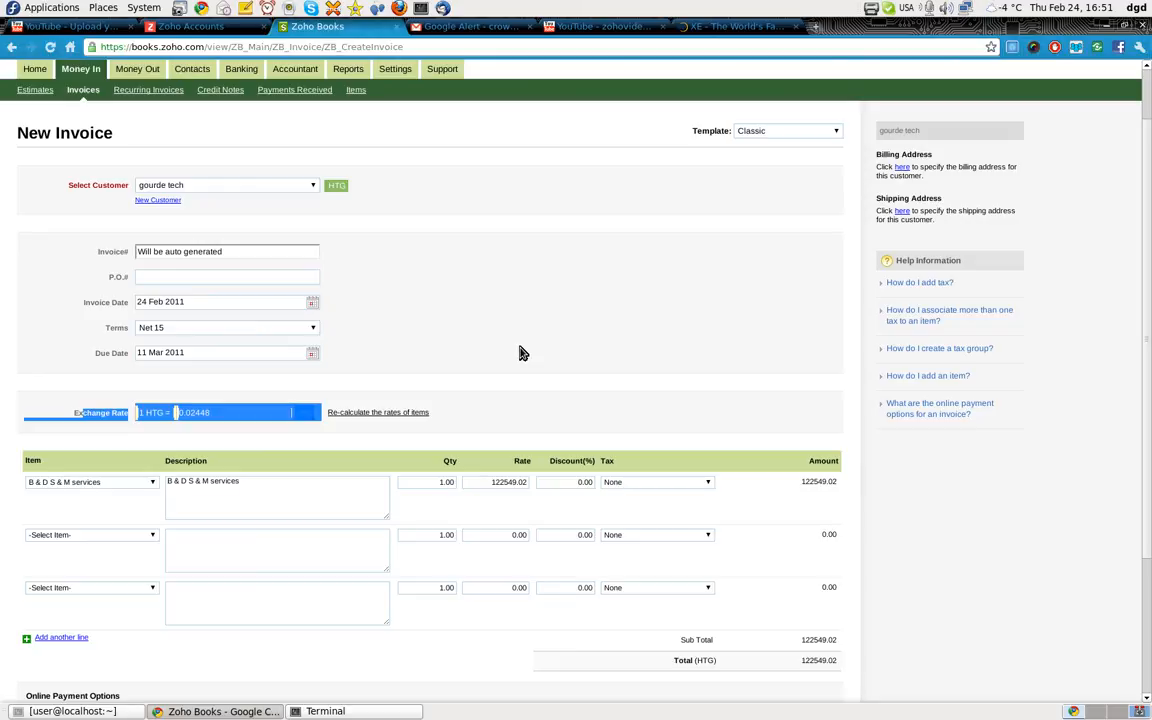
mouse_move(797, 657)
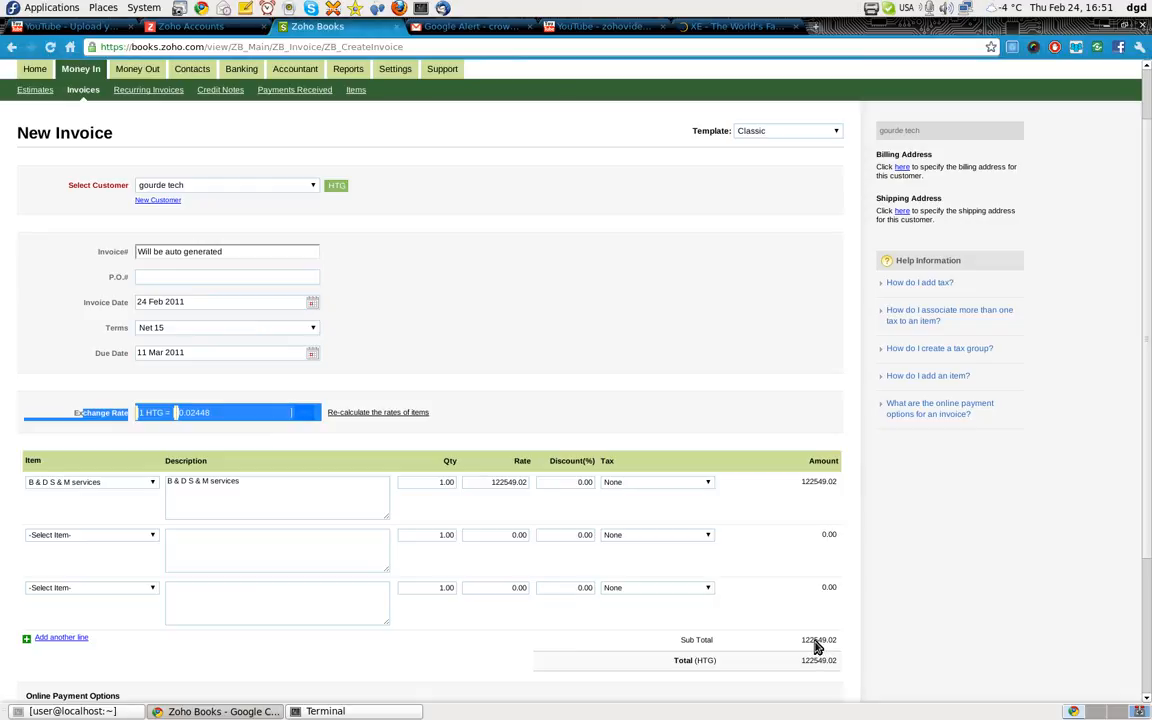
mouse_move(574, 266)
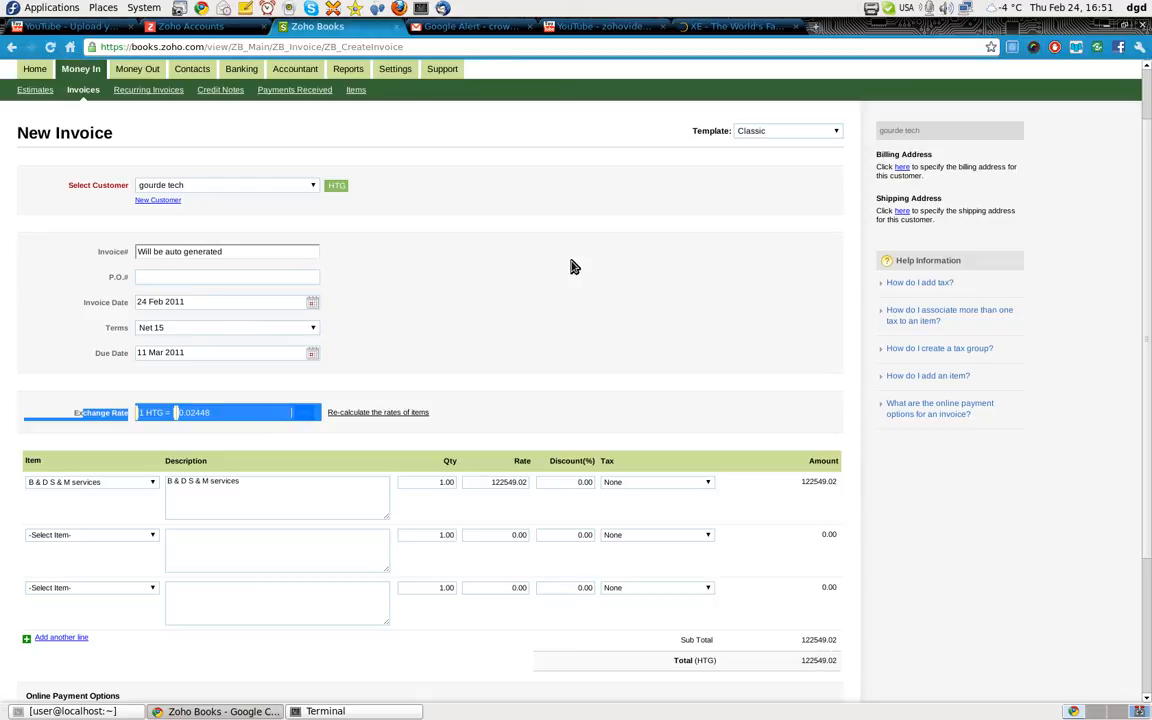